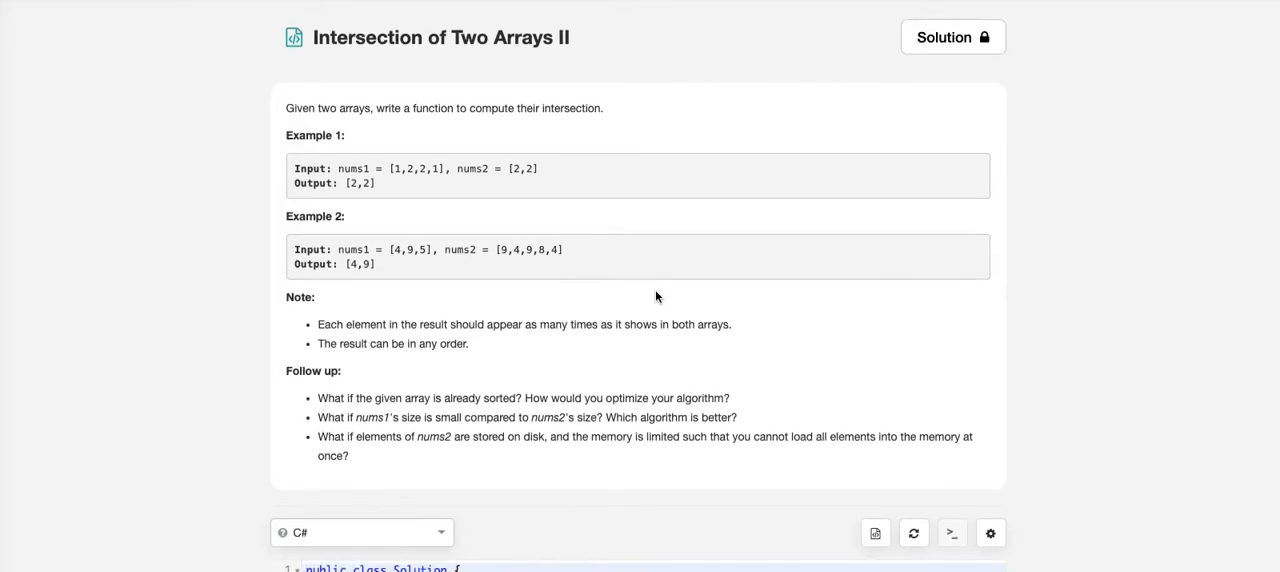
Declare two Dictionary<int,int> frequency maps, map1 and map2, in the Intersect method
scroll(down, 3)
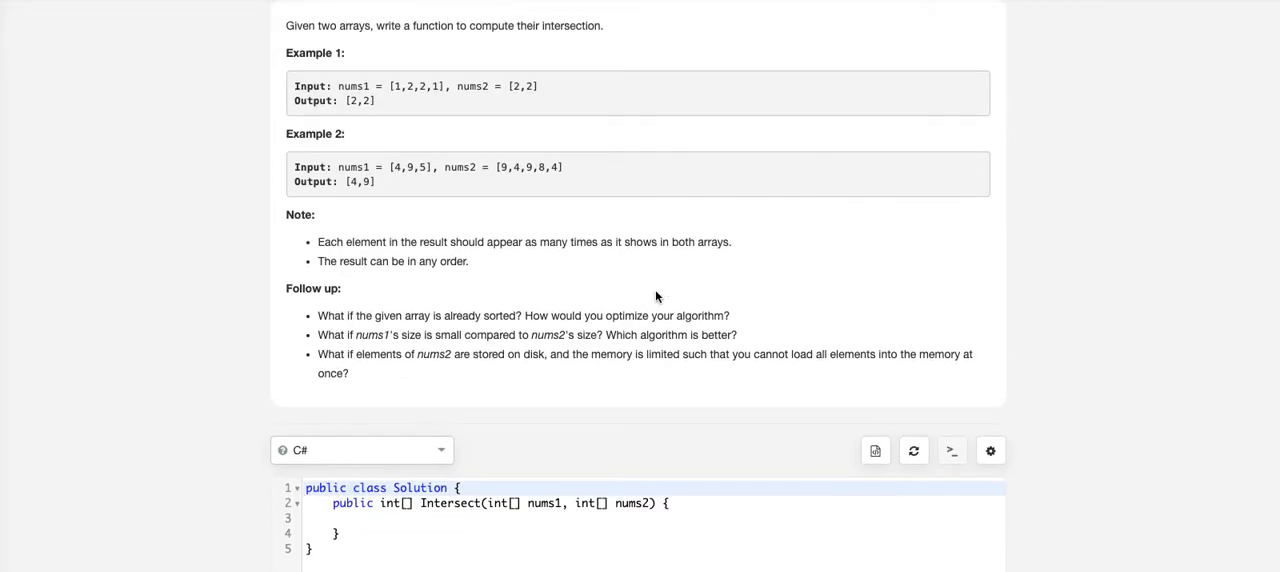
mouse_move(360, 260)
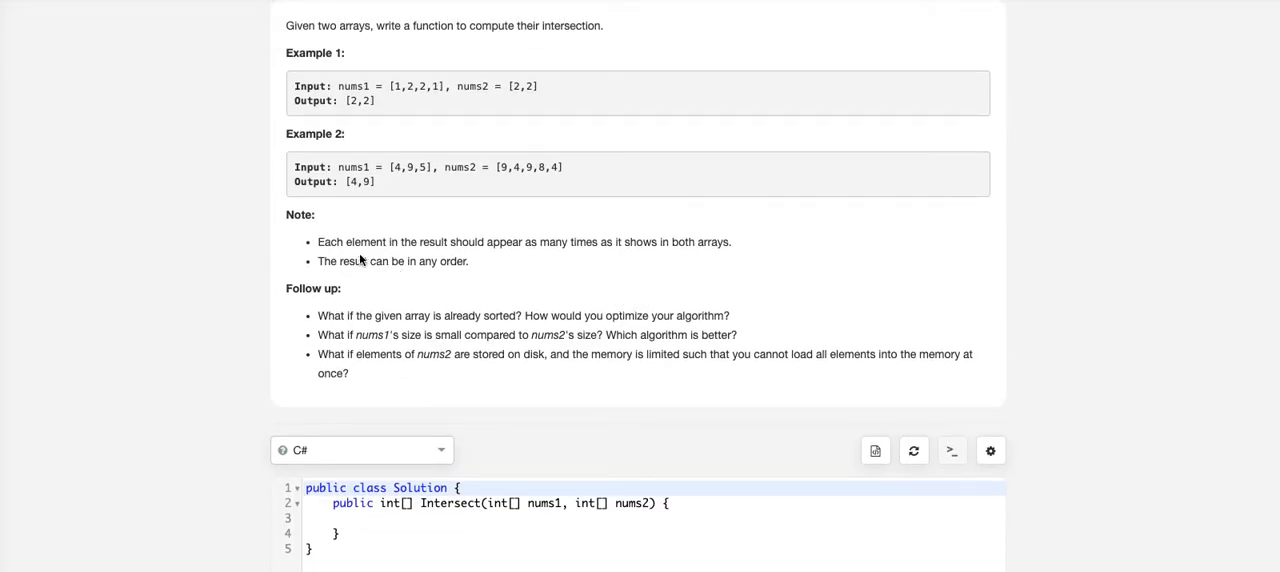
mouse_move(440, 250)
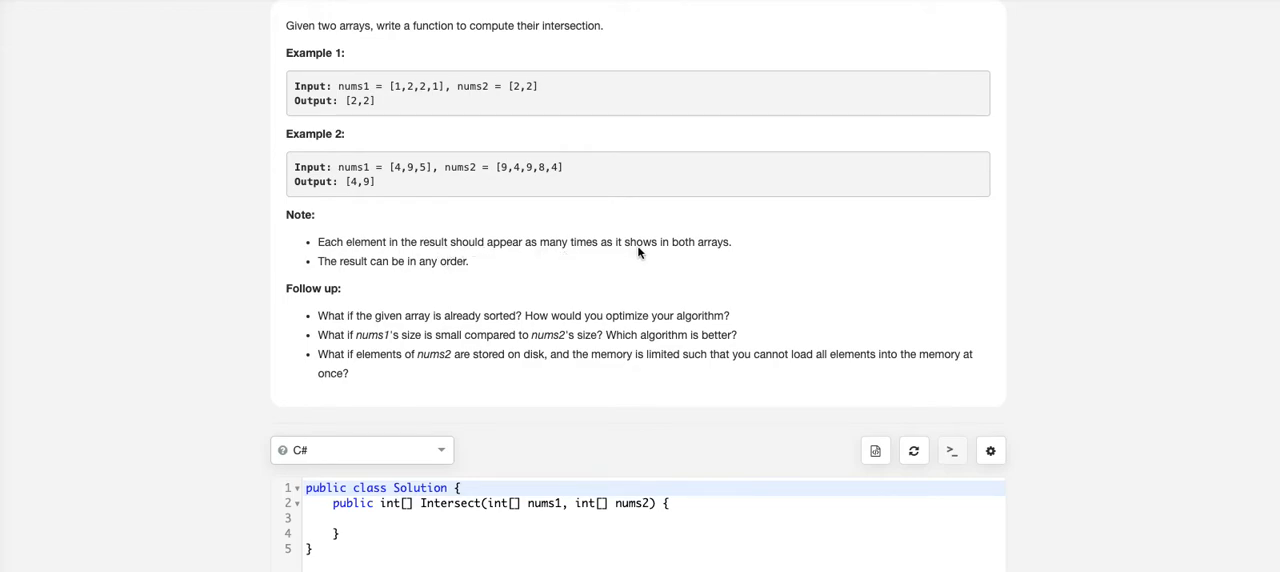
mouse_move(728, 256)
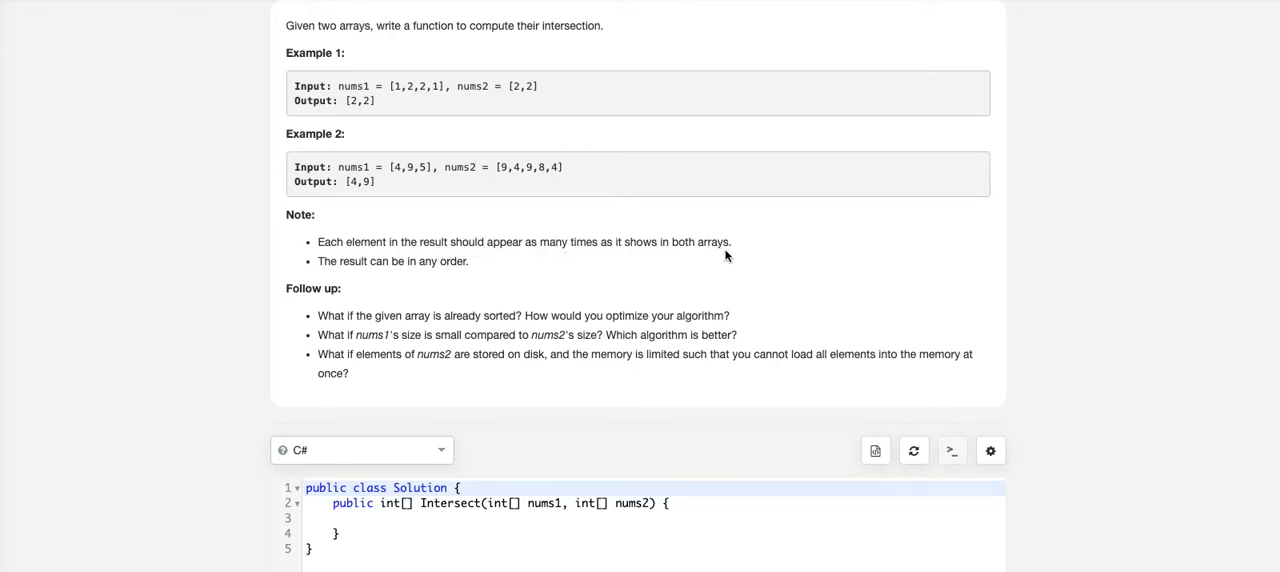
mouse_move(468, 268)
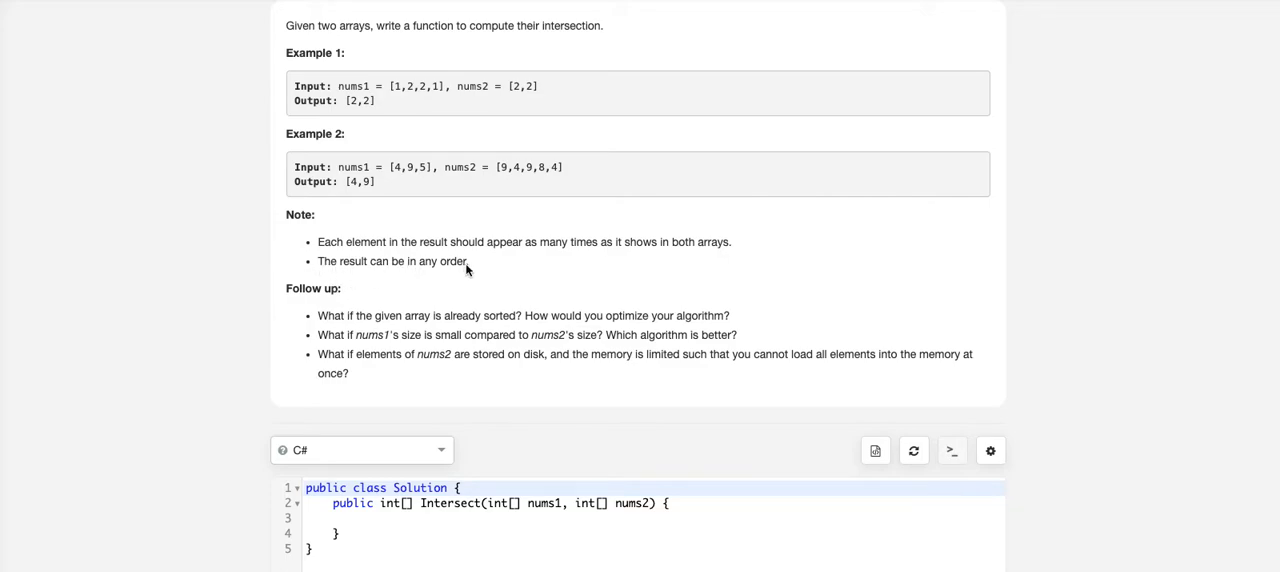
scroll(down, 3)
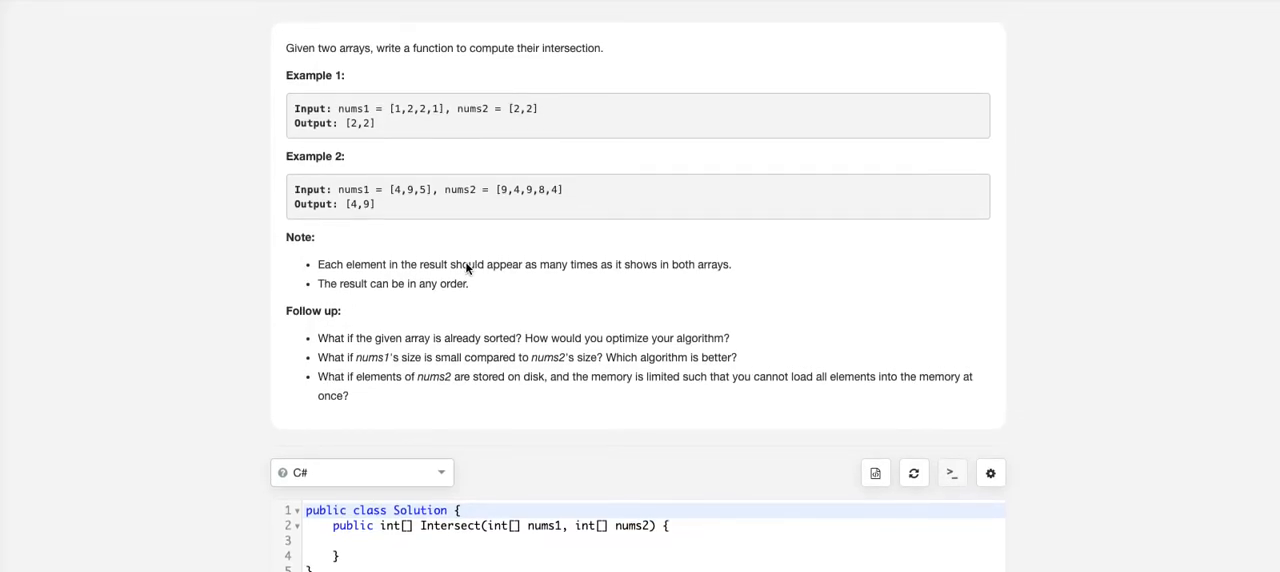
mouse_move(394, 120)
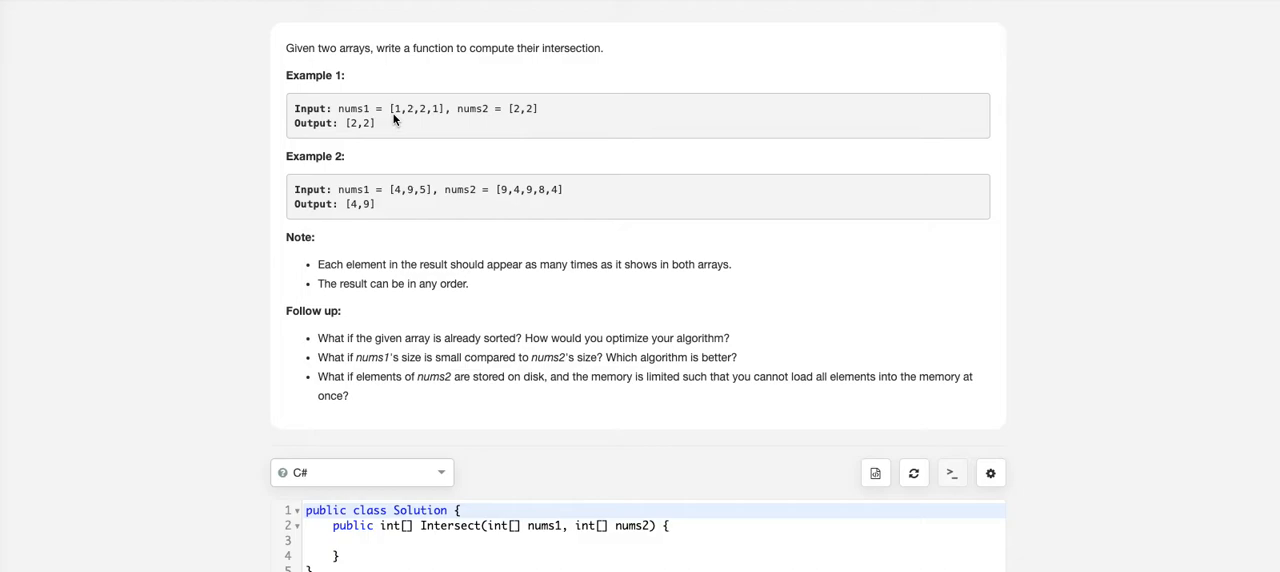
mouse_move(438, 114)
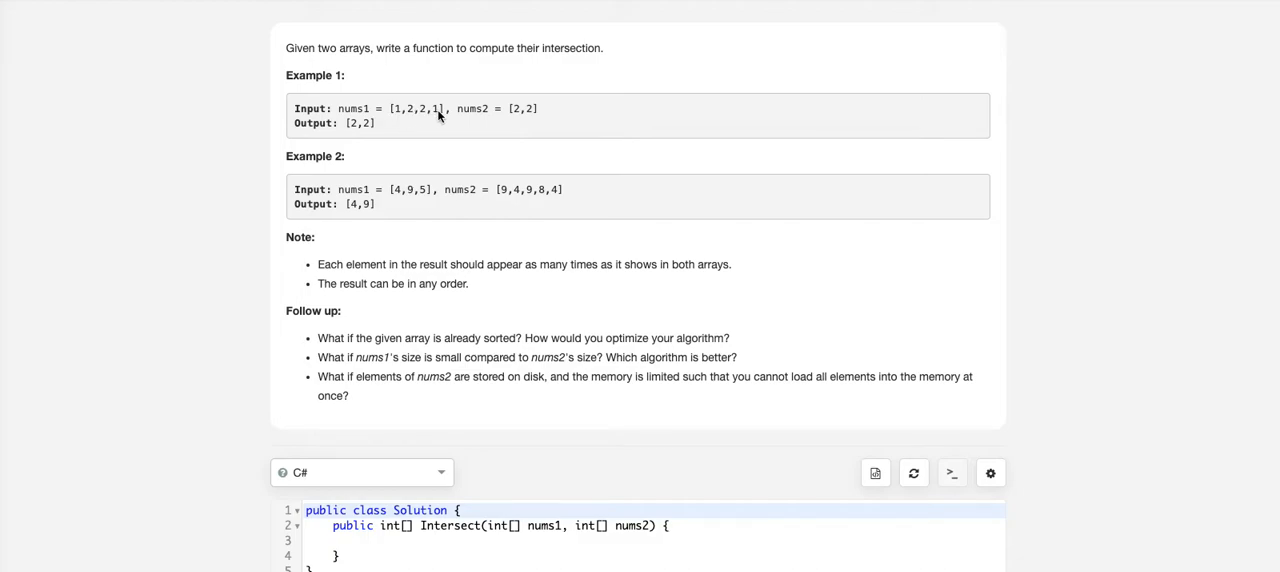
mouse_move(490, 122)
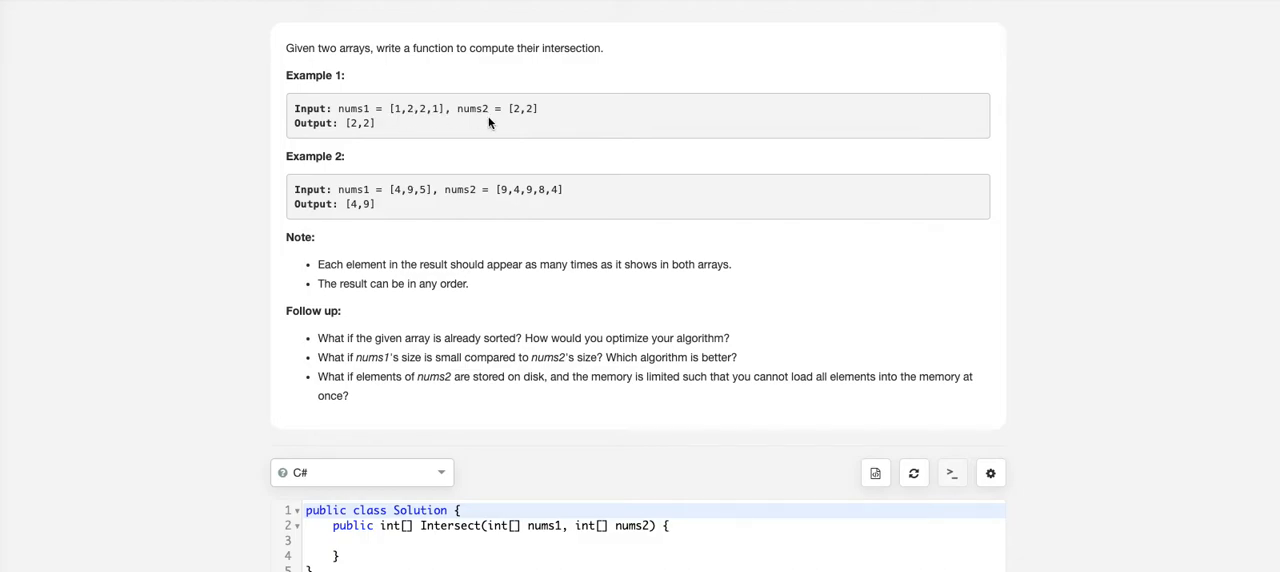
mouse_move(548, 122)
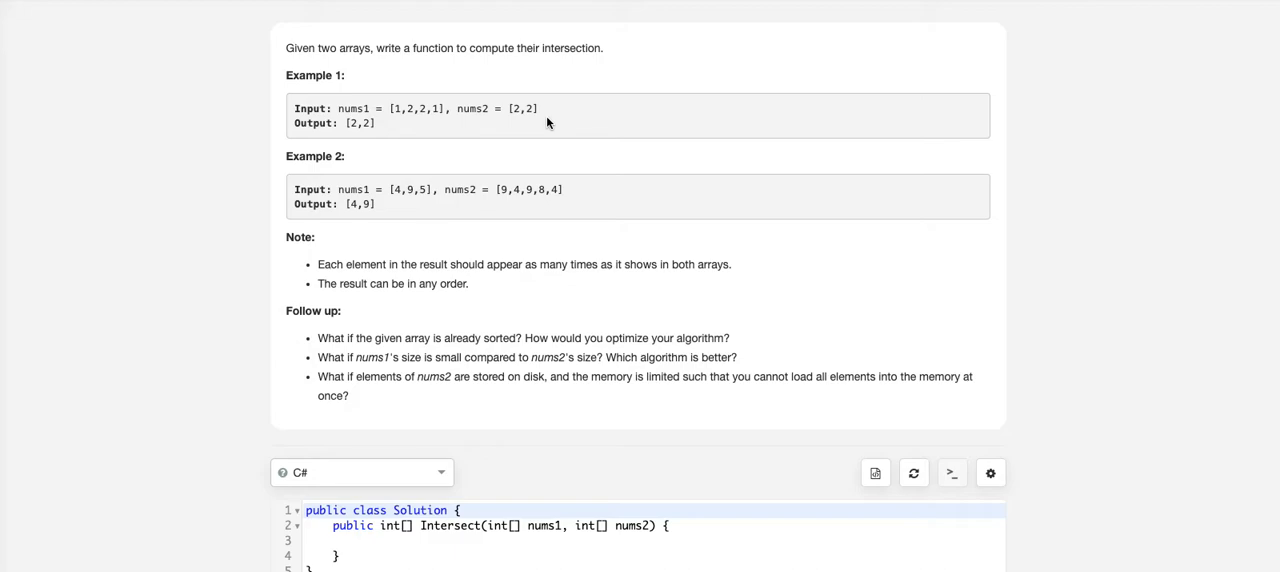
mouse_move(524, 118)
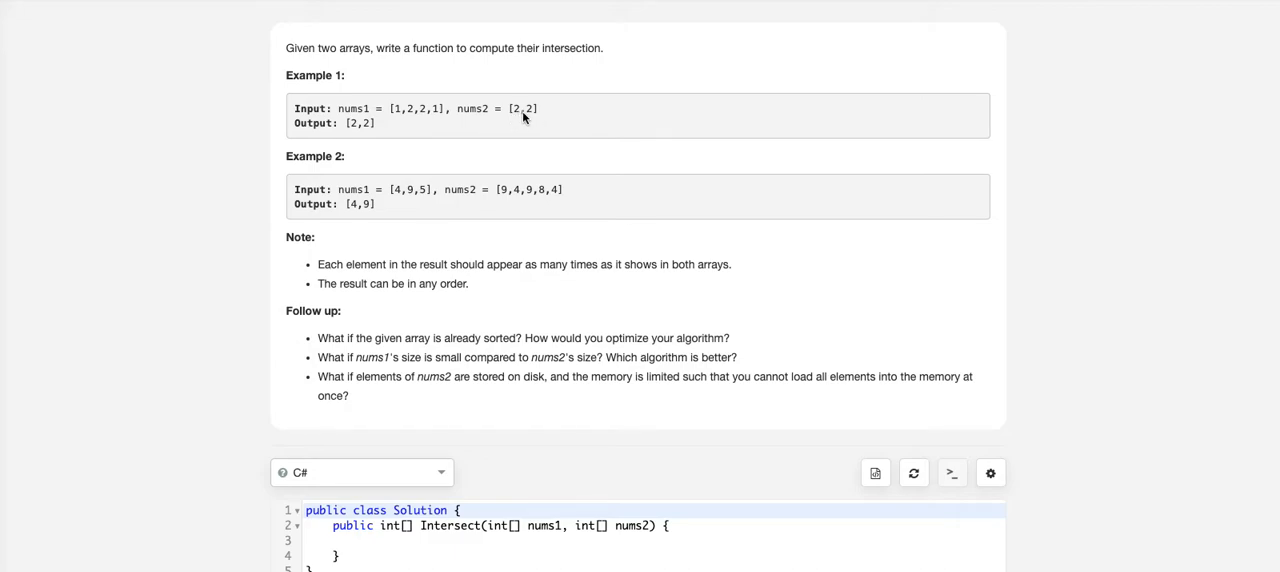
mouse_move(388, 218)
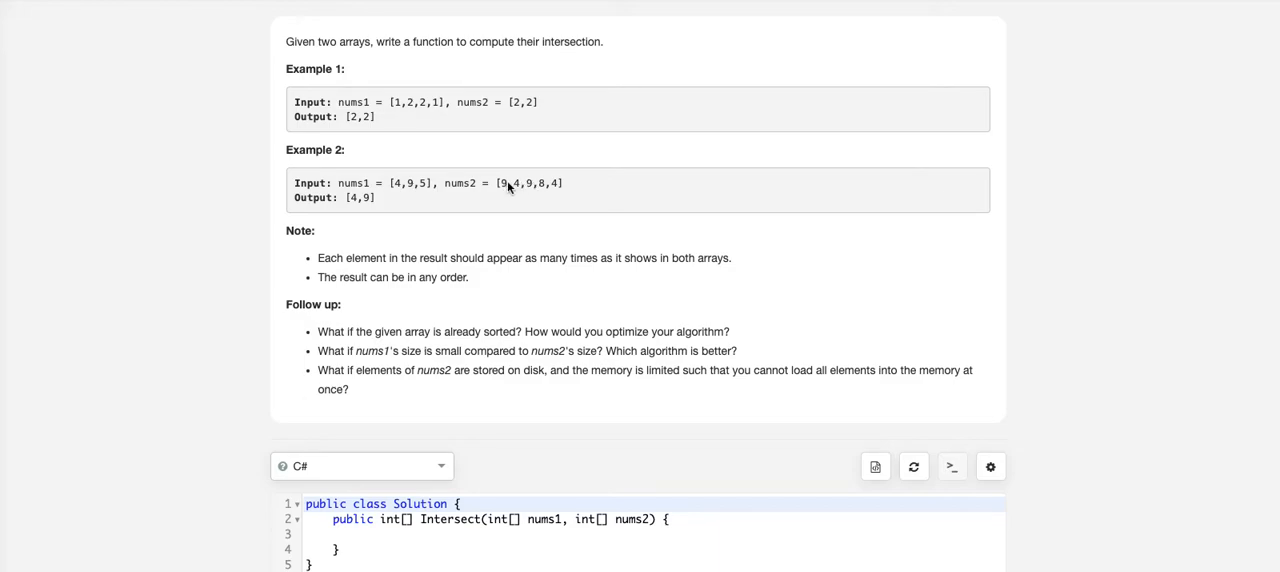
mouse_move(556, 188)
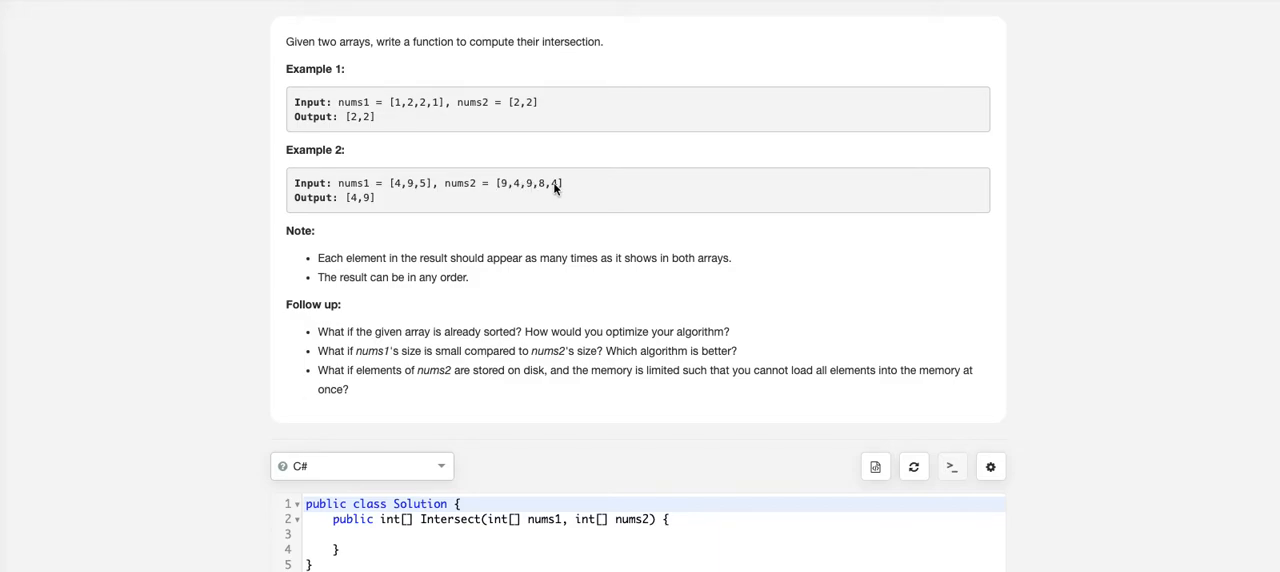
mouse_move(416, 194)
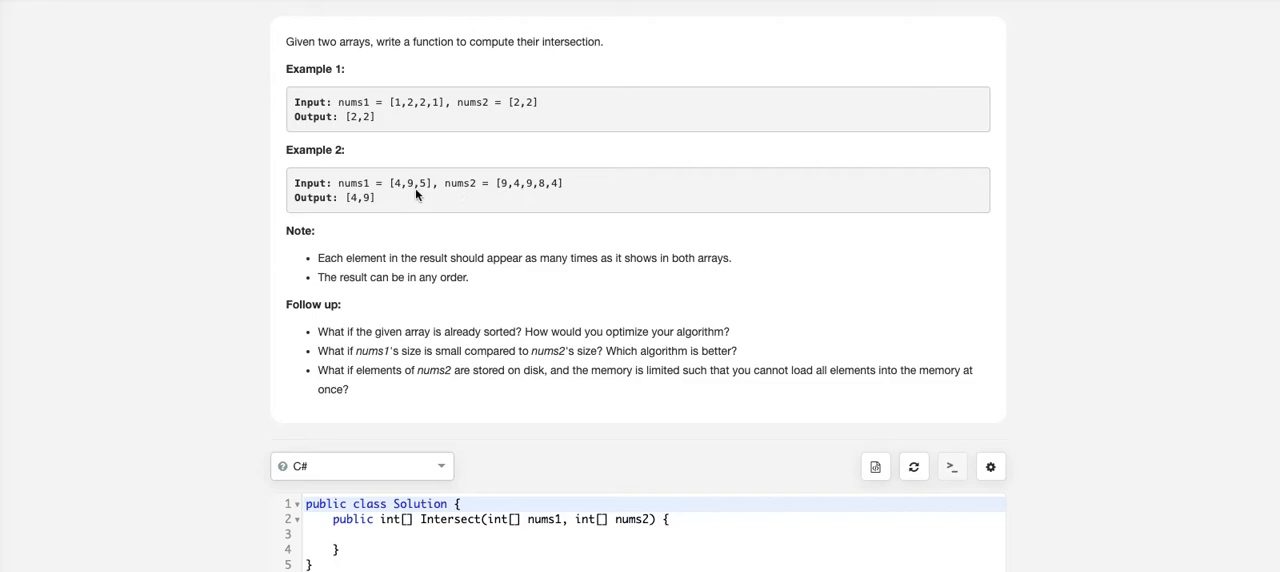
mouse_move(400, 194)
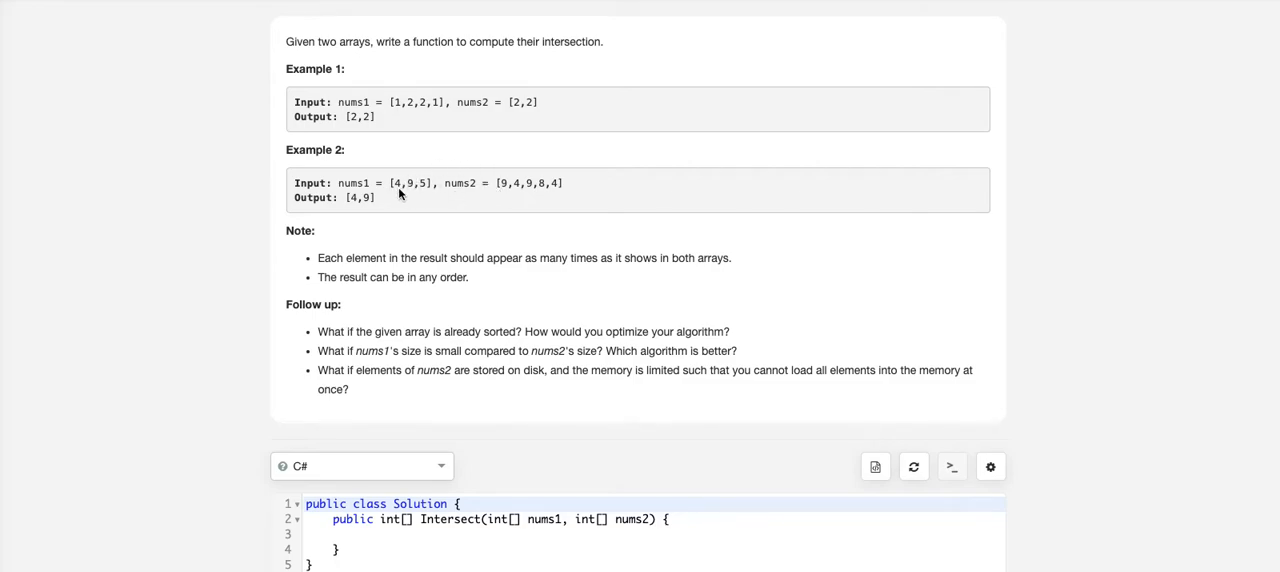
mouse_move(418, 192)
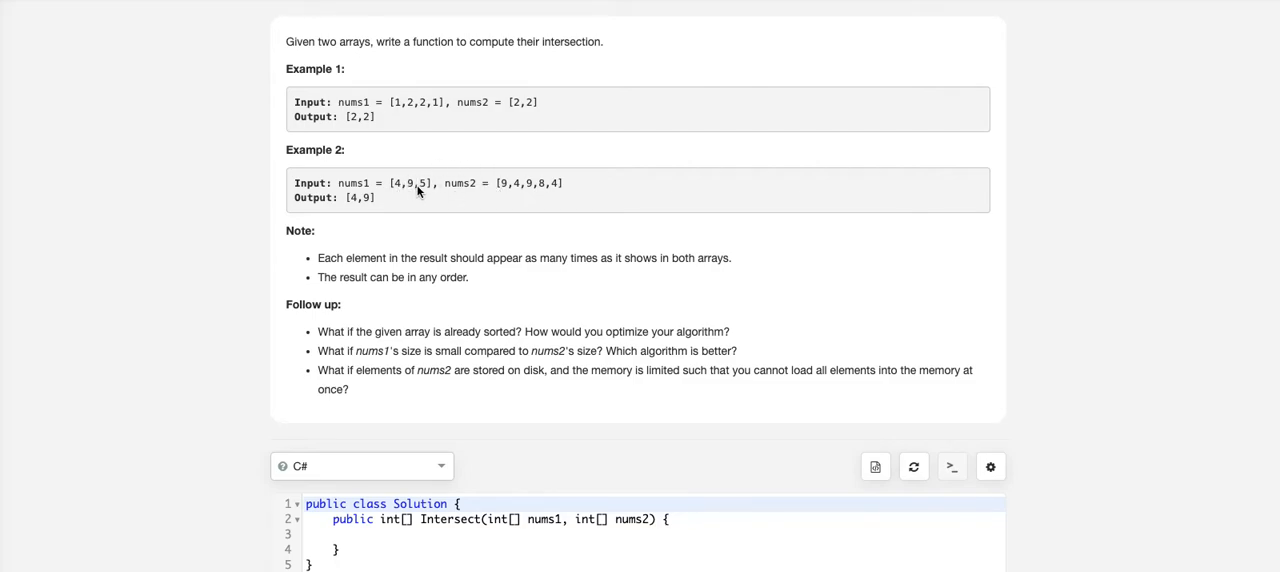
mouse_move(364, 200)
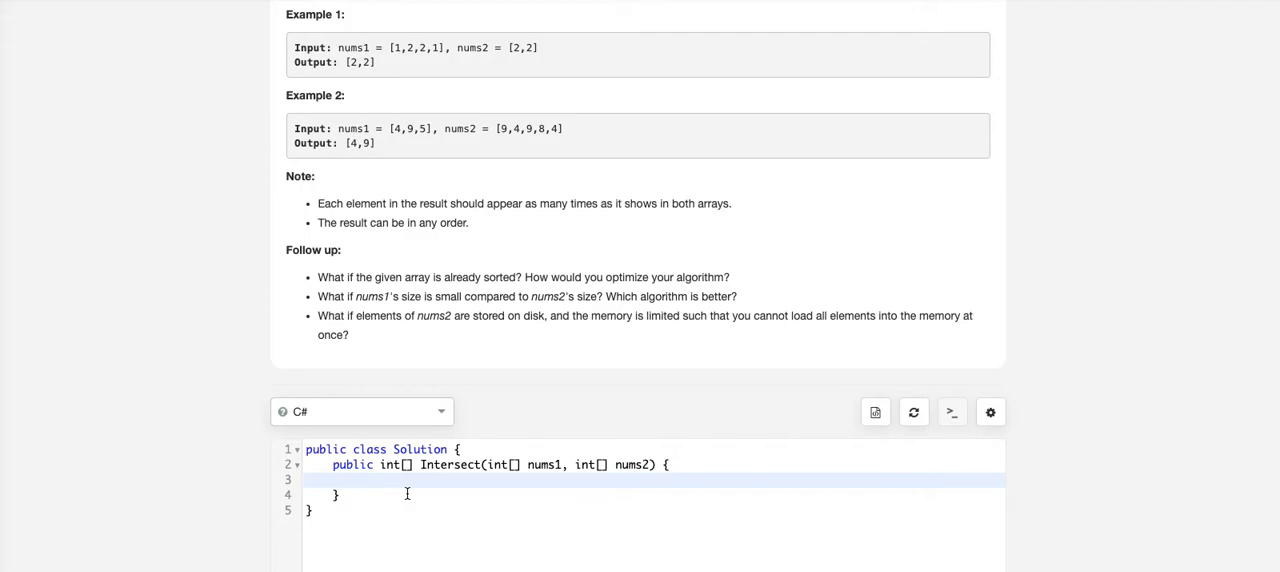
text(Dictiona)
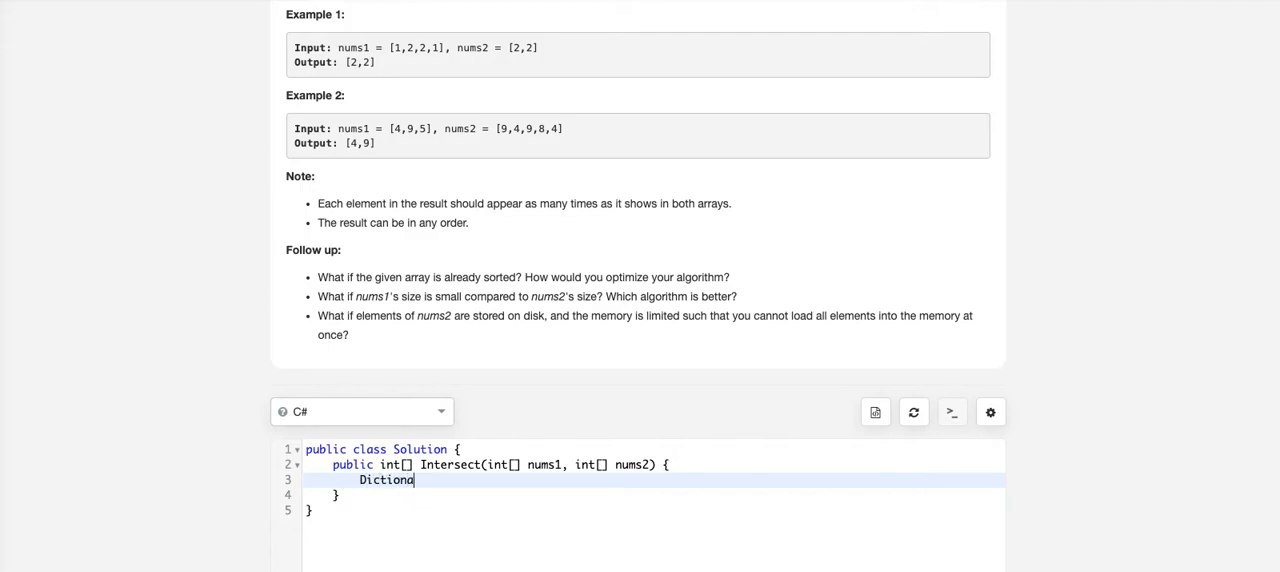
text(<)
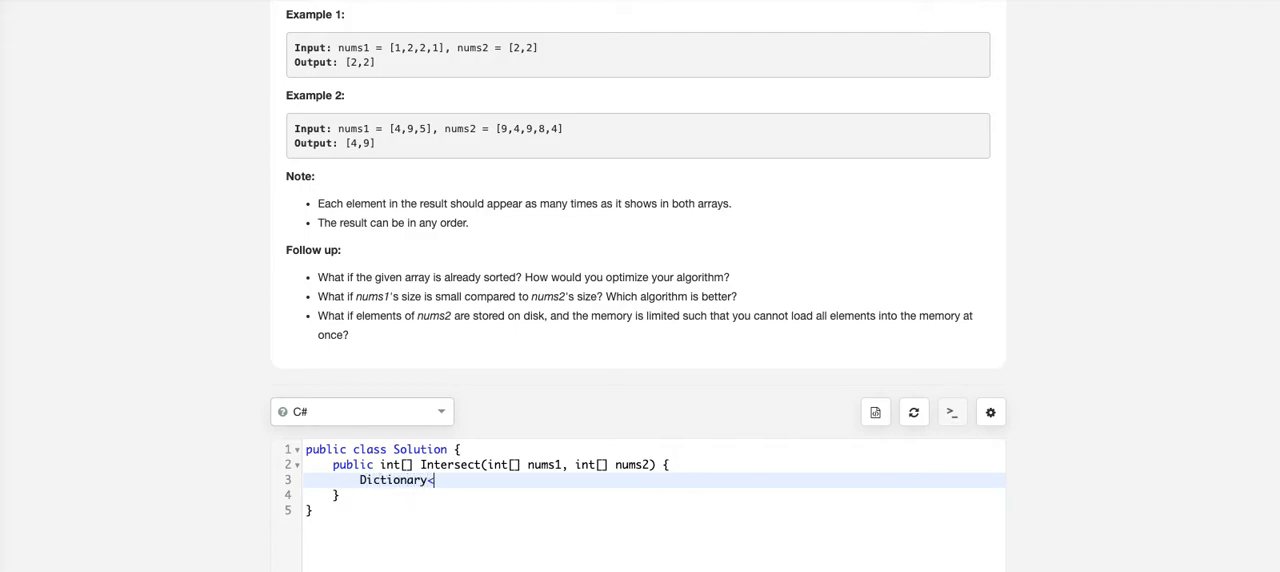
text(int,in)
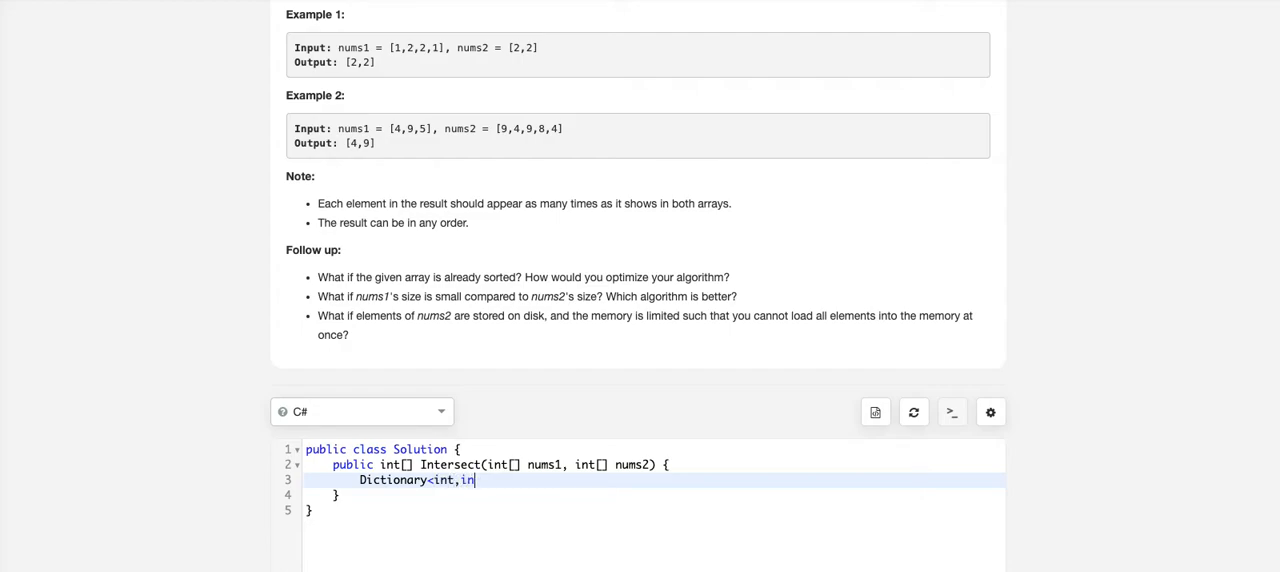
text(t> map)
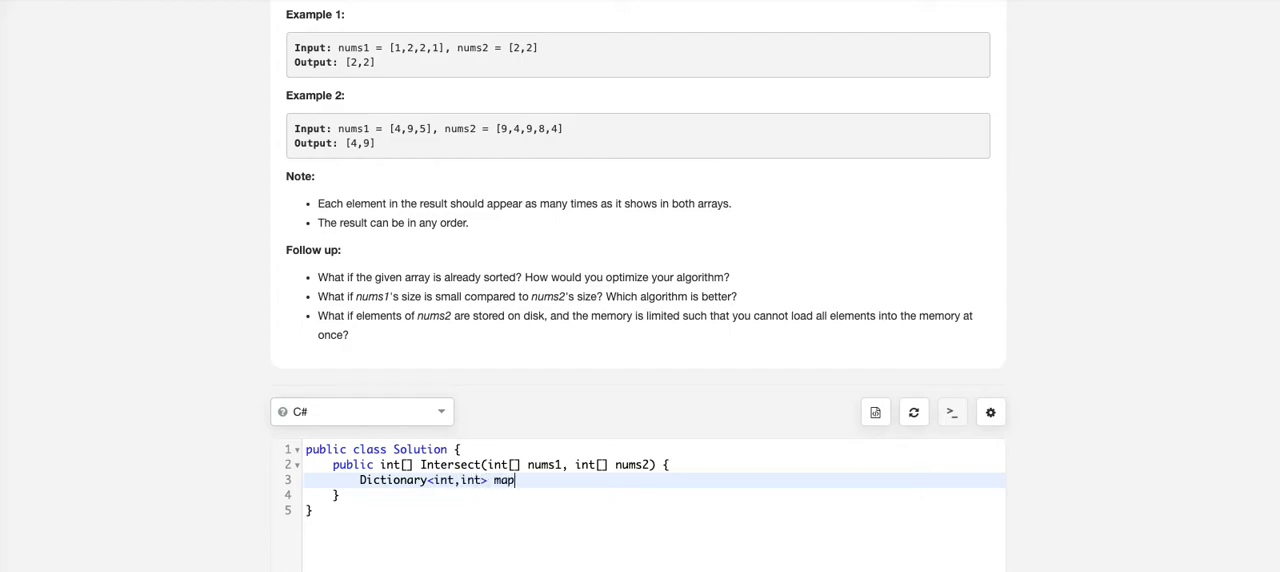
text(1 = new)
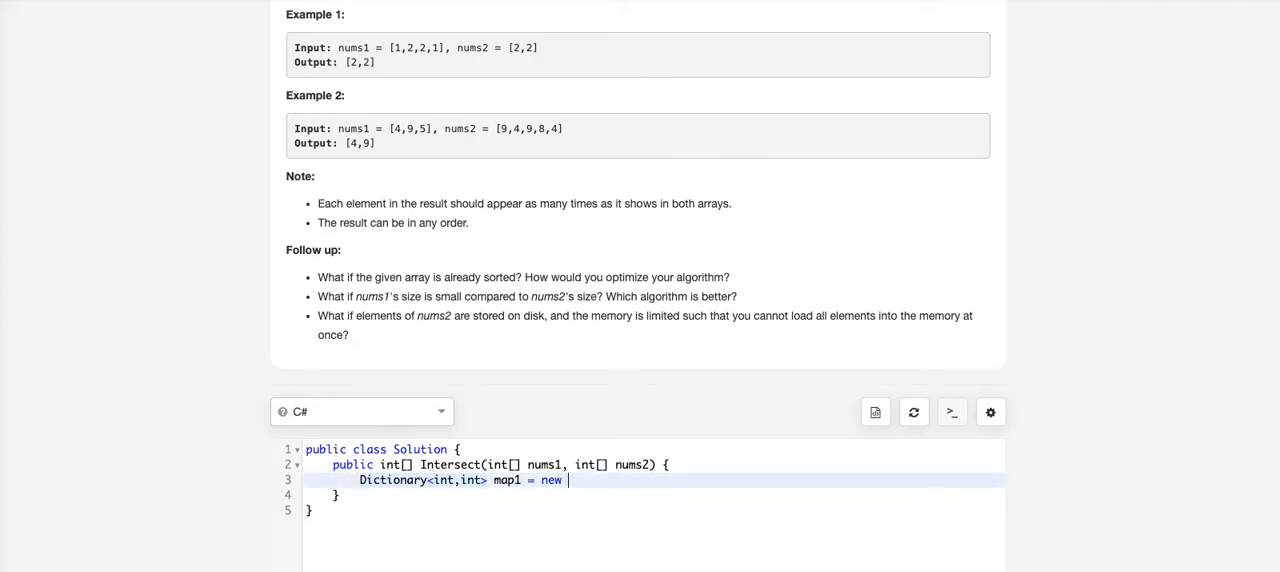
text(Dictionary<int,int>();)
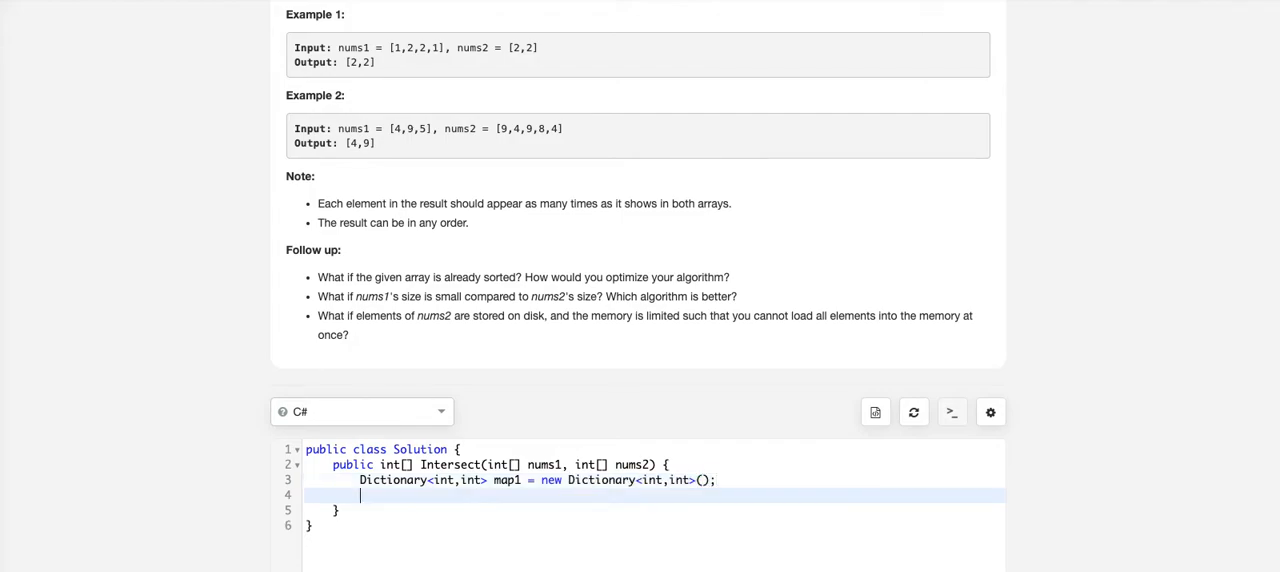
text(Dictionary<int,int> map2)
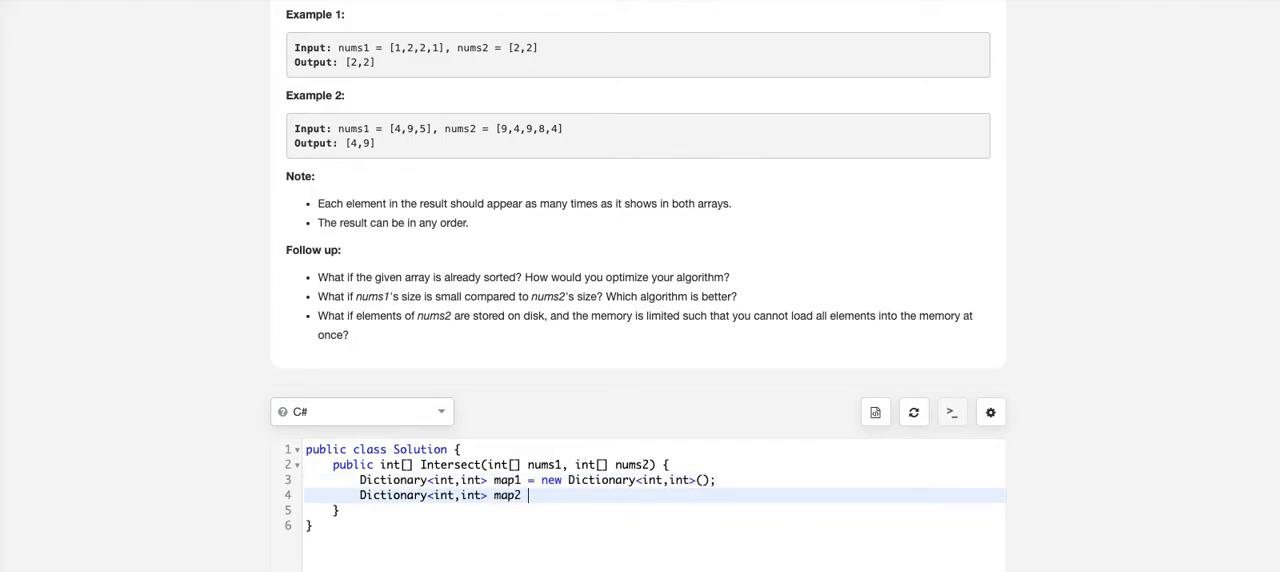
text(= new Dictionary<int,int>();)
text(foreach()
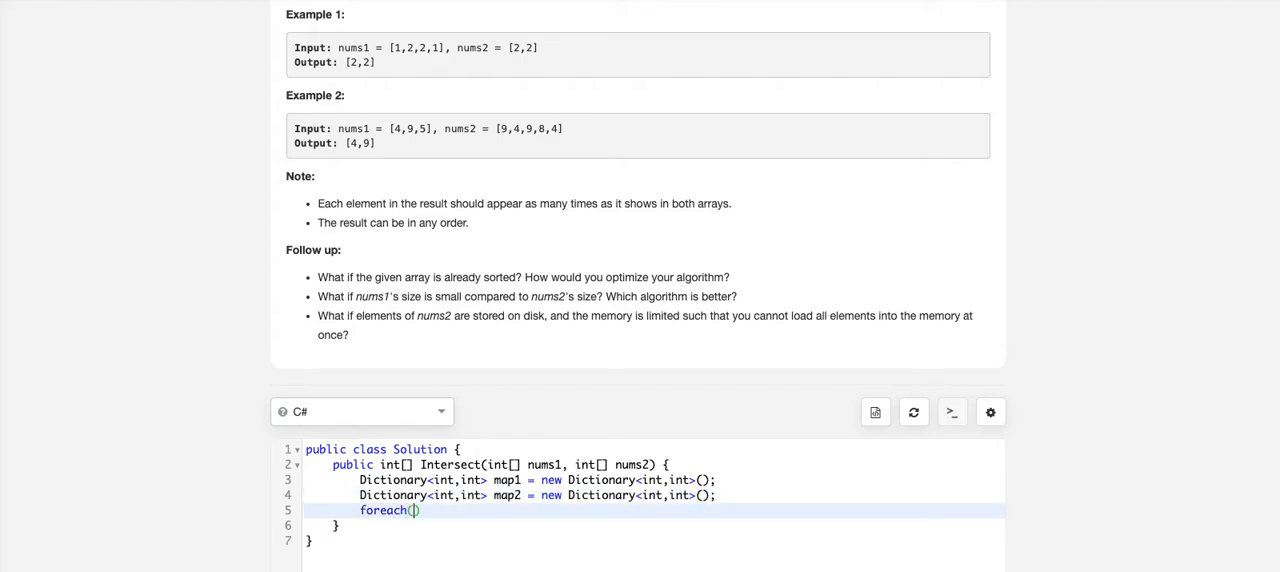
Write a foreach over nums1 that increments map1[i] when map1.ContainsKey(i), else branches
text(int)
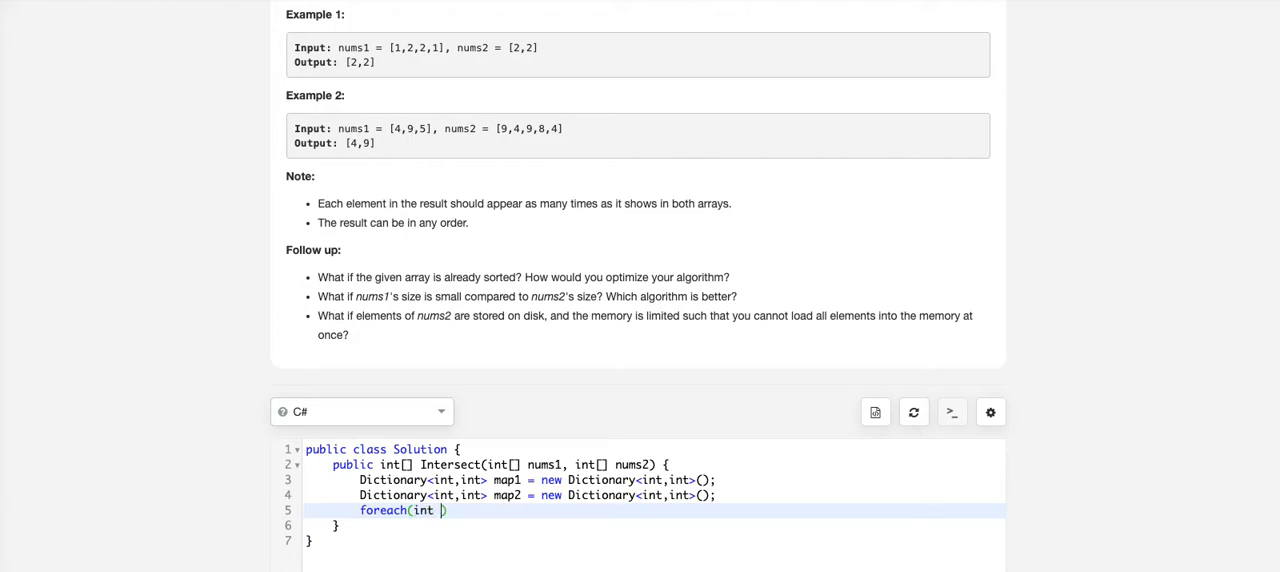
text(i in nums1)
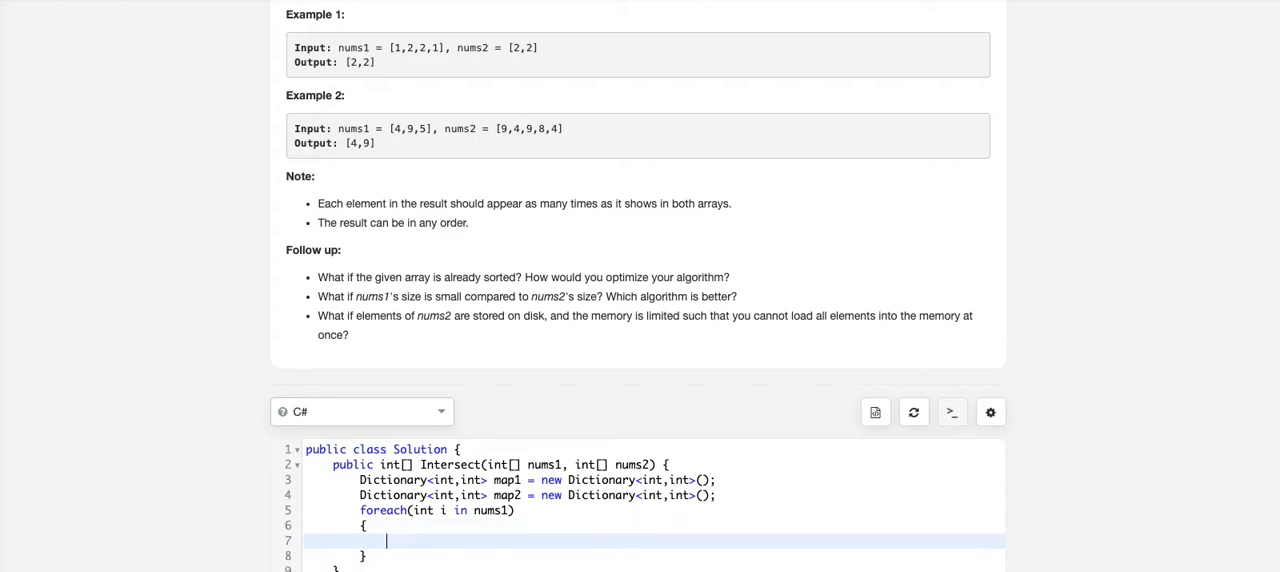
text(if()
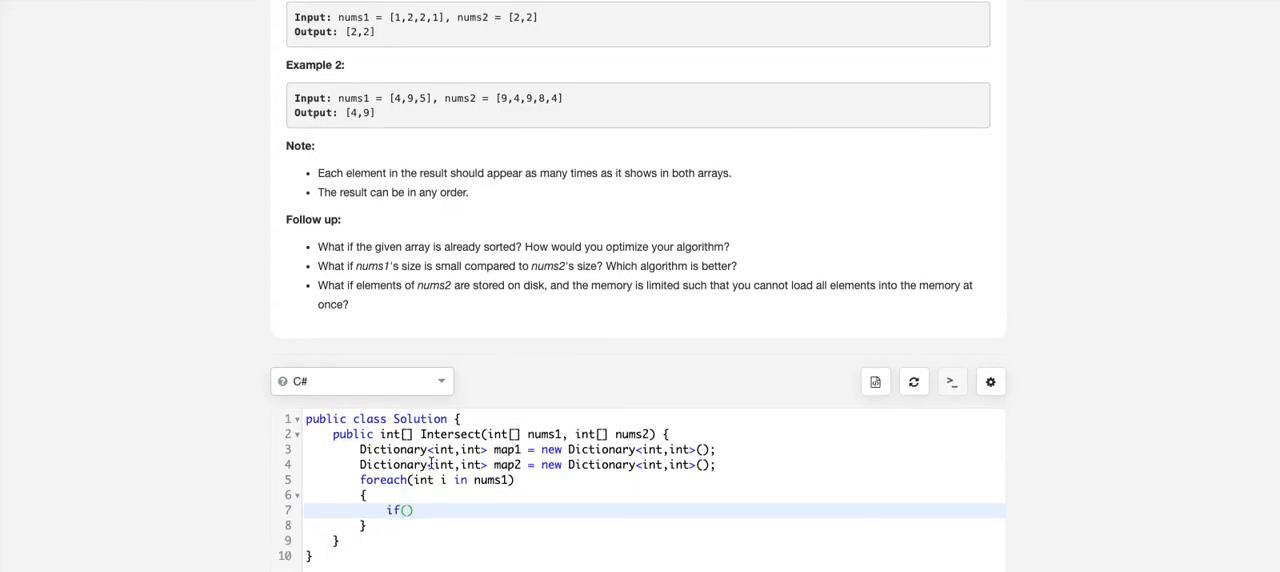
scroll(down, 3)
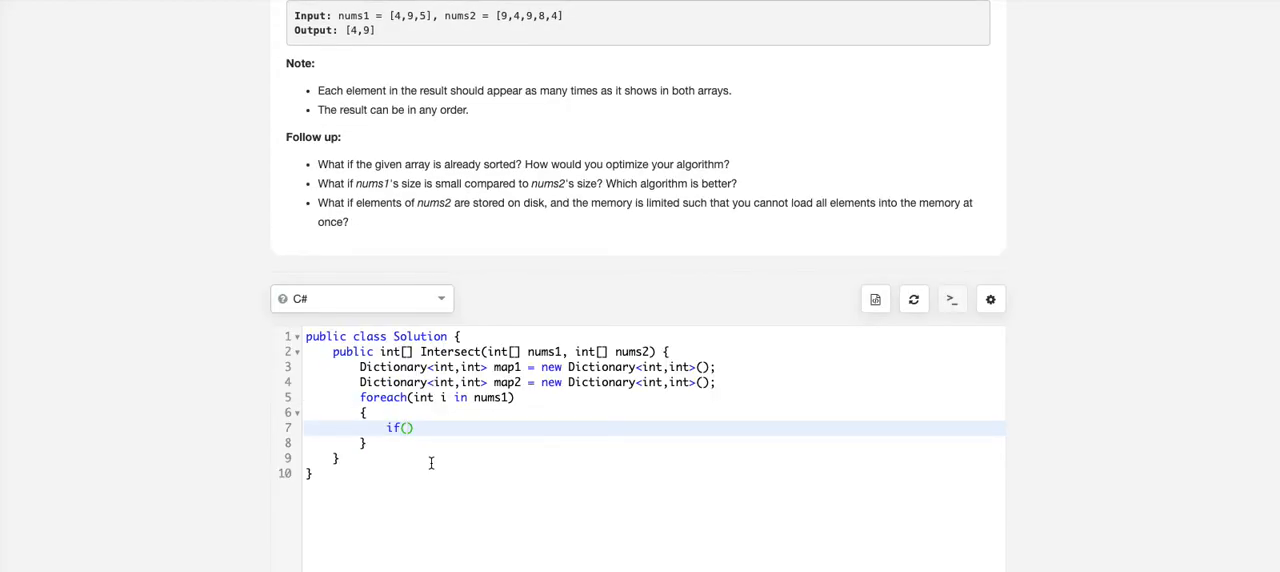
text(map1.)
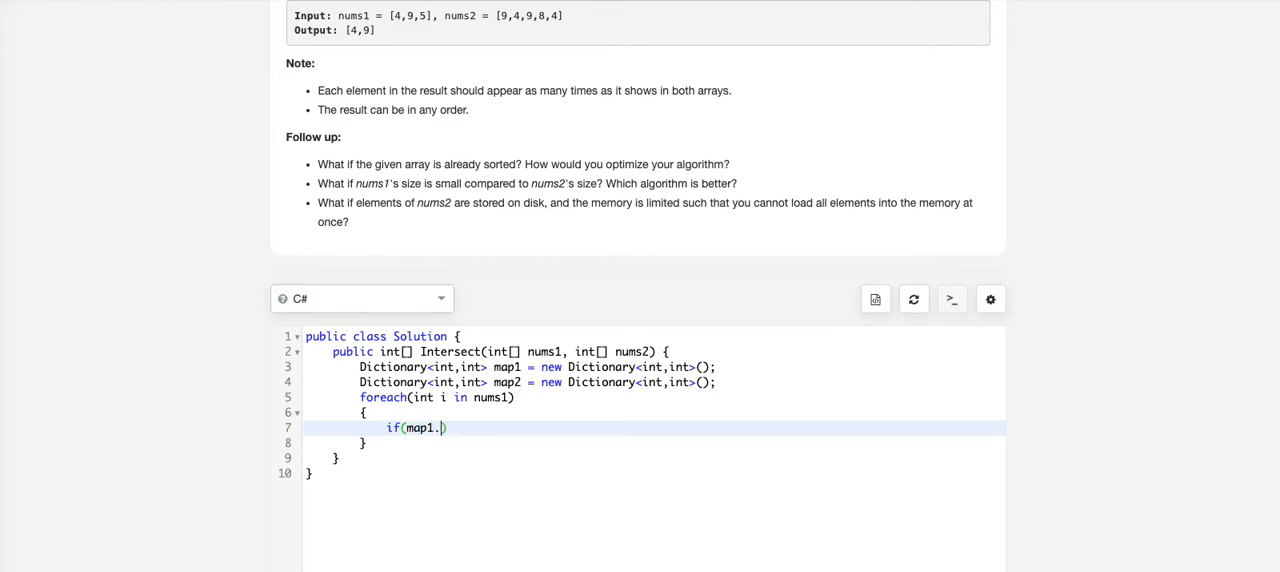
text(ContainsKey()
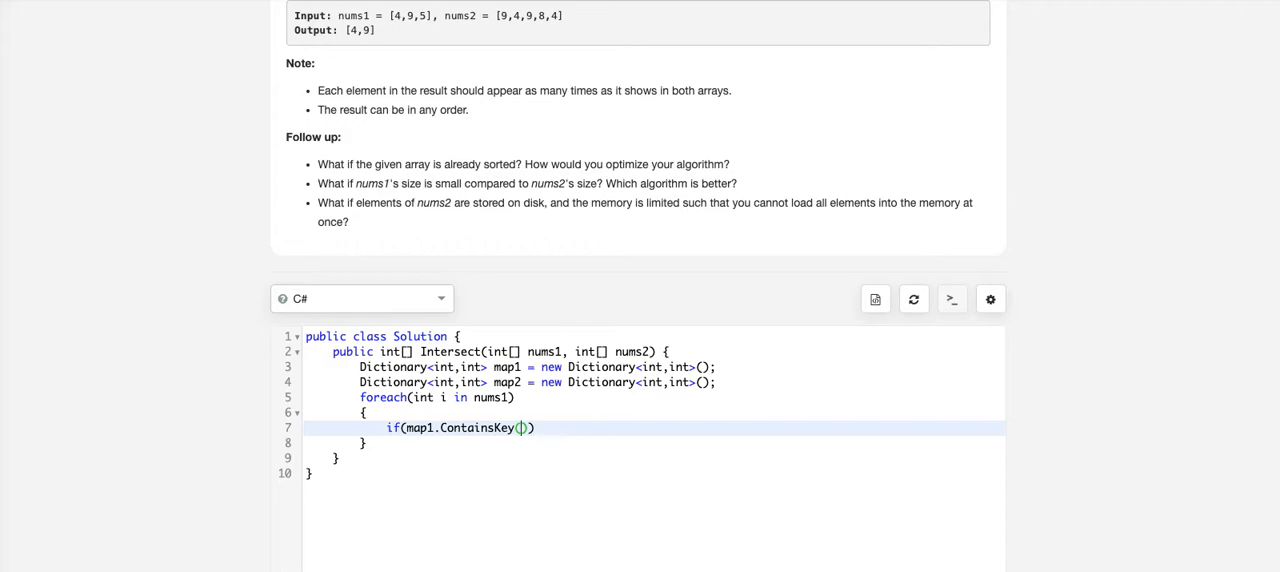
text(i)
text({)
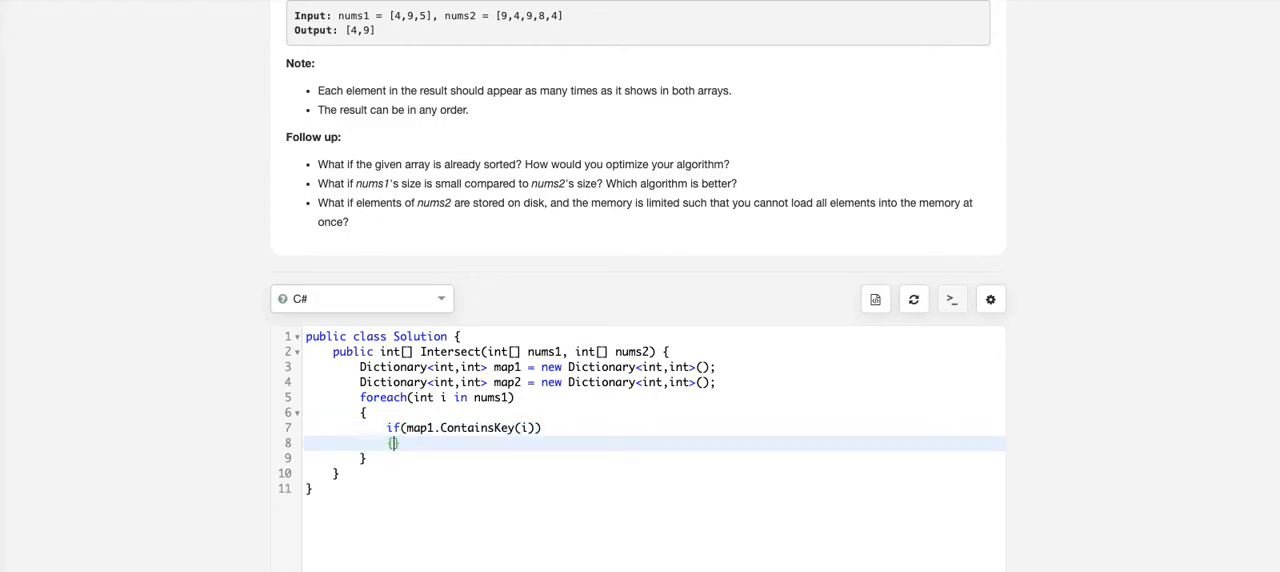
text(map)
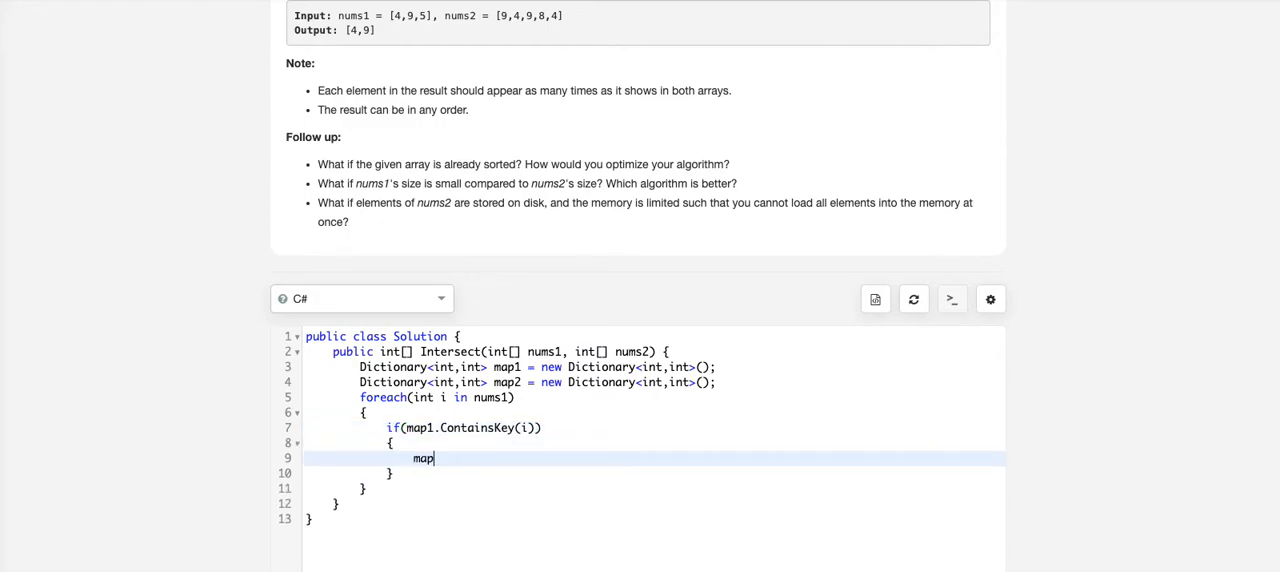
text(1[i])
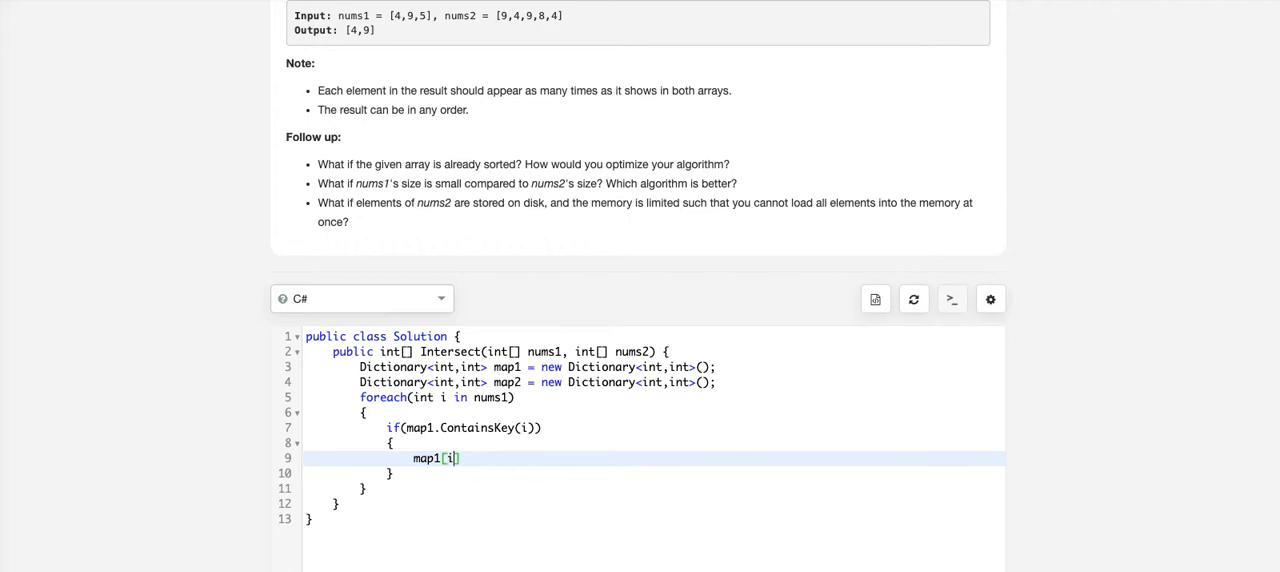
text(++;)
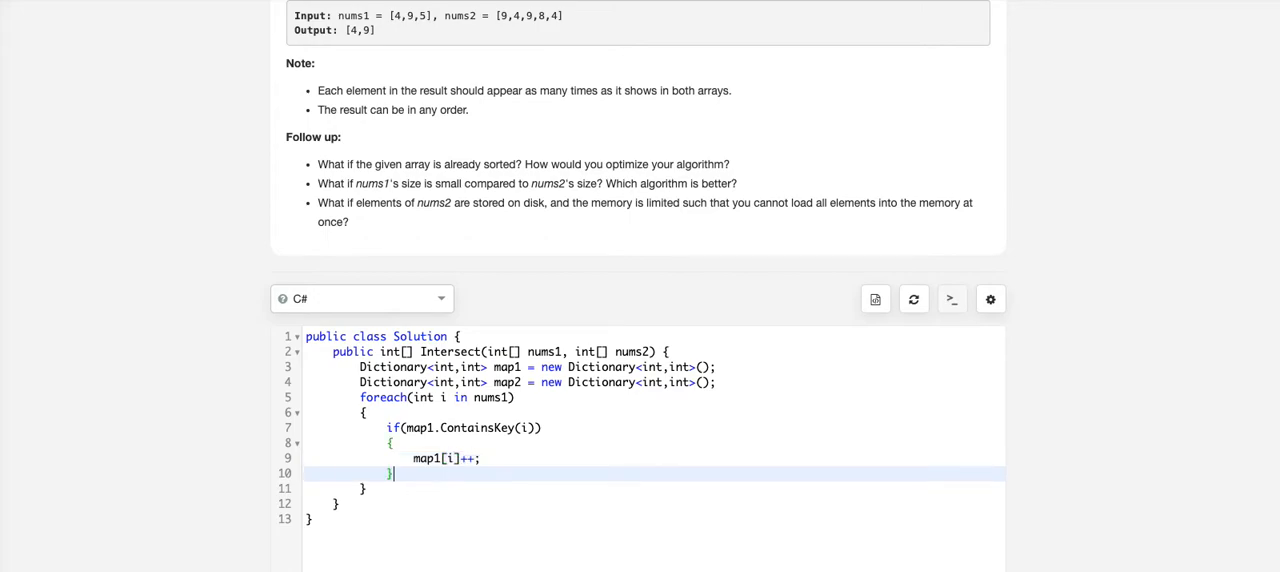
text(else)
text(m)
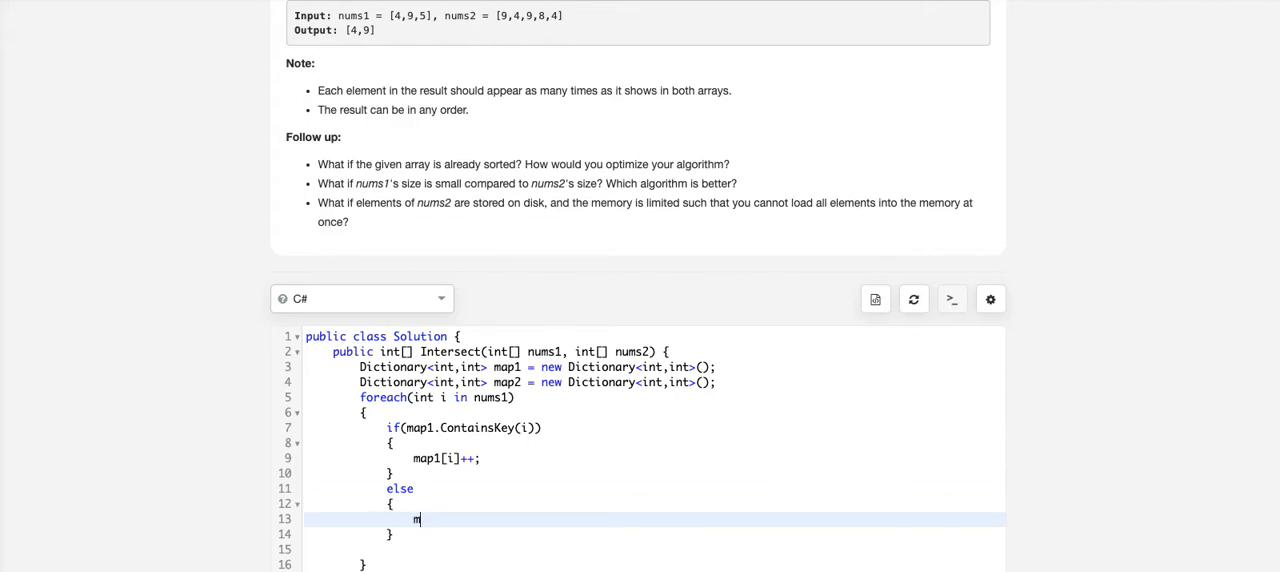
Finish the else with map1.Add(i,1) and add a mirrored foreach over nums2 filling map2
text(ap1[)
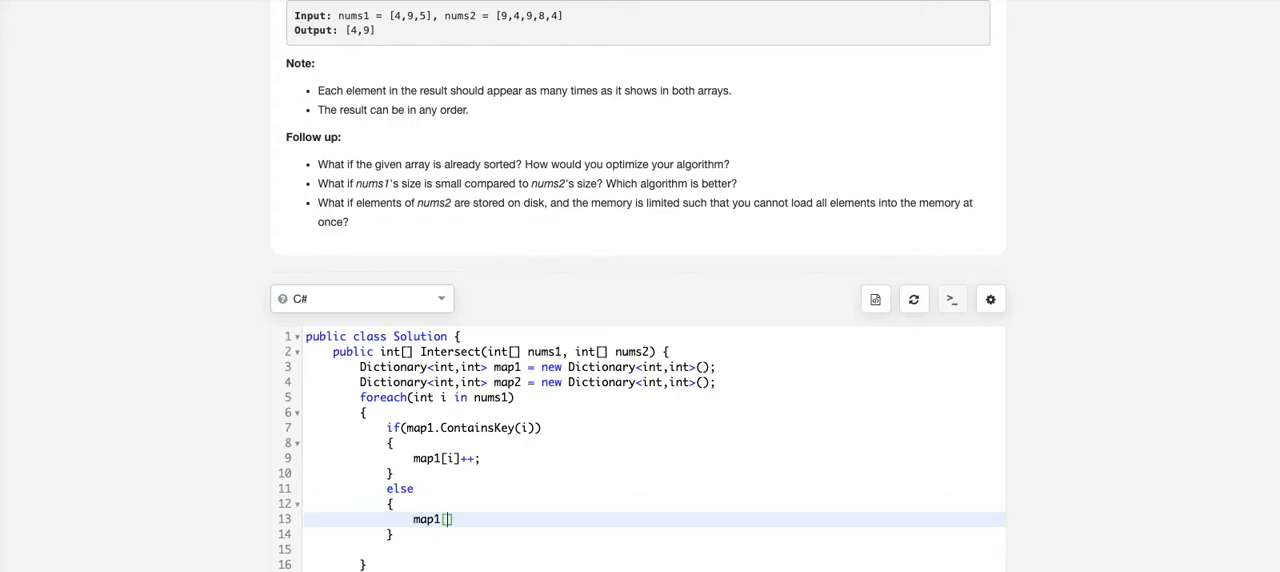
text(.Add()
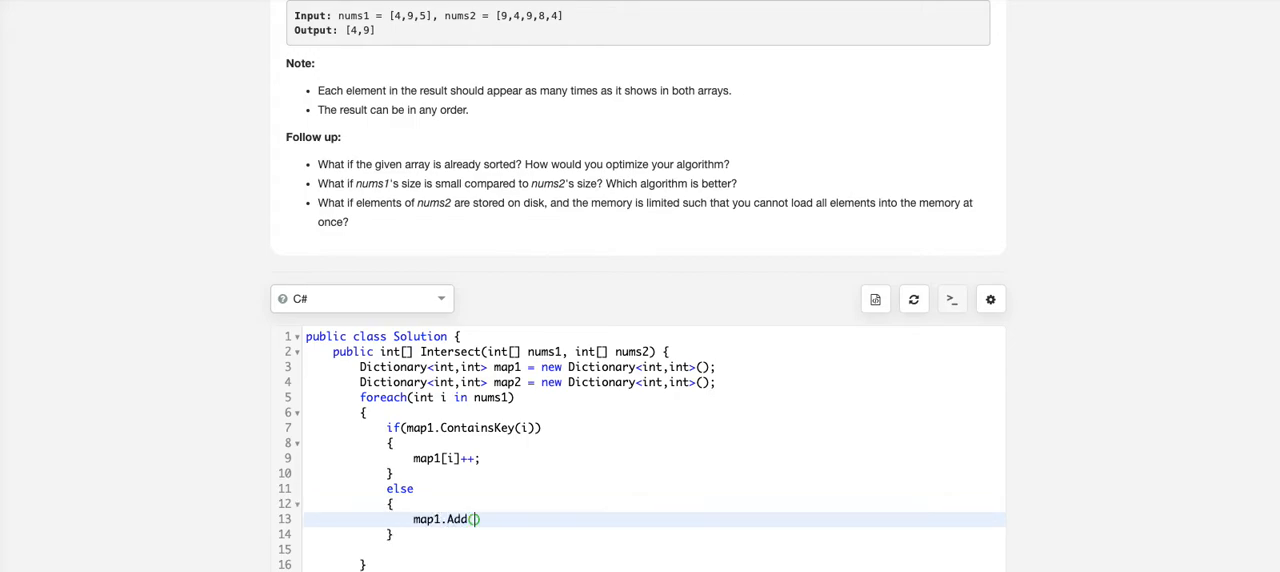
text(i,1)
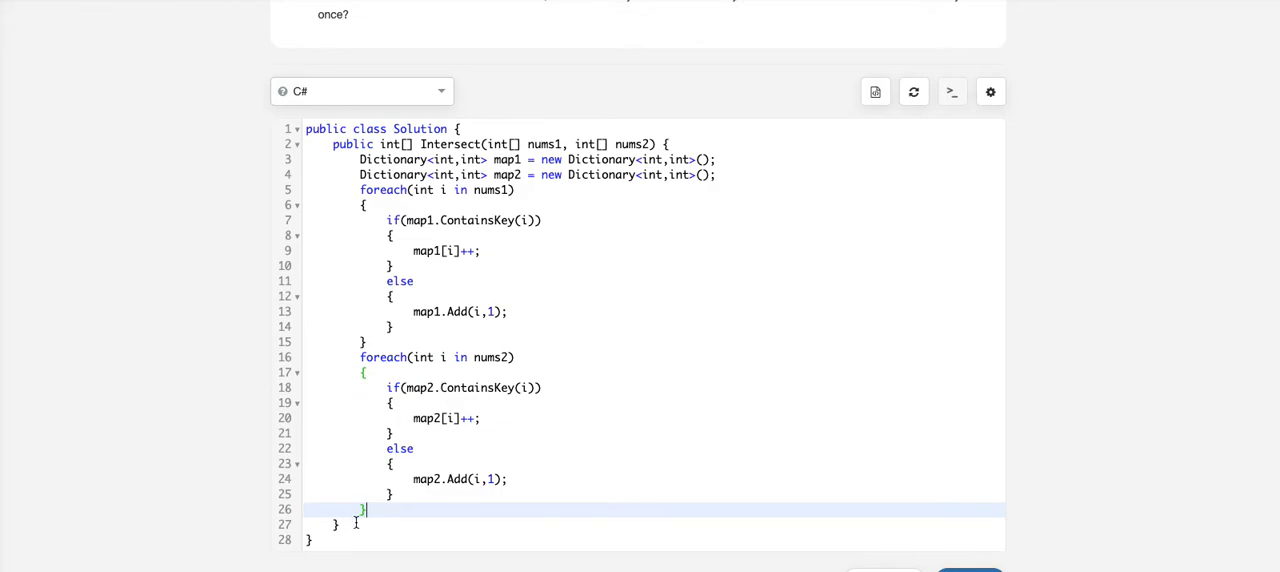
key(Enter)
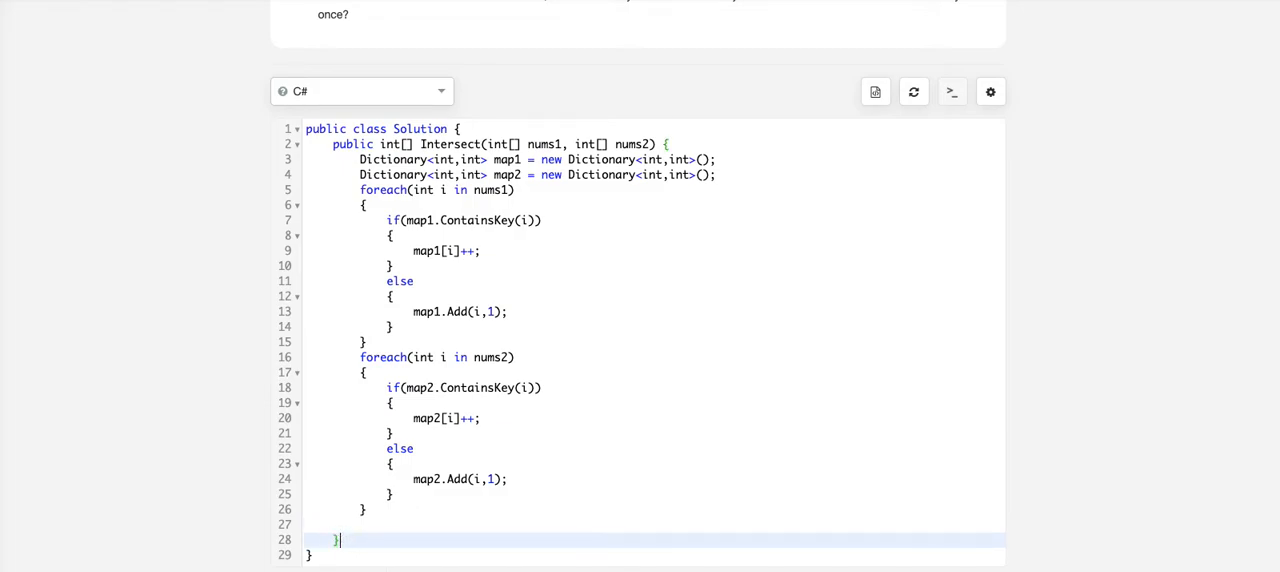
Declare private void CompareMaps taking Dictionary<int,int> map1 and Dictionary<int,int> map2
scroll(down, 3)
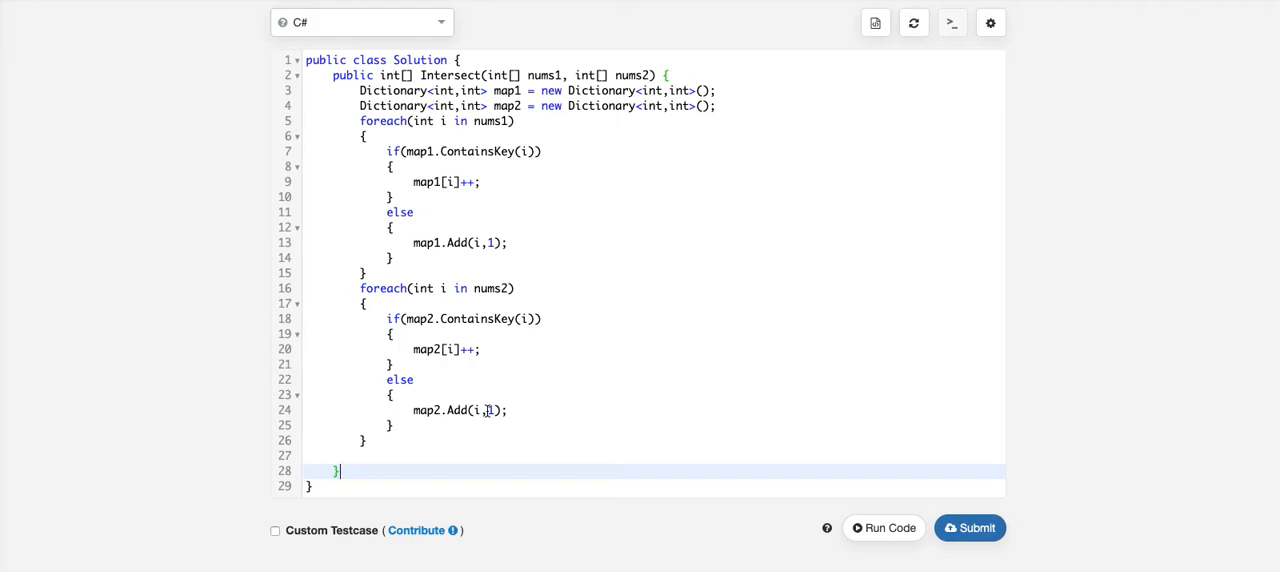
key(Enter)
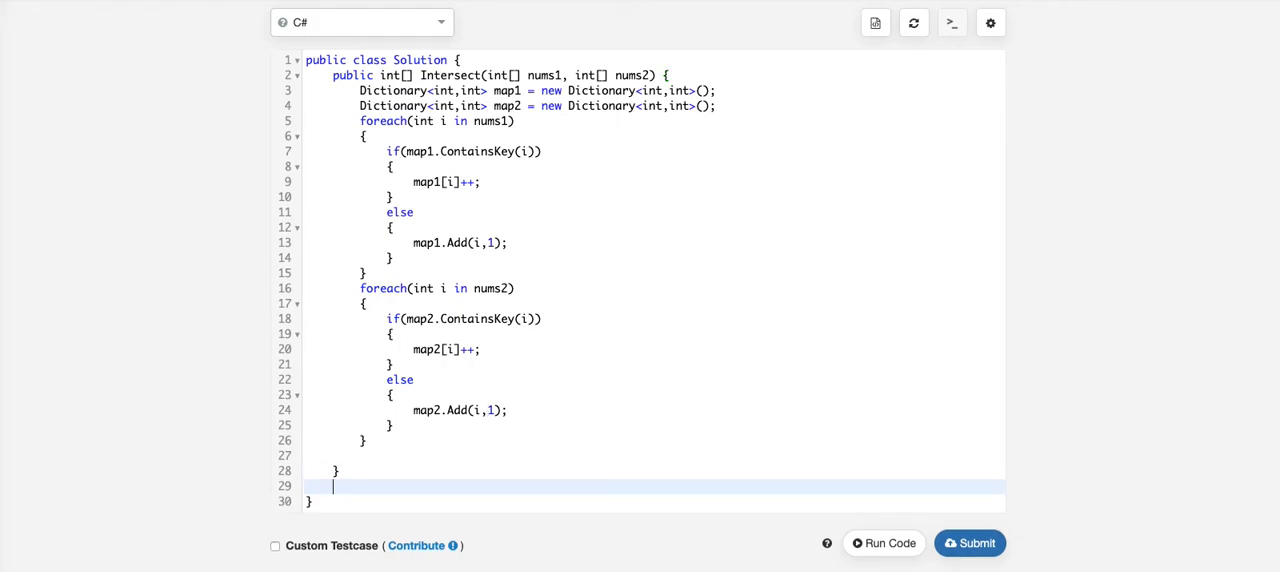
text(private)
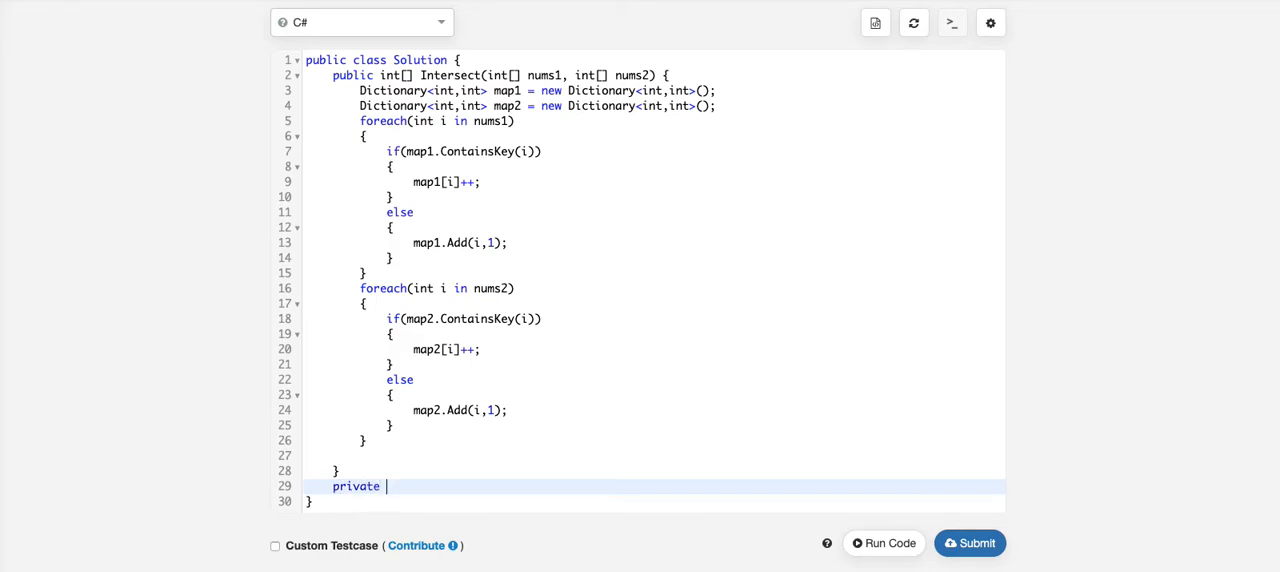
text(void)
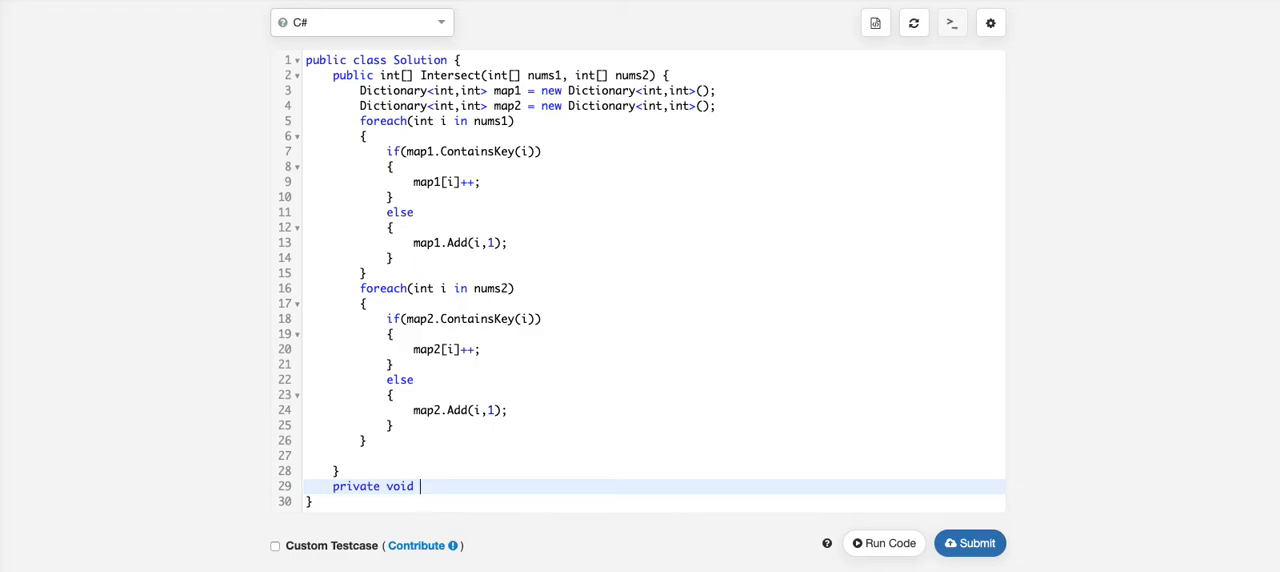
text(CO)
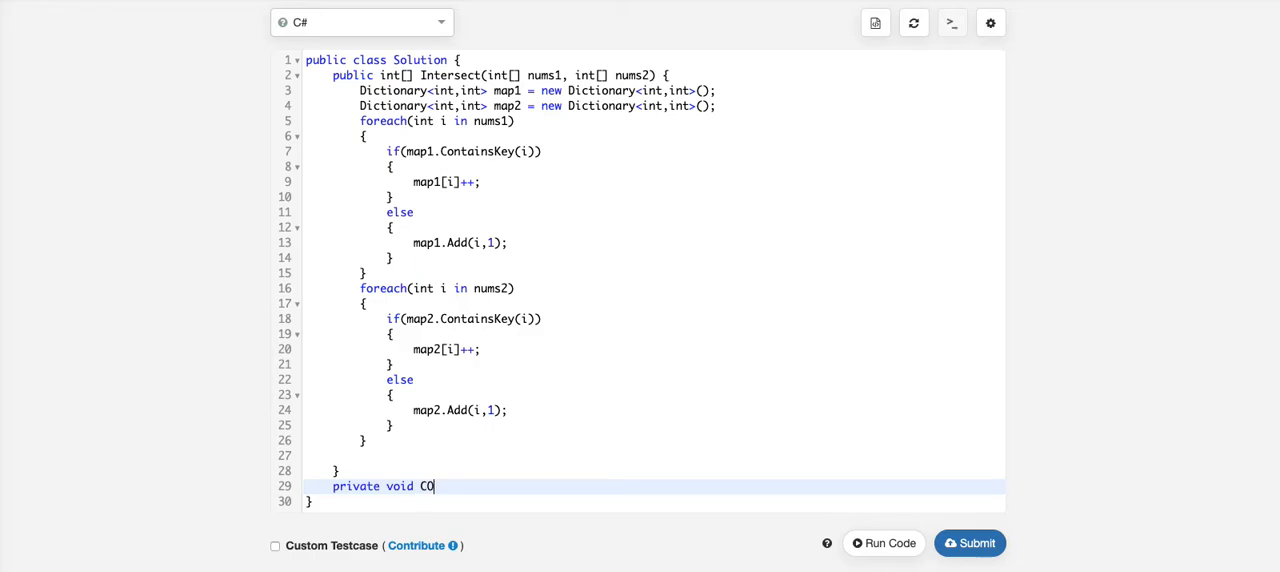
text(mpa)
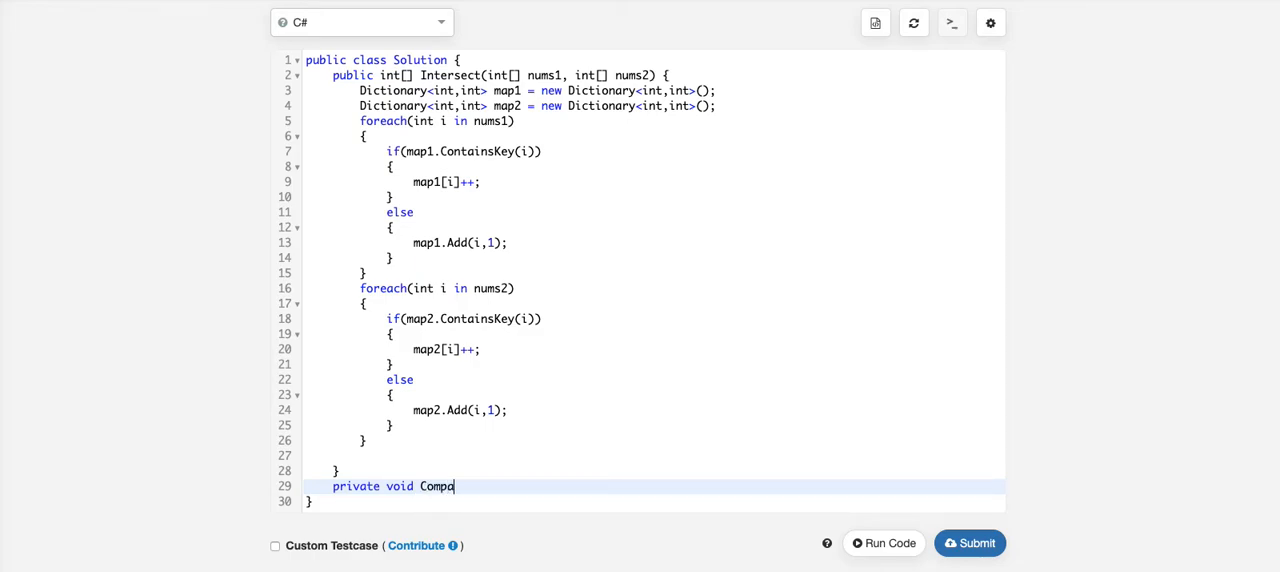
text(reMaps()
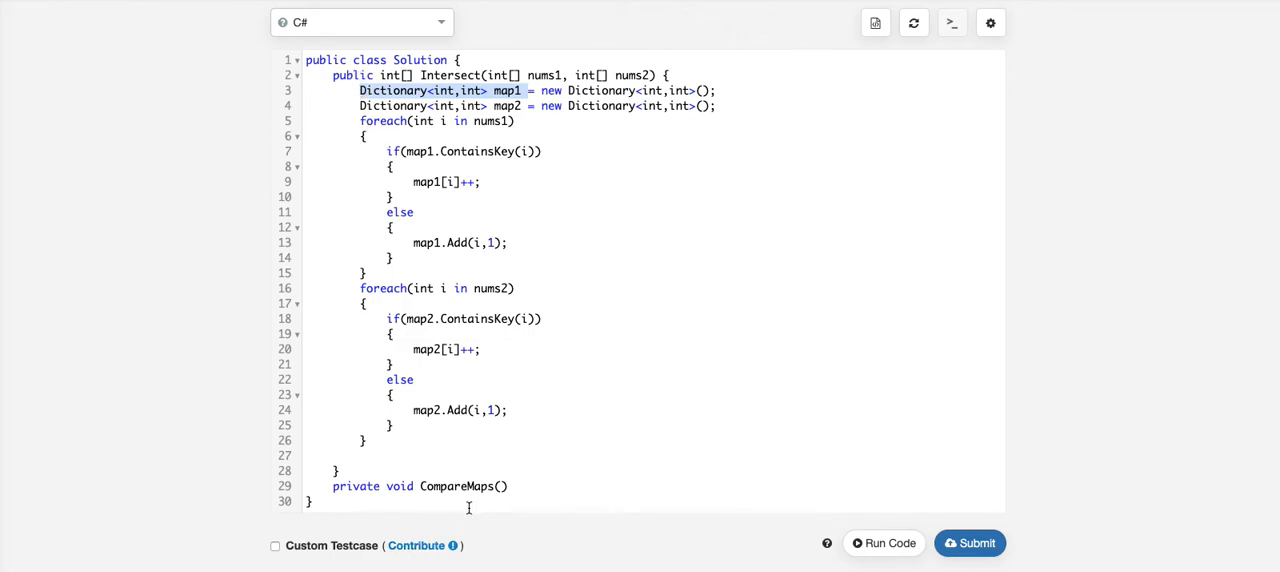
text(Dictionary<int,int> map1 ,)
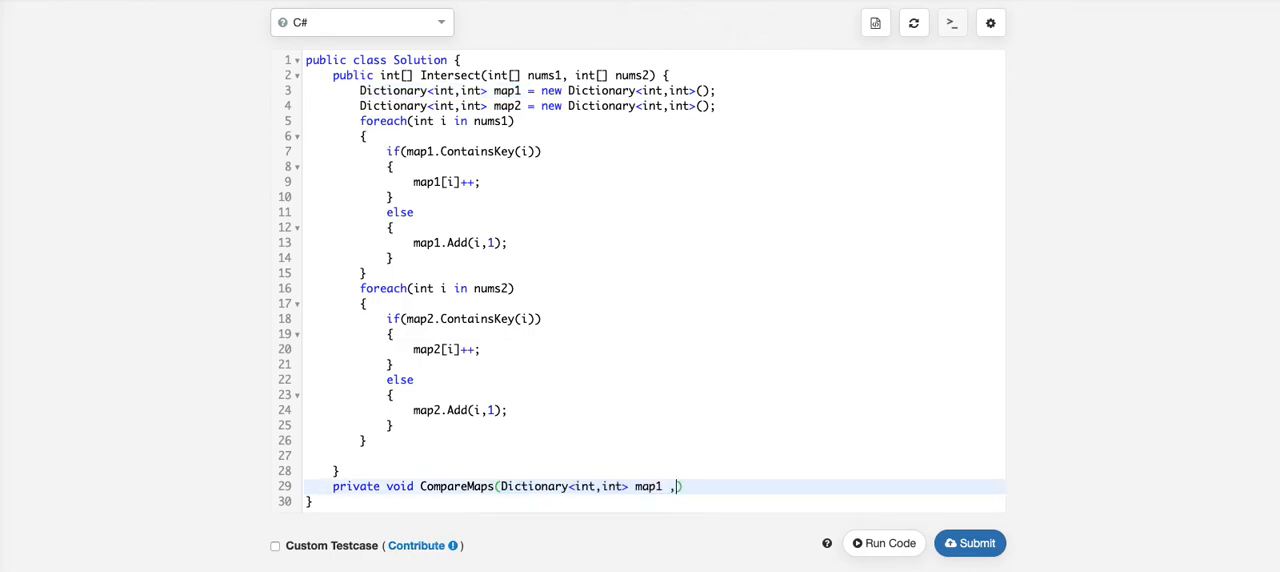
text(Dictionary<int,int> map2)
text({)
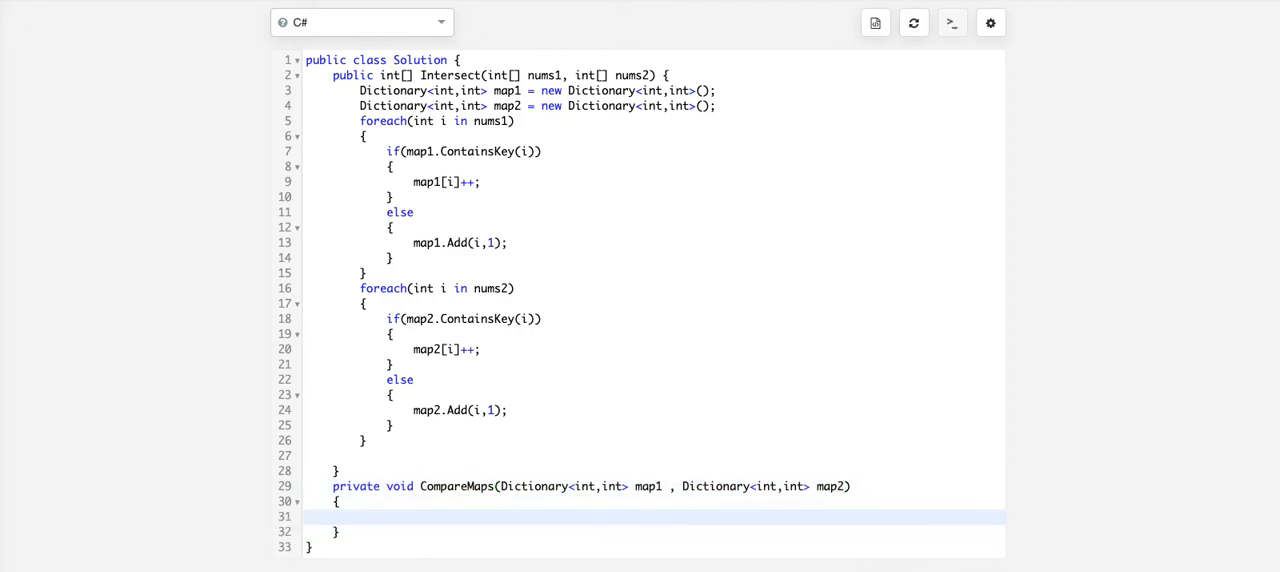
Loop foreach var kvp in map1 and check if map2.ContainsKey(kvp.Key)
text(foreach)
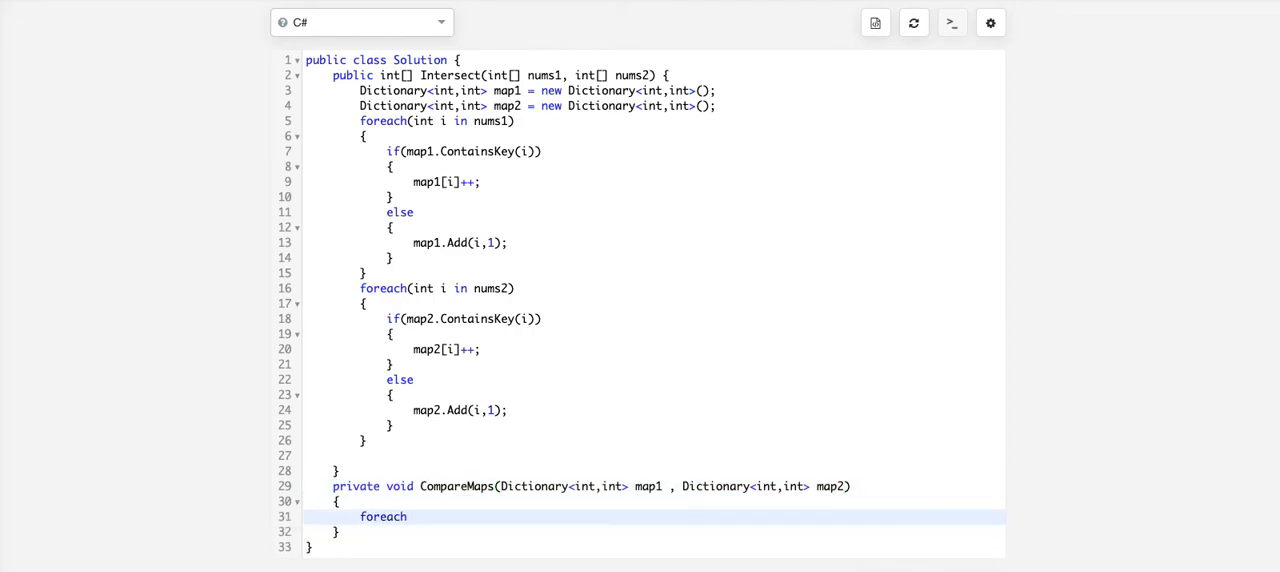
text((var kv)
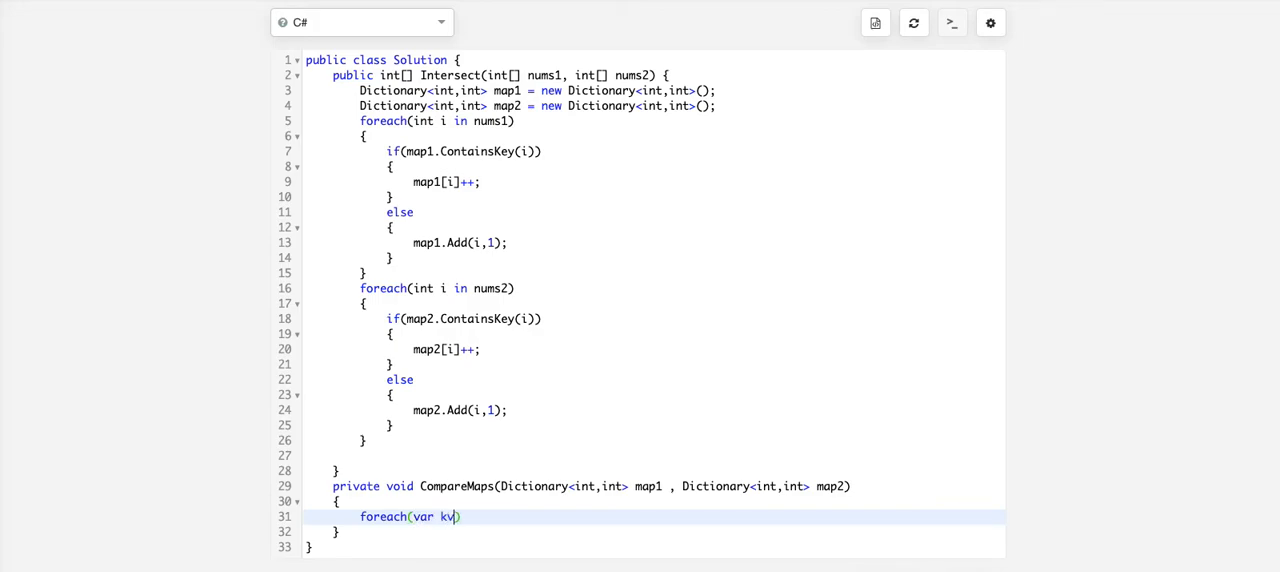
text(p in ma)
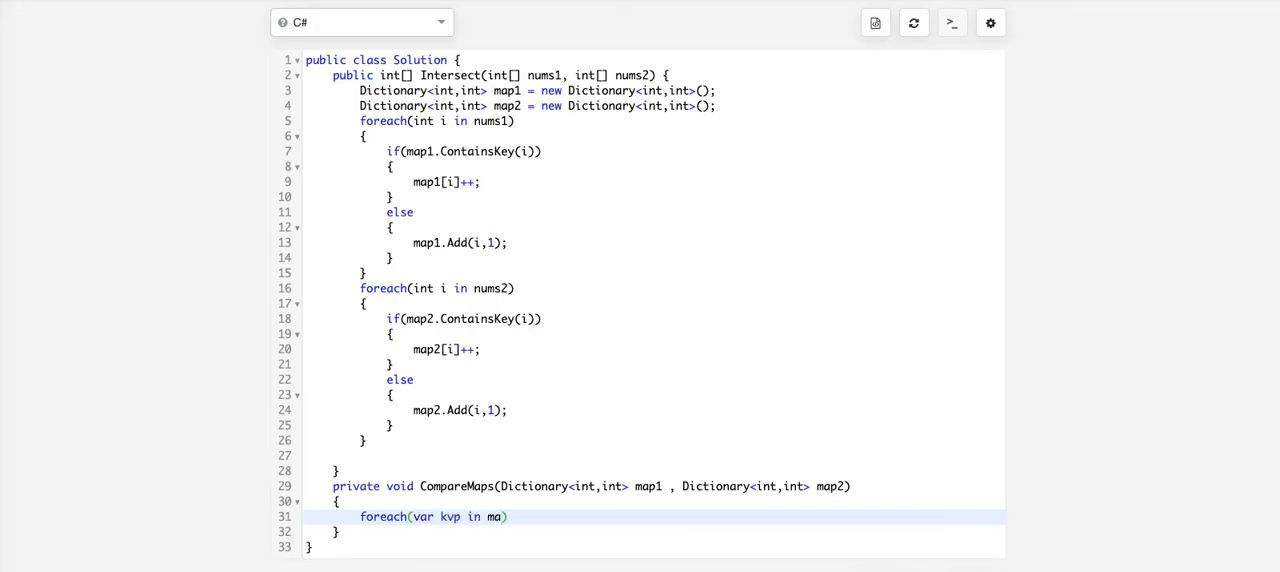
text(p1))
text(i)
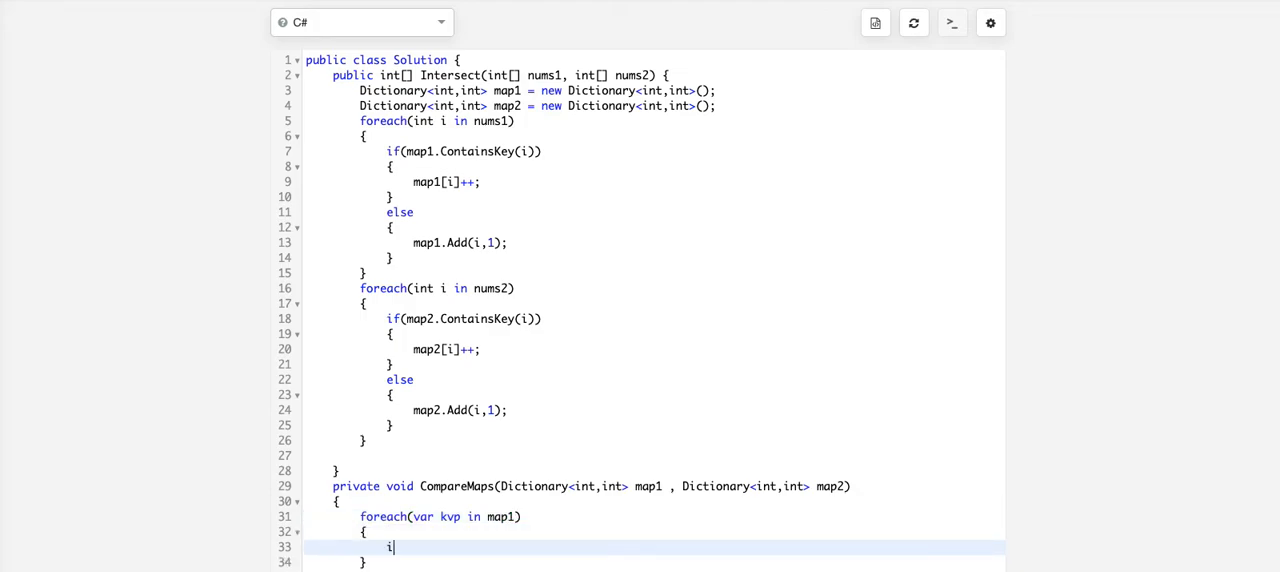
text(f(m))
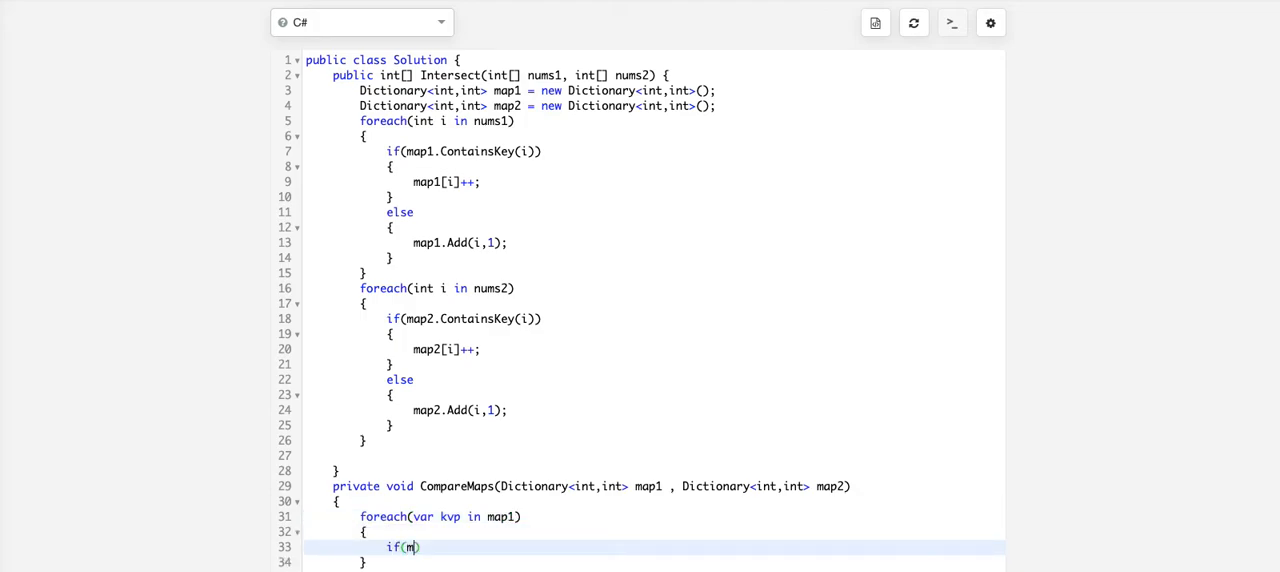
text(ap2.Co)
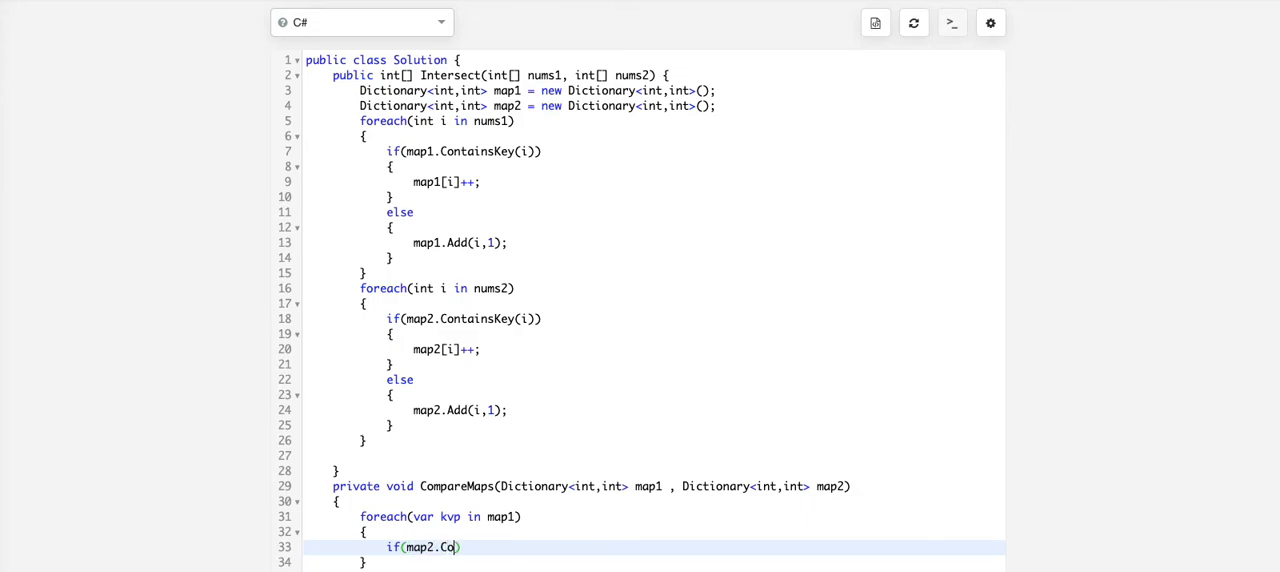
text(ntains())
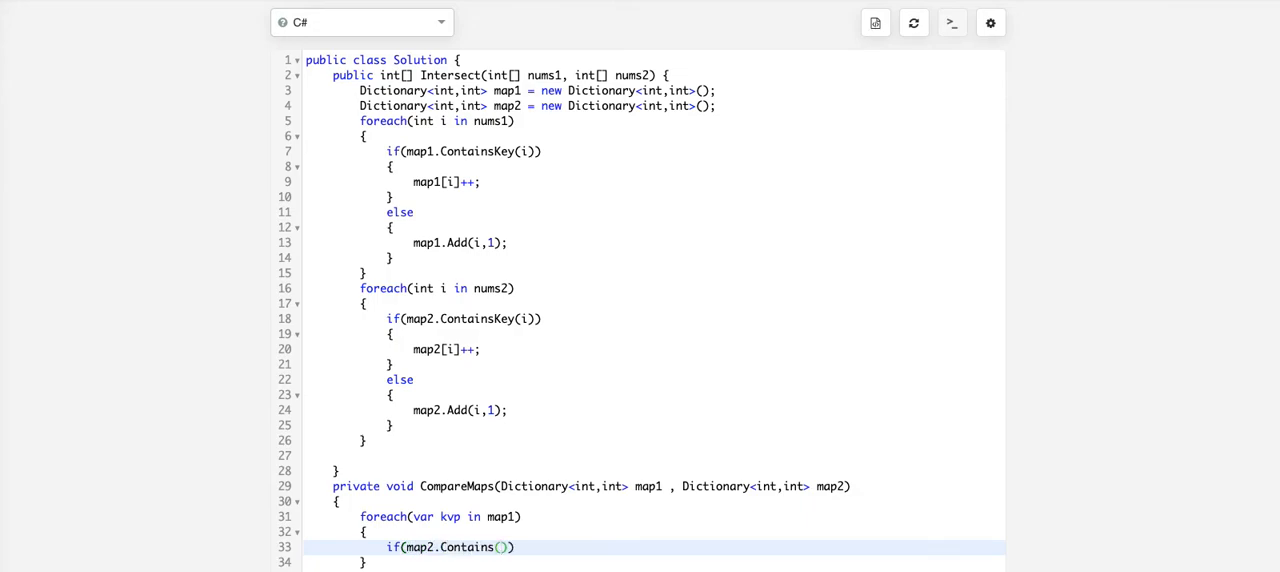
text(kvp.Key)
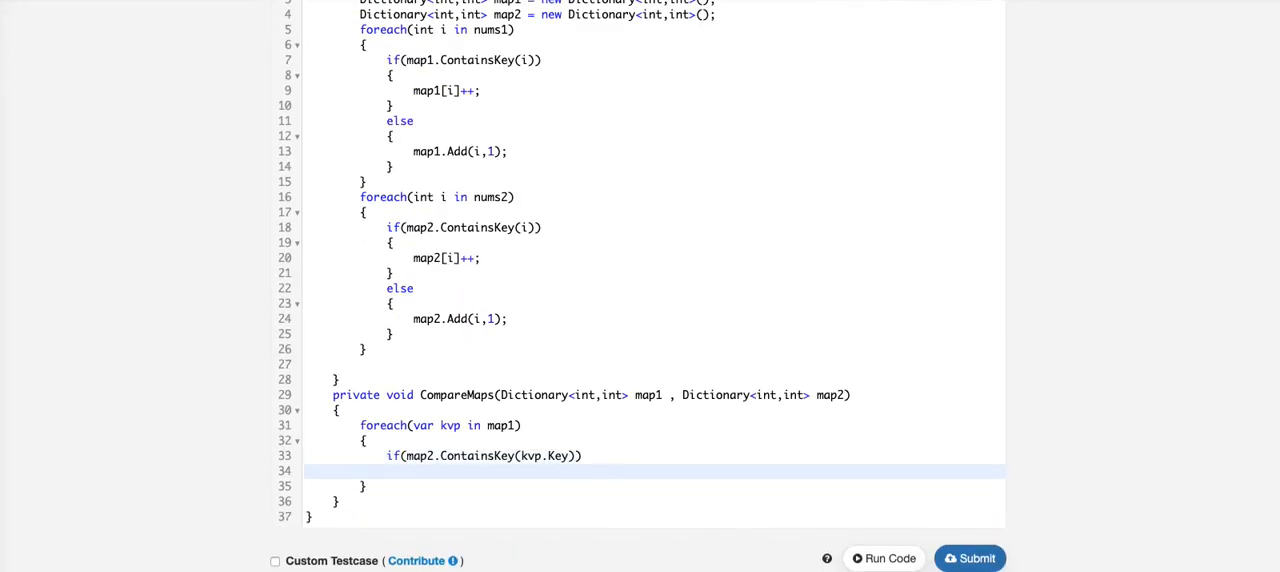
Create an empty List<int> ans = new List<int>() inside CompareMaps
text({)
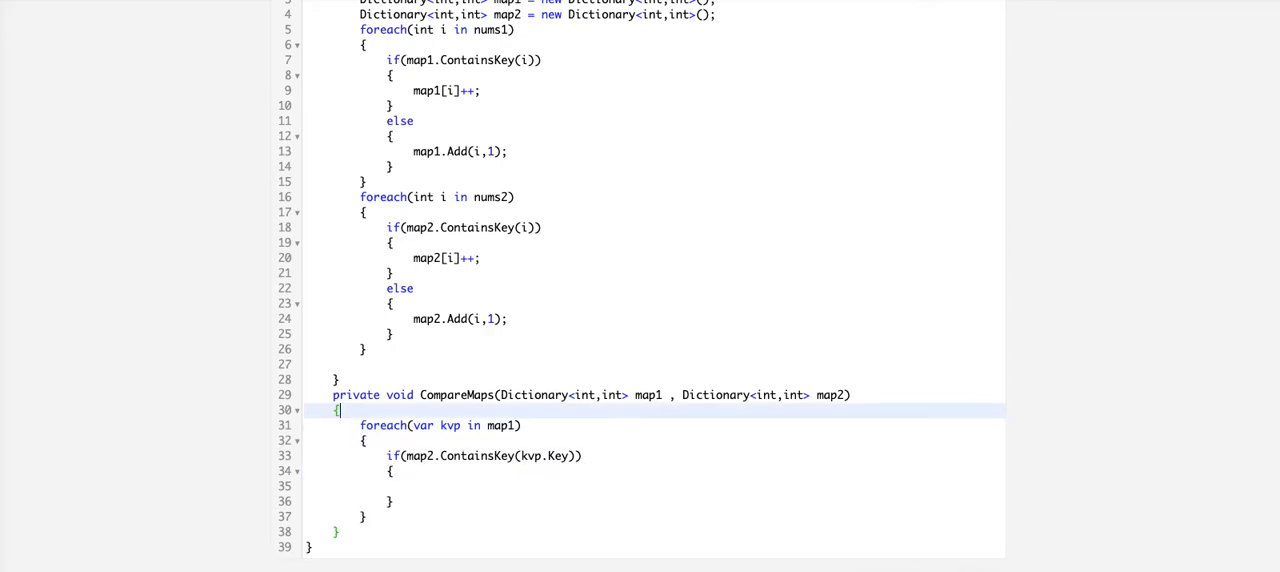
text(L)
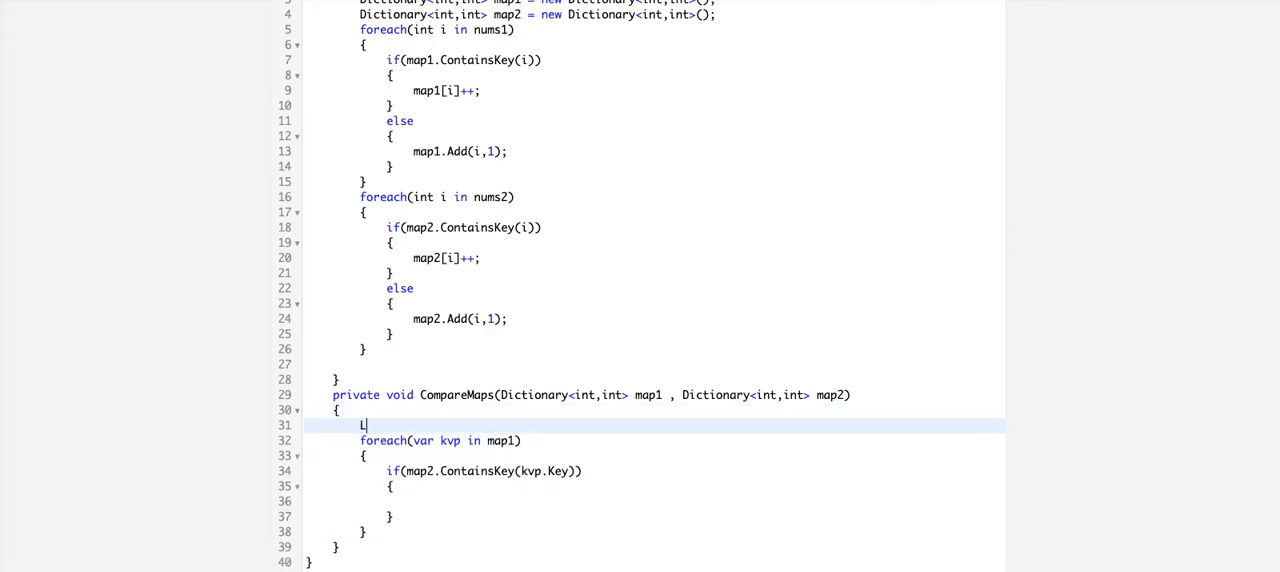
text(List<int>)
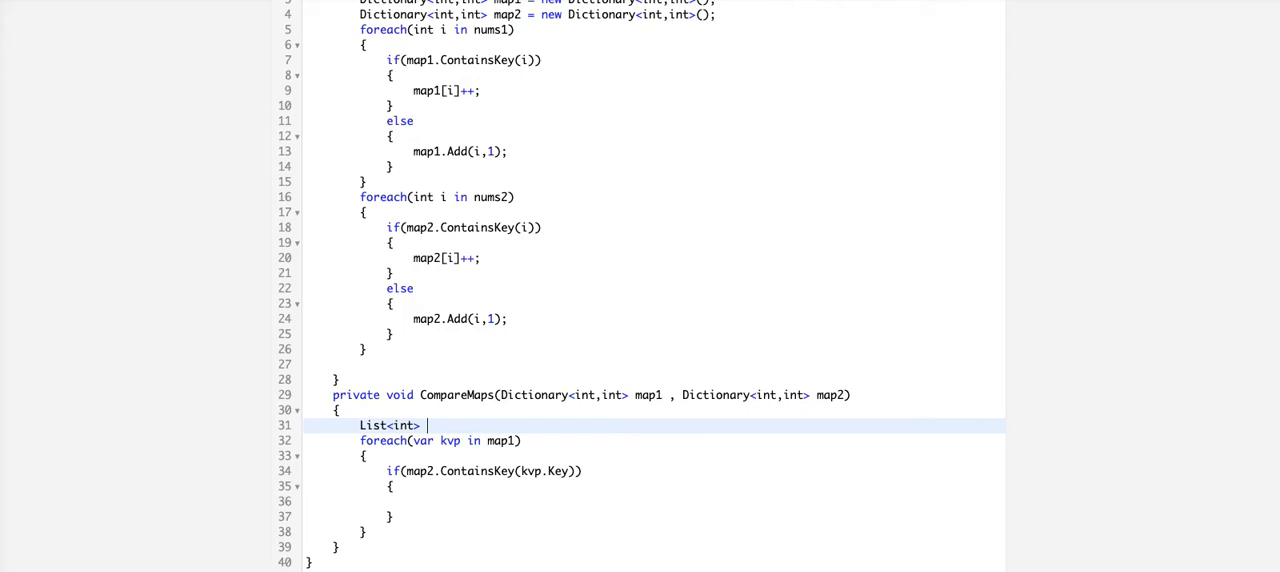
text(ans =)
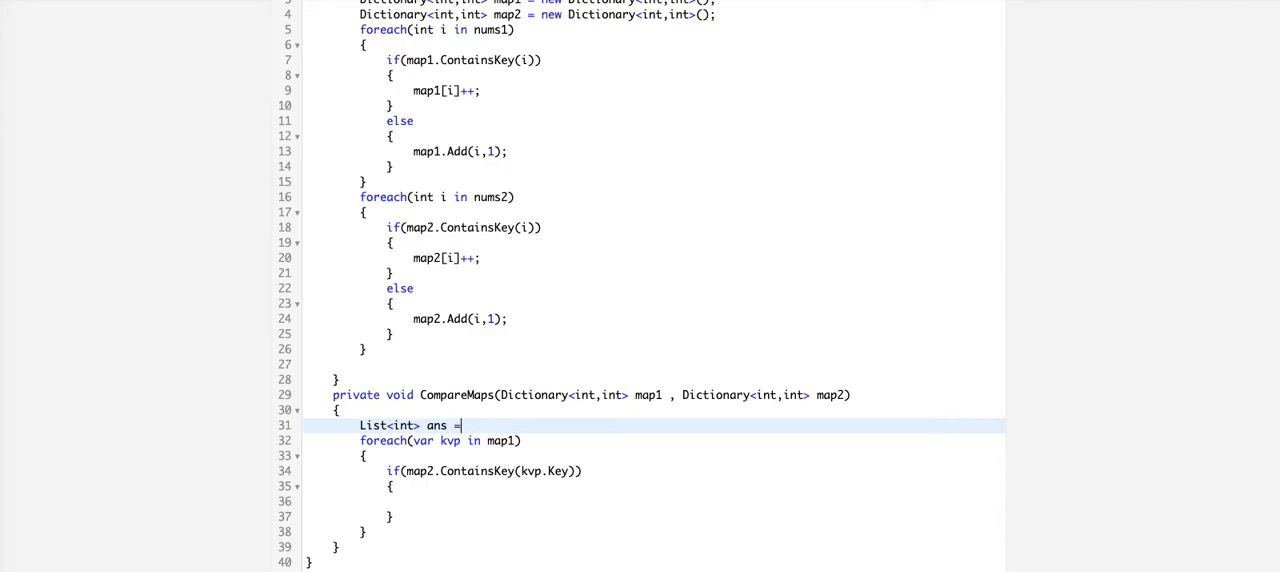
text(new List<int)
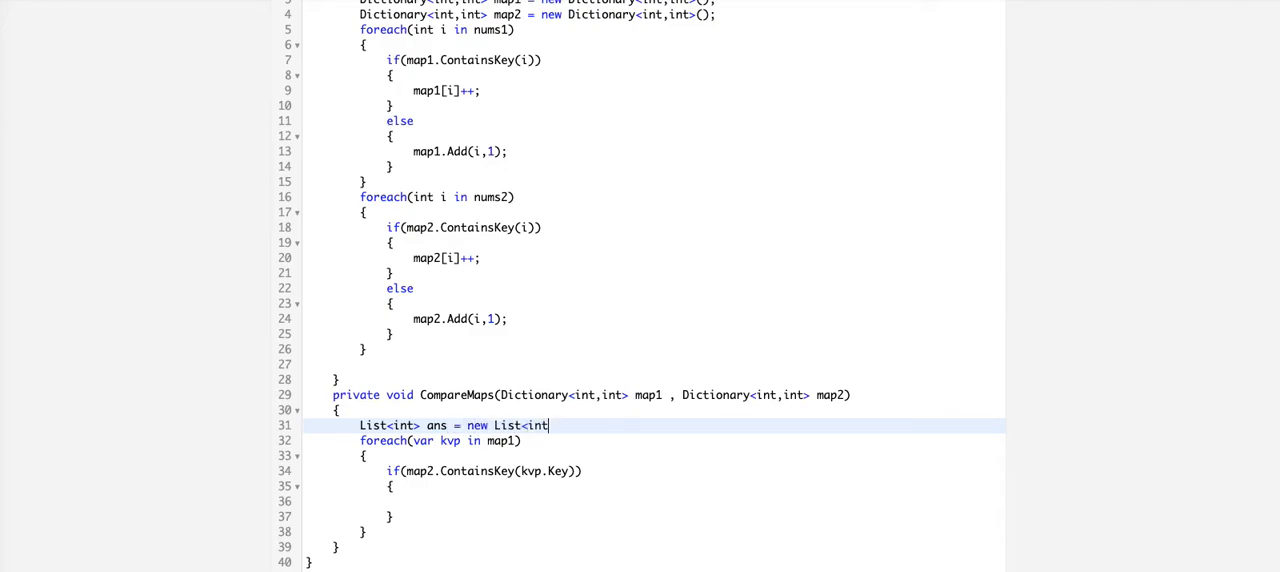
text(>();)
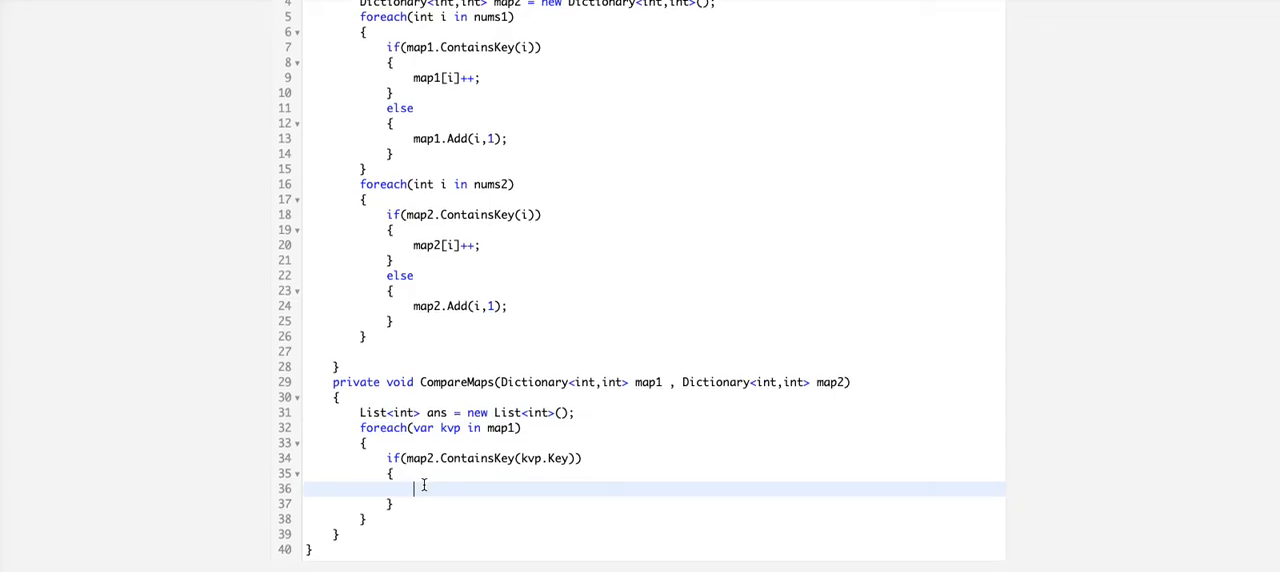
Inside the if, start int num = Math.Mins(map1.Value, map2 for the shared key's counts
text(a)
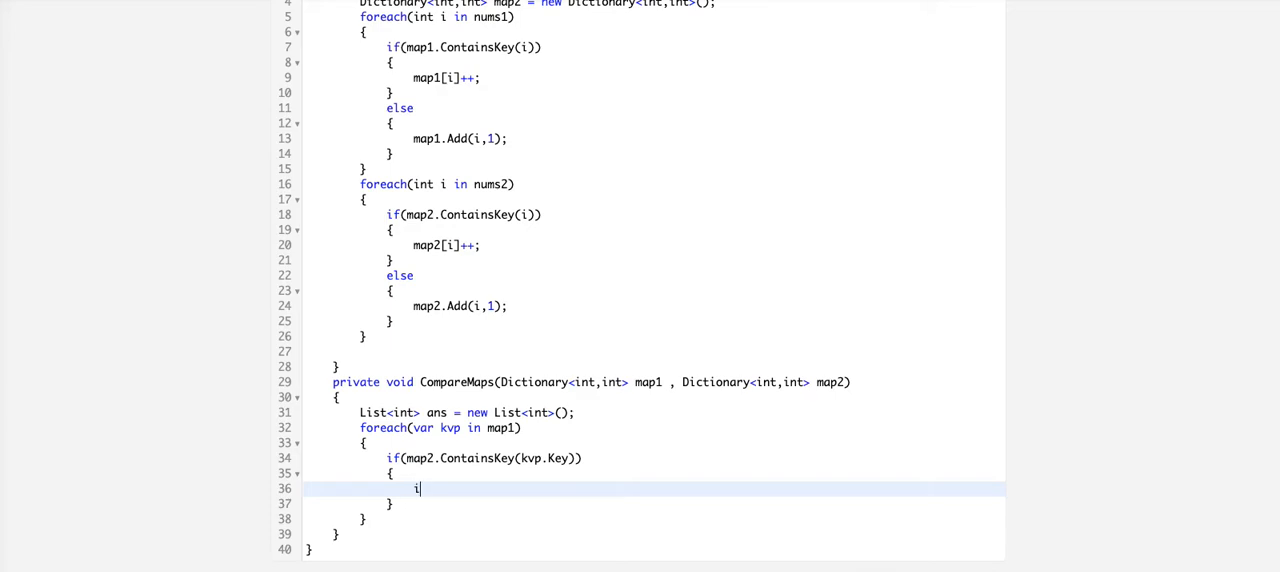
text(nt)
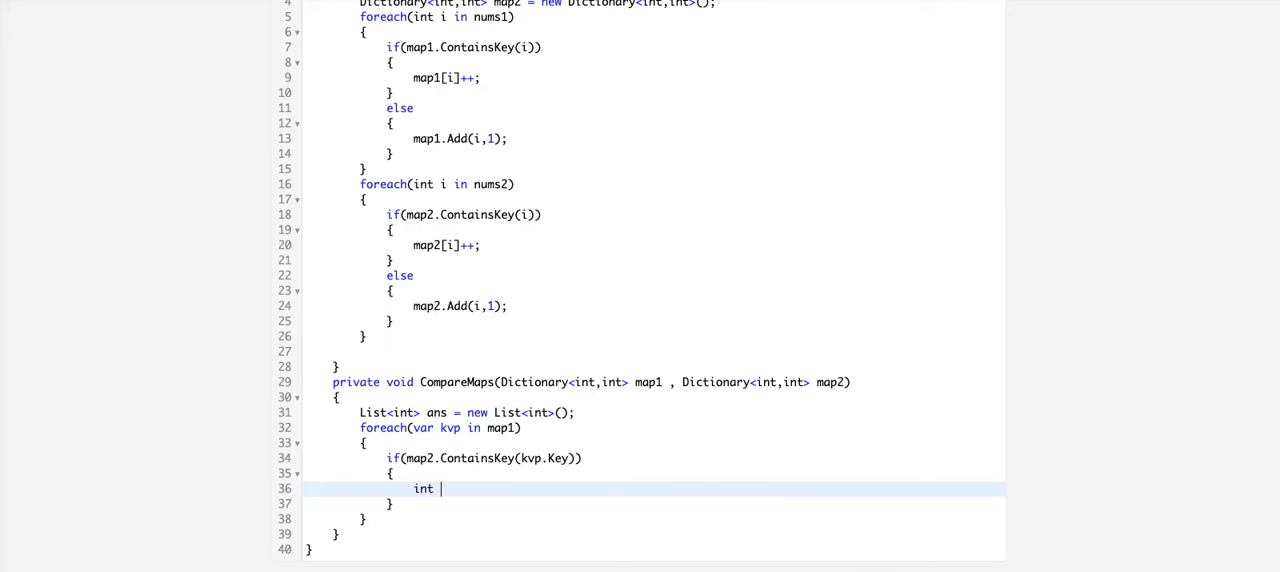
text(num =)
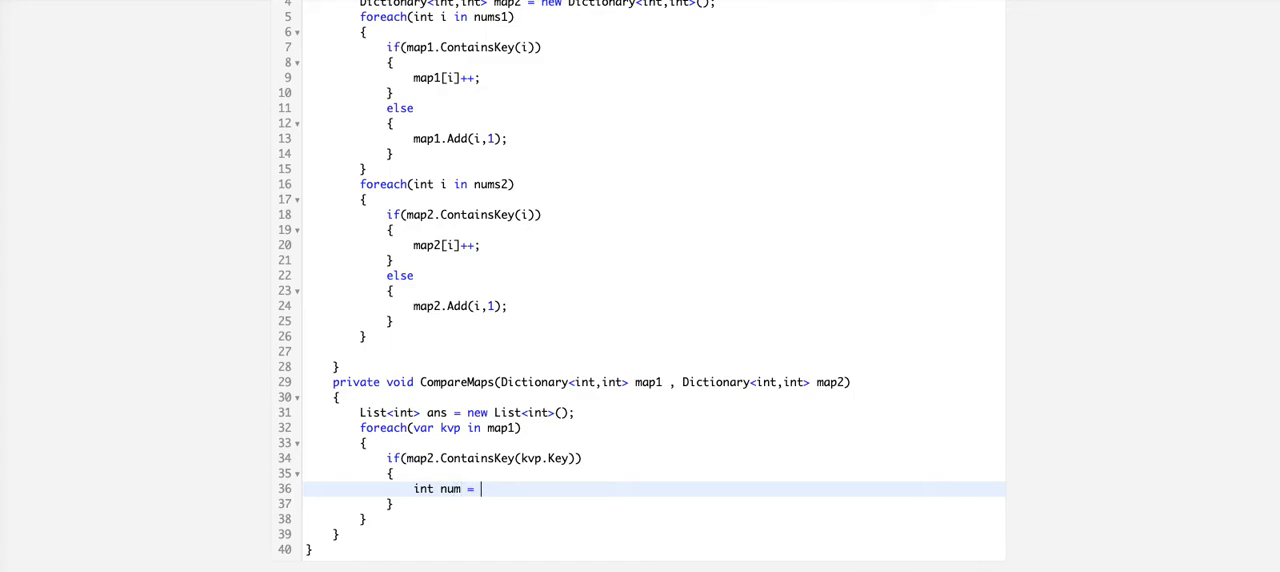
text(Math.M)
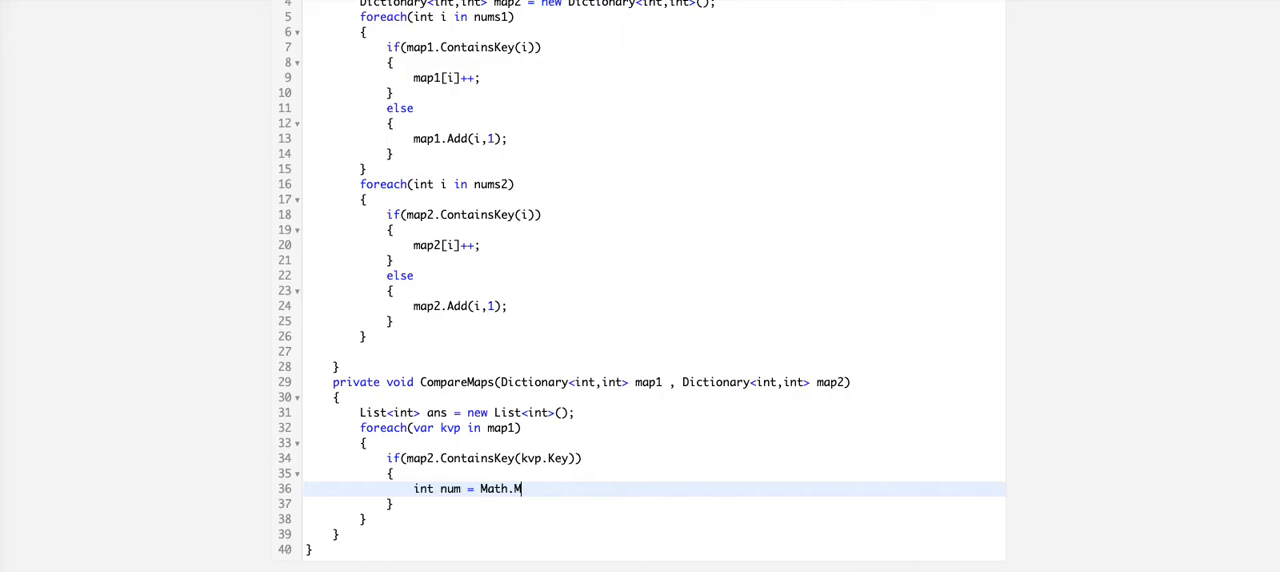
text(ins())
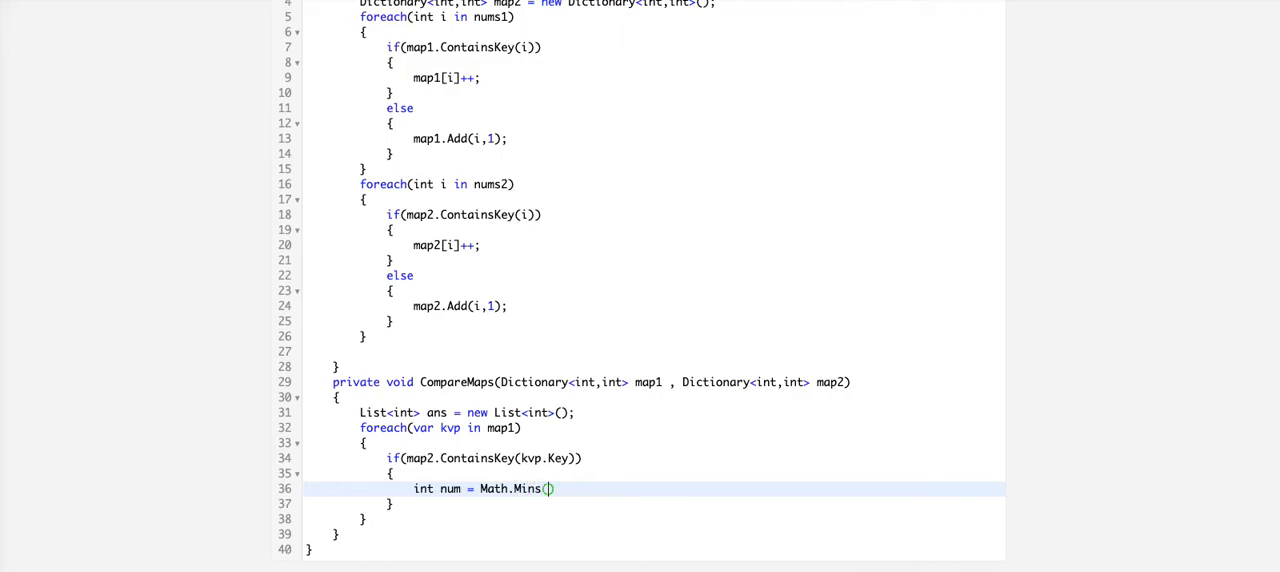
text(ma)
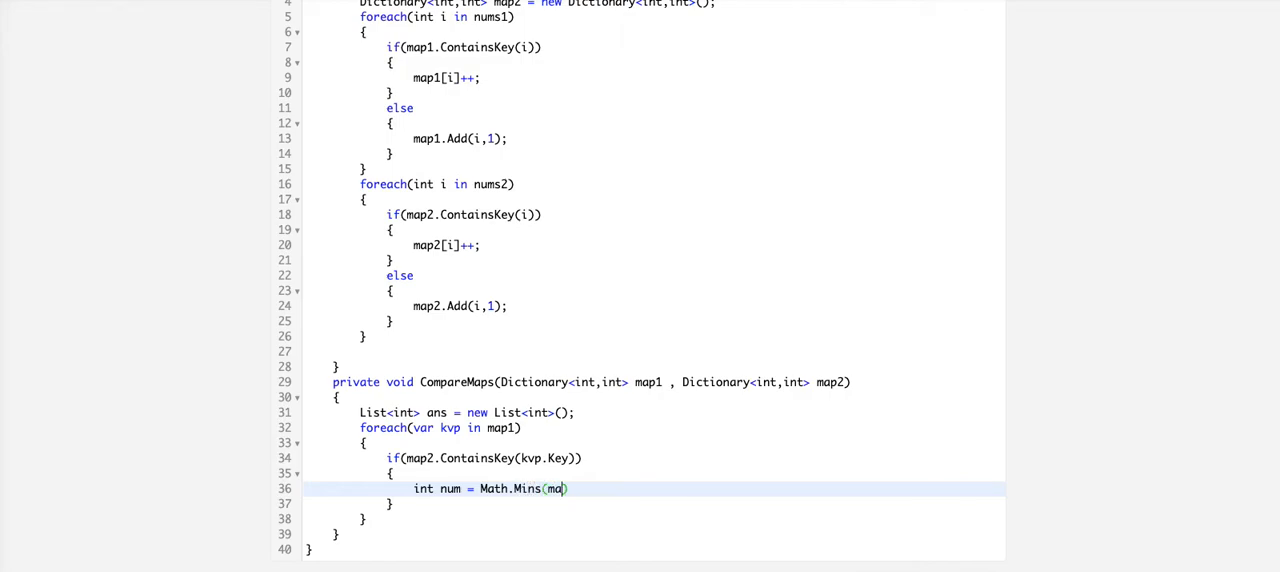
text(map1.)
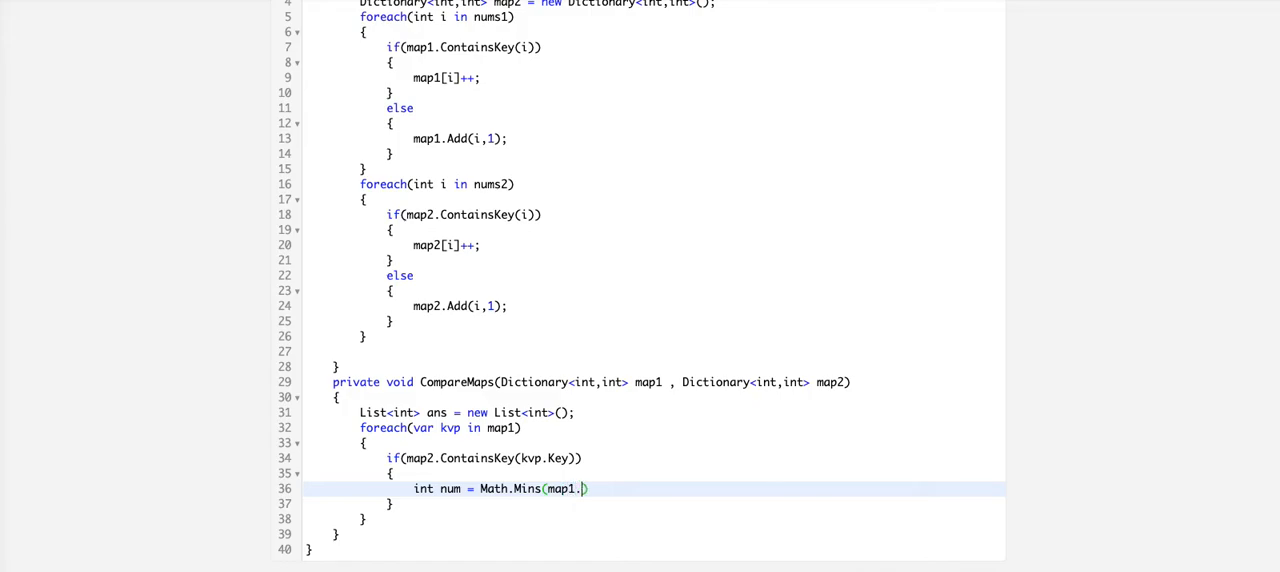
text(Value,)
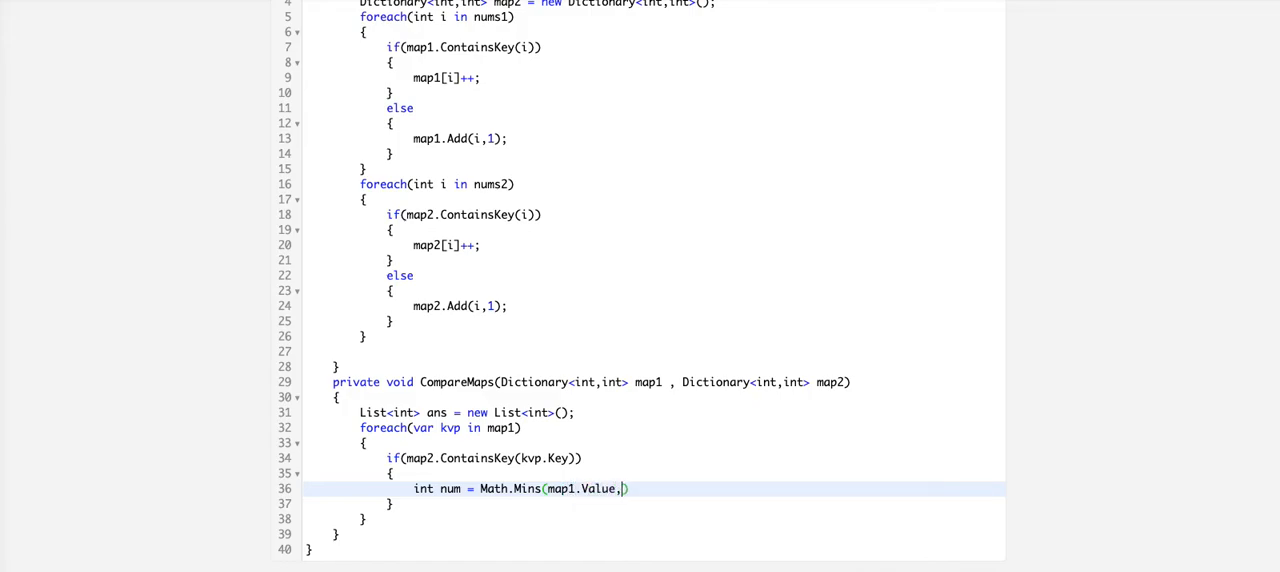
text(map)
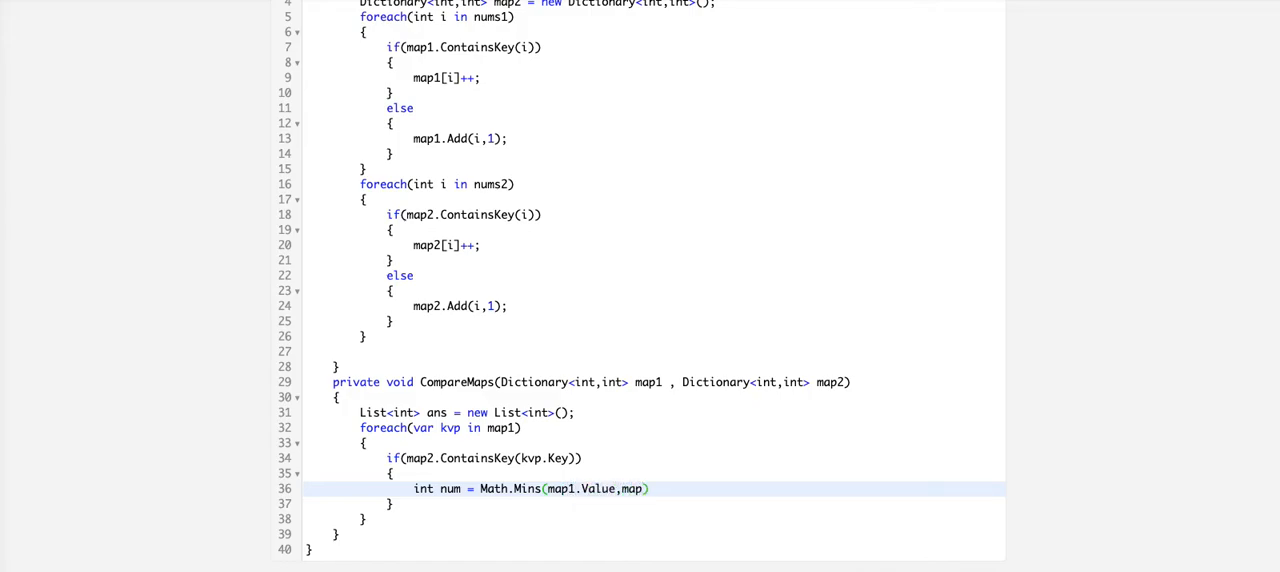
text(2)
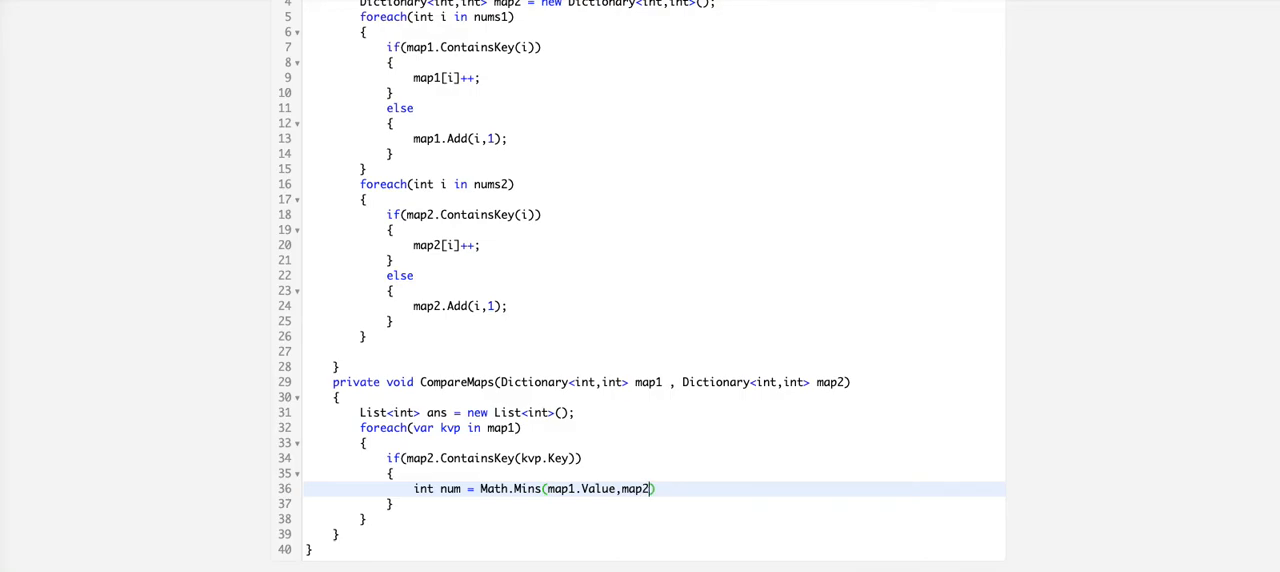
Complete the line as Math.Min(map1.Value,map2[kvp.Key]); after checking Example 2
text([k)
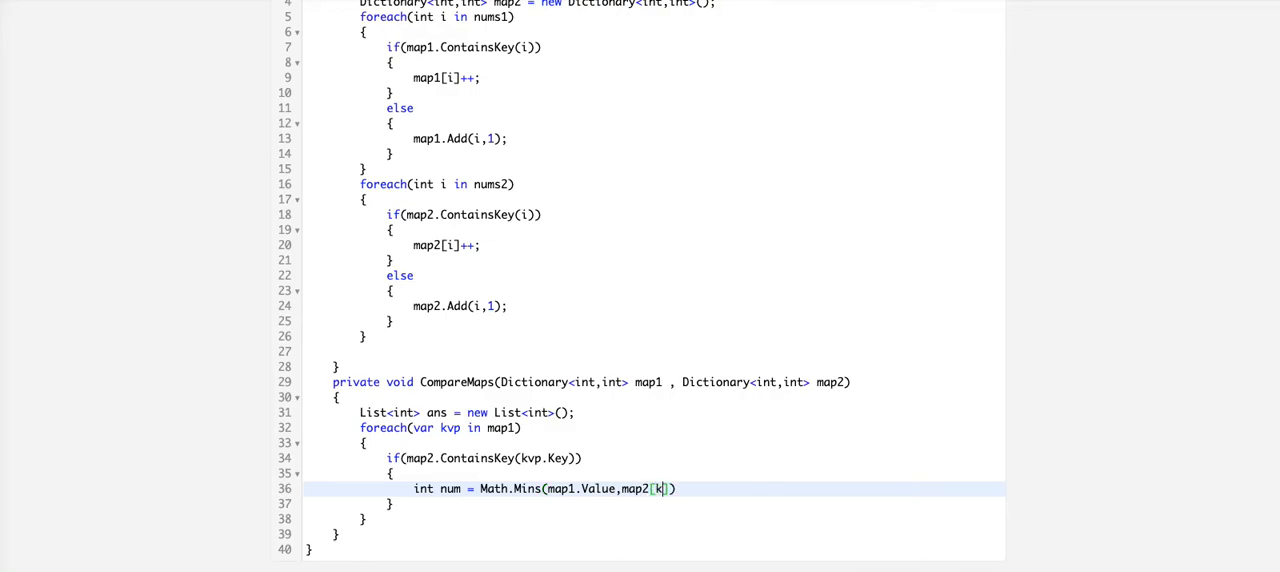
text(vp.Key))
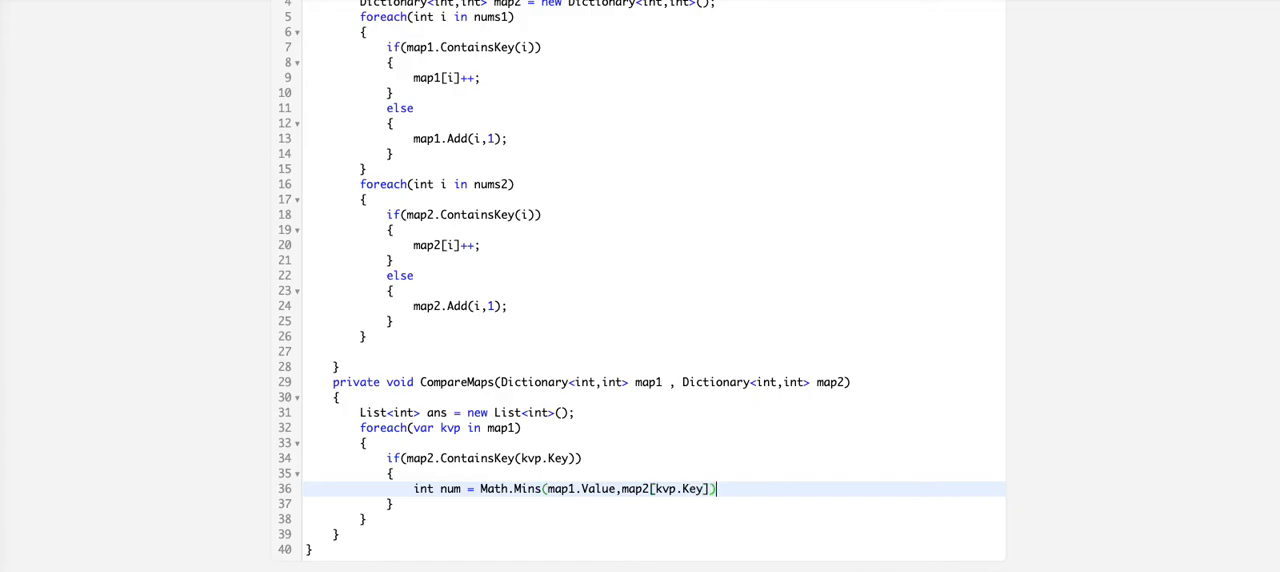
text(;)
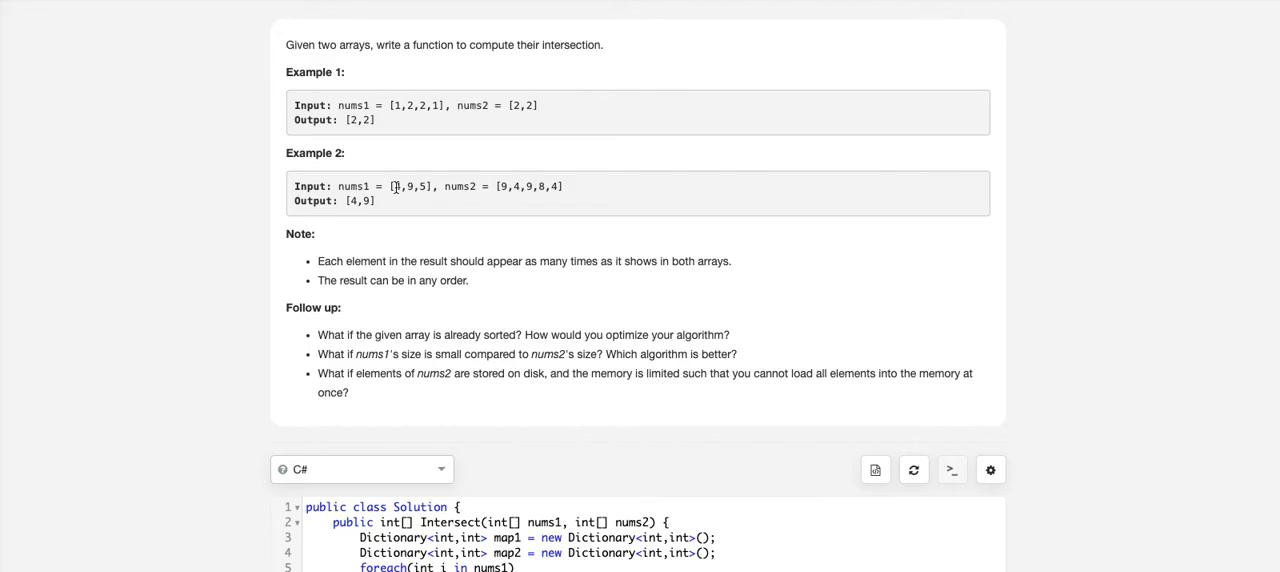
double_click(396, 186)
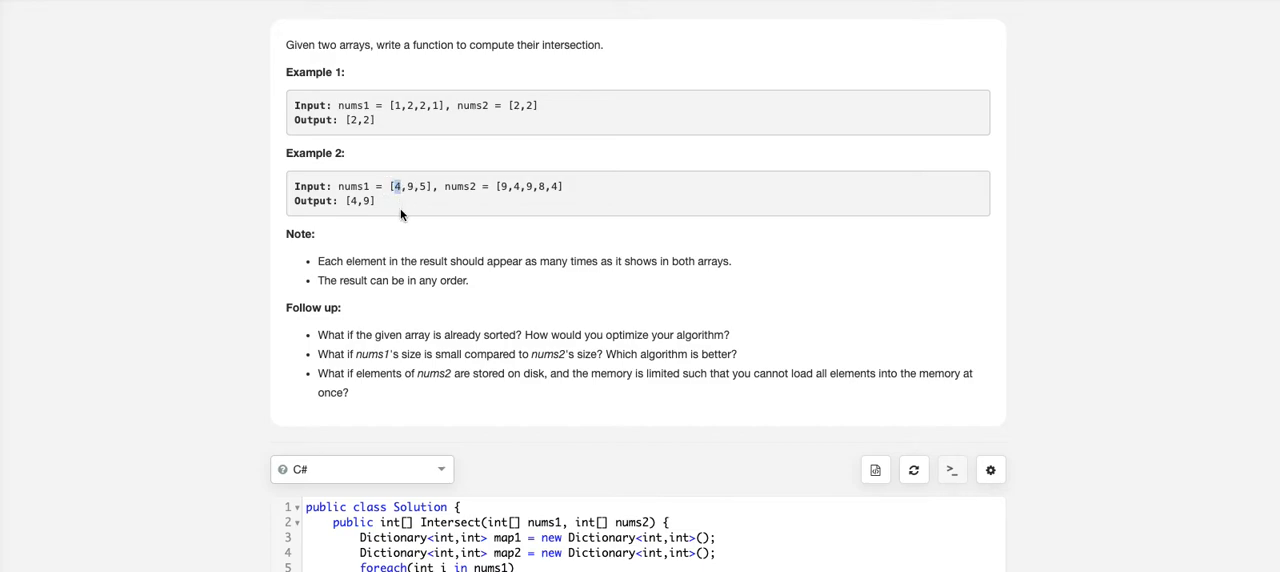
mouse_move(476, 244)
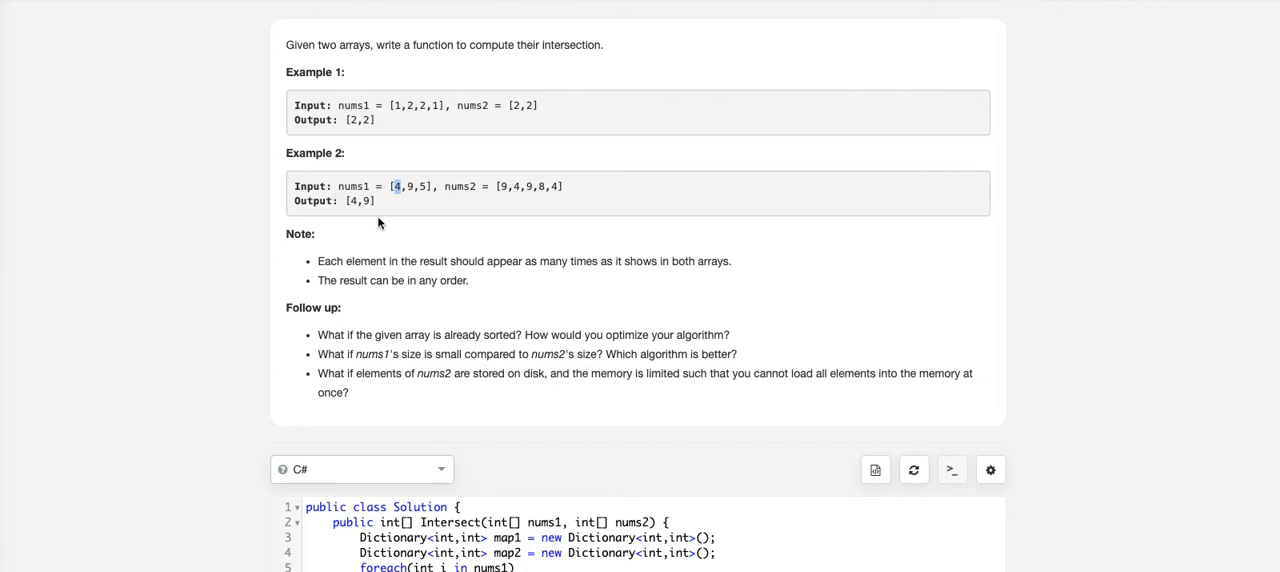
scroll(down, 3)
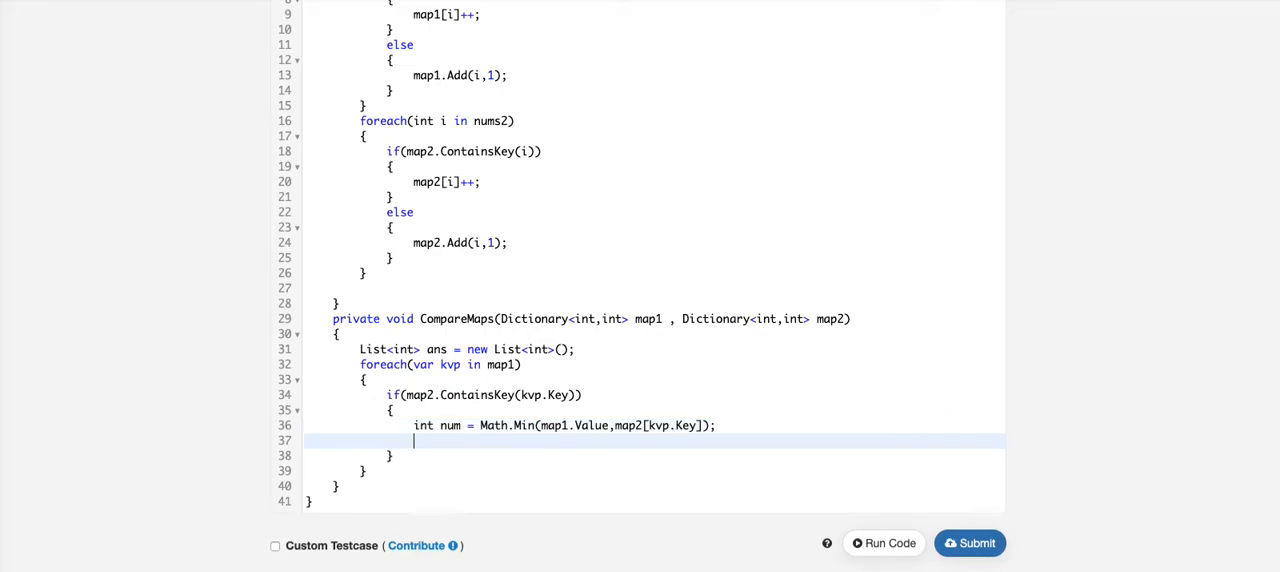
Write a for loop running num times that calls ans.Add(kvp.Key)
text(for(int i)
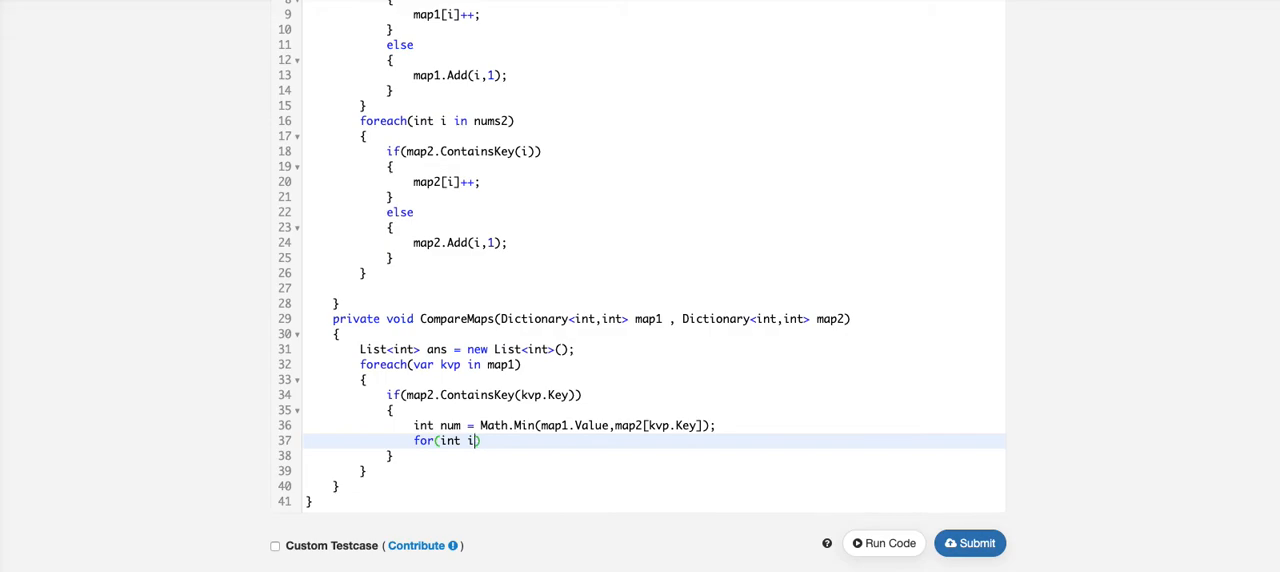
text(=0;i)
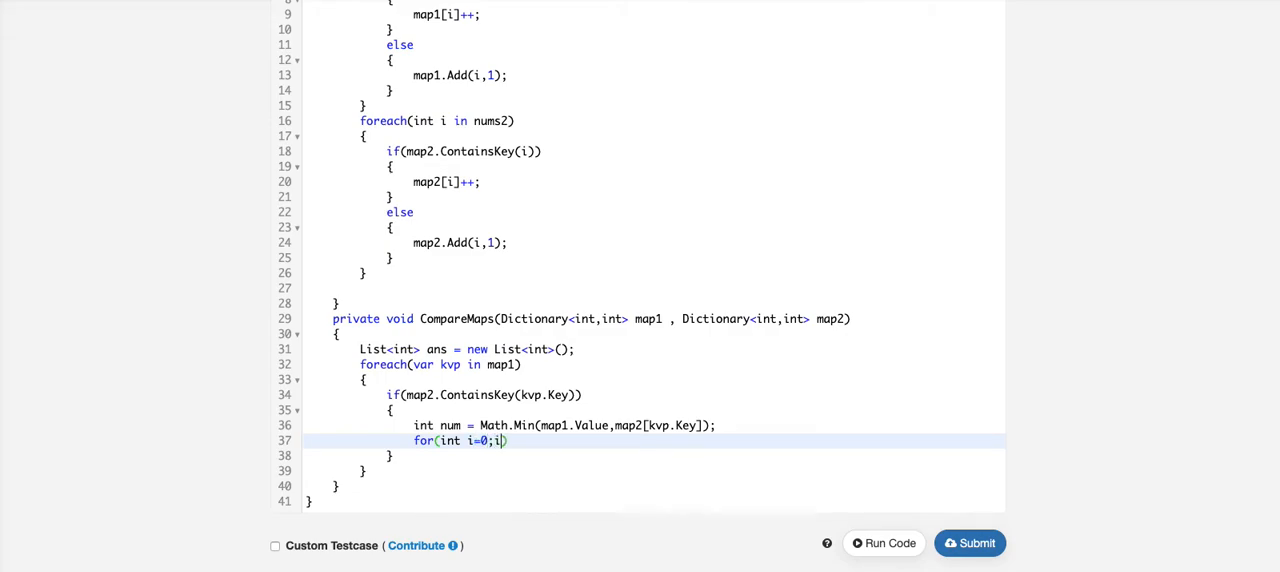
text(>num)
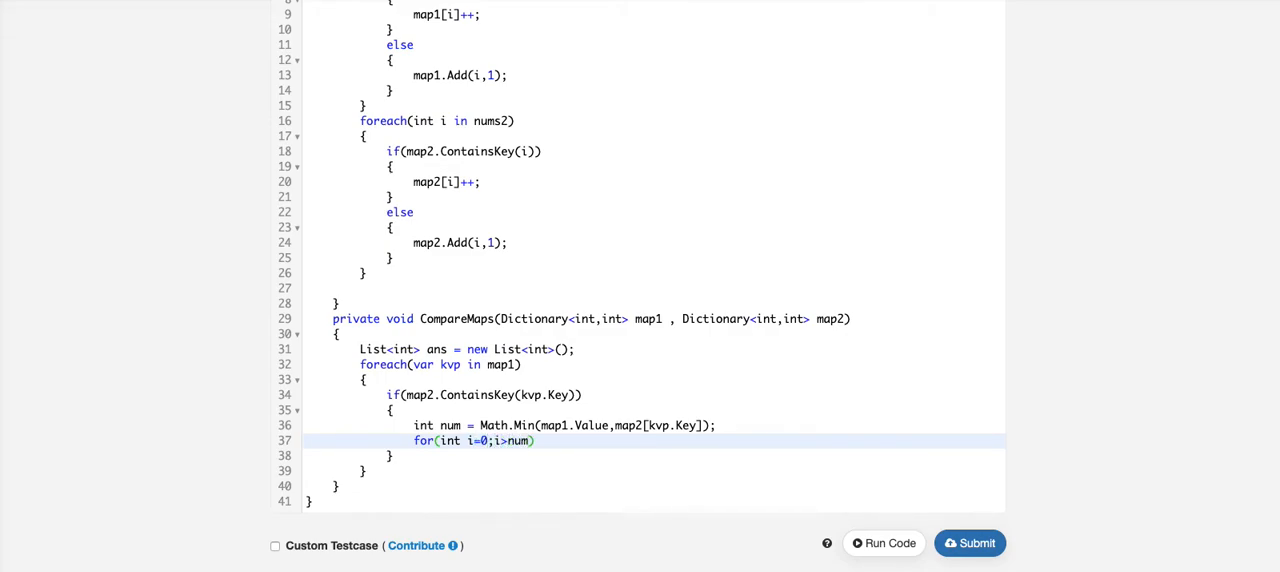
text(;)
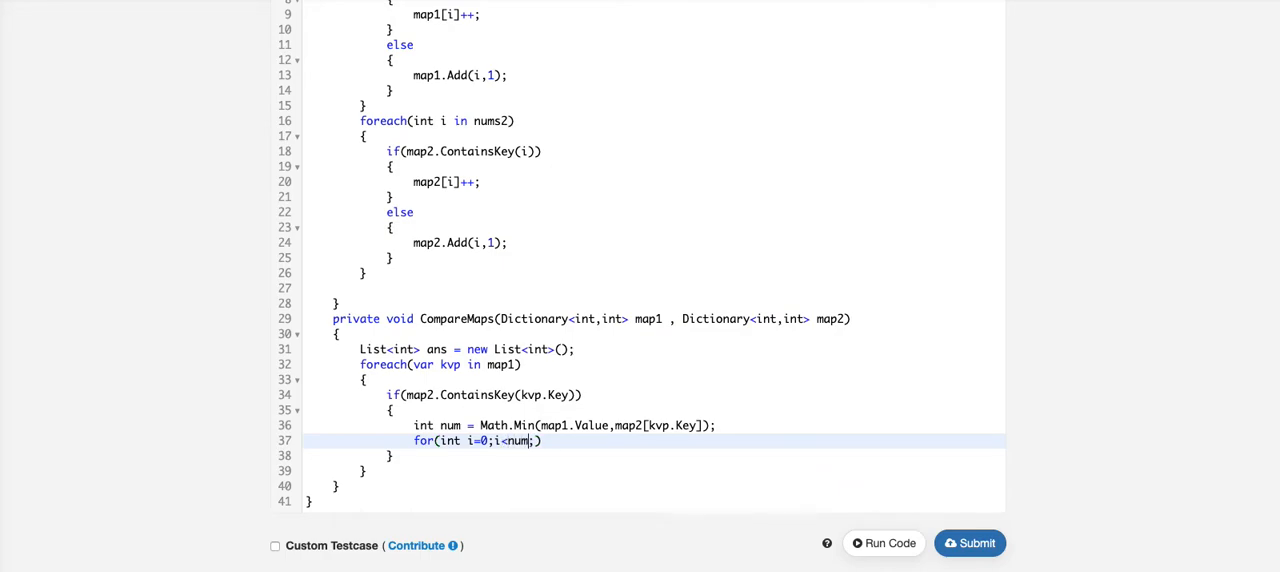
text(i++)
text({)
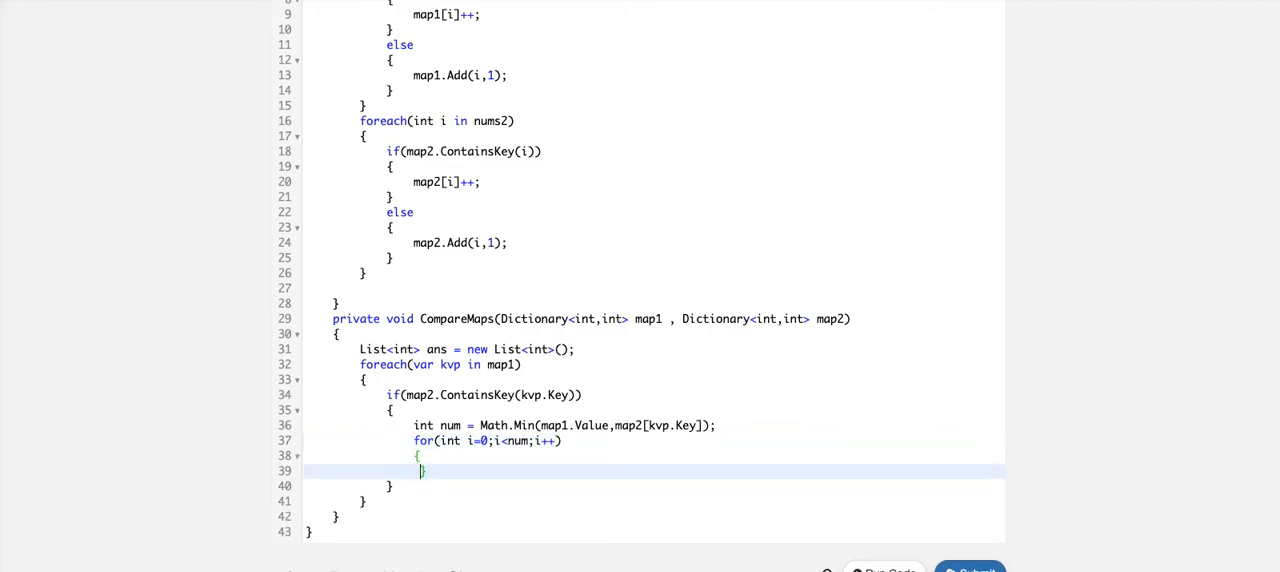
text(a)
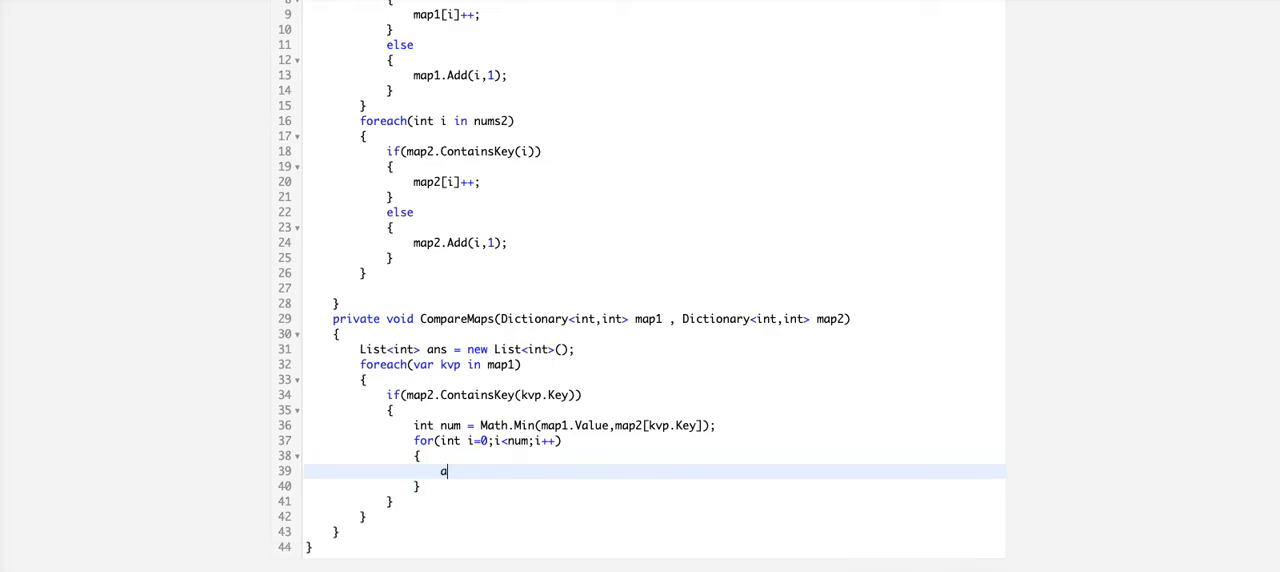
text(ns.Add()
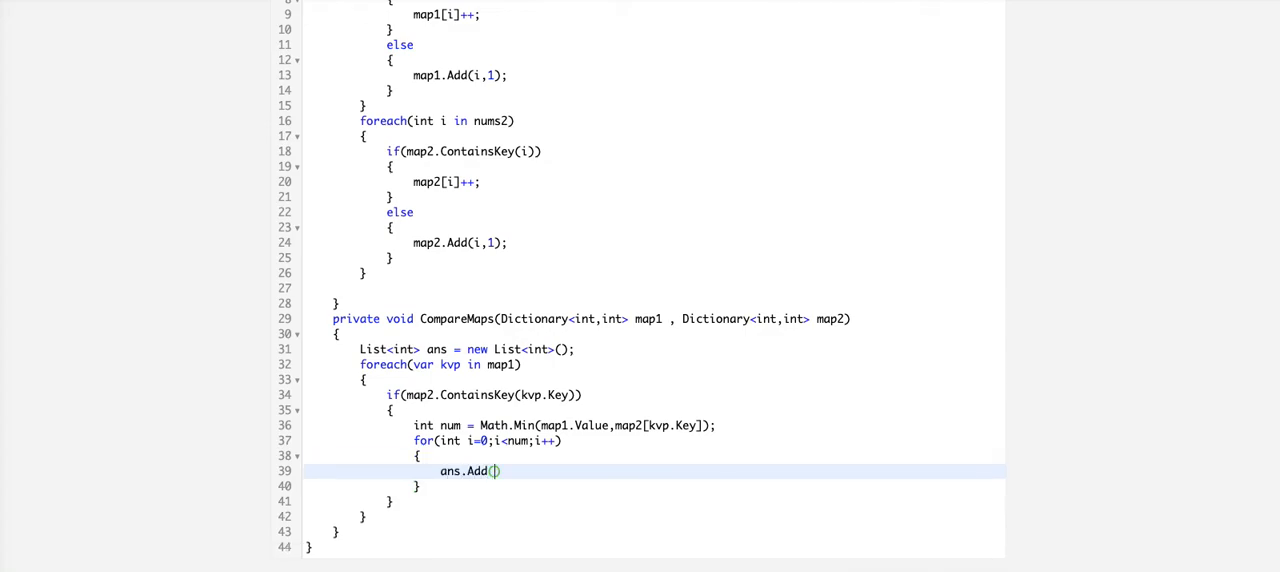
text(kvp.Key)
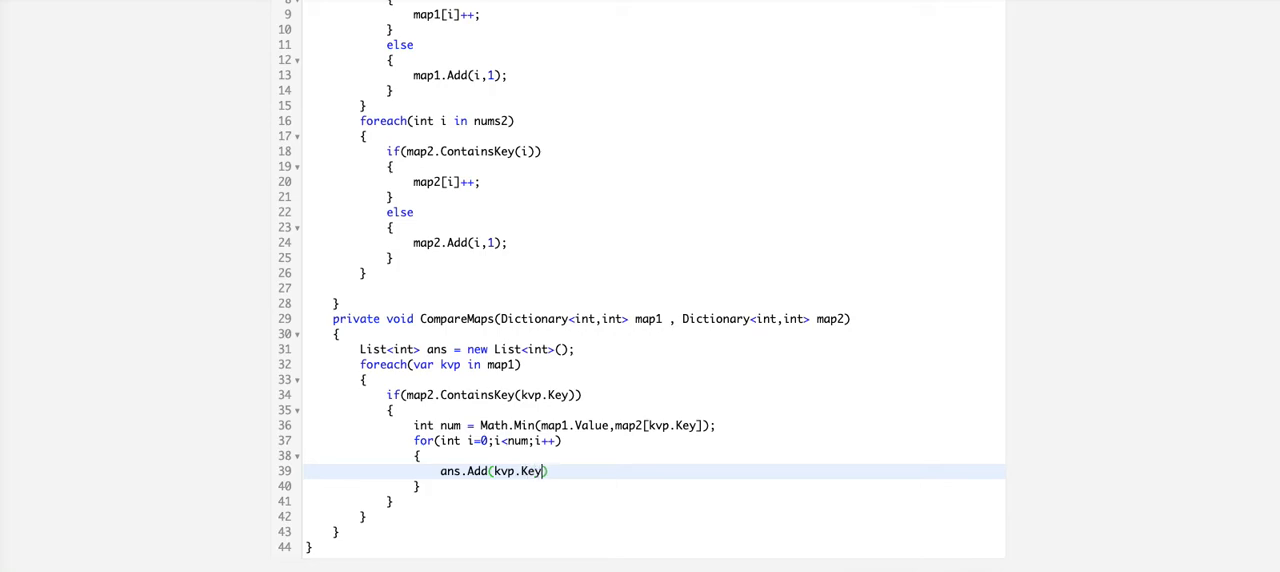
text();)
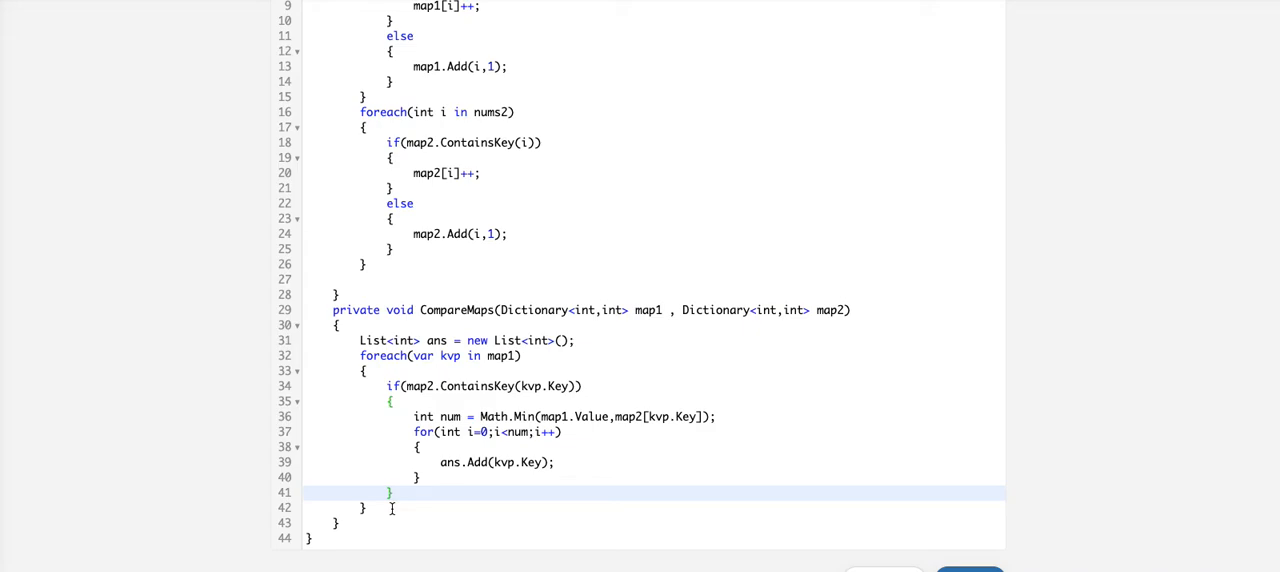
End CompareMaps with return ans;
text(retu)
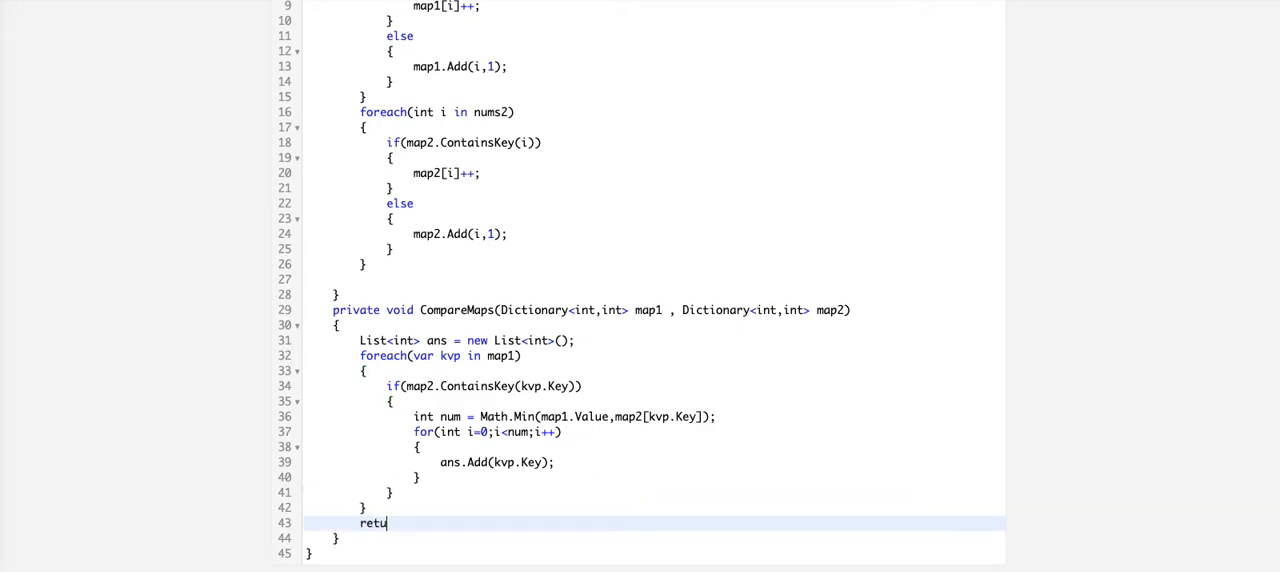
text(rn ans;)
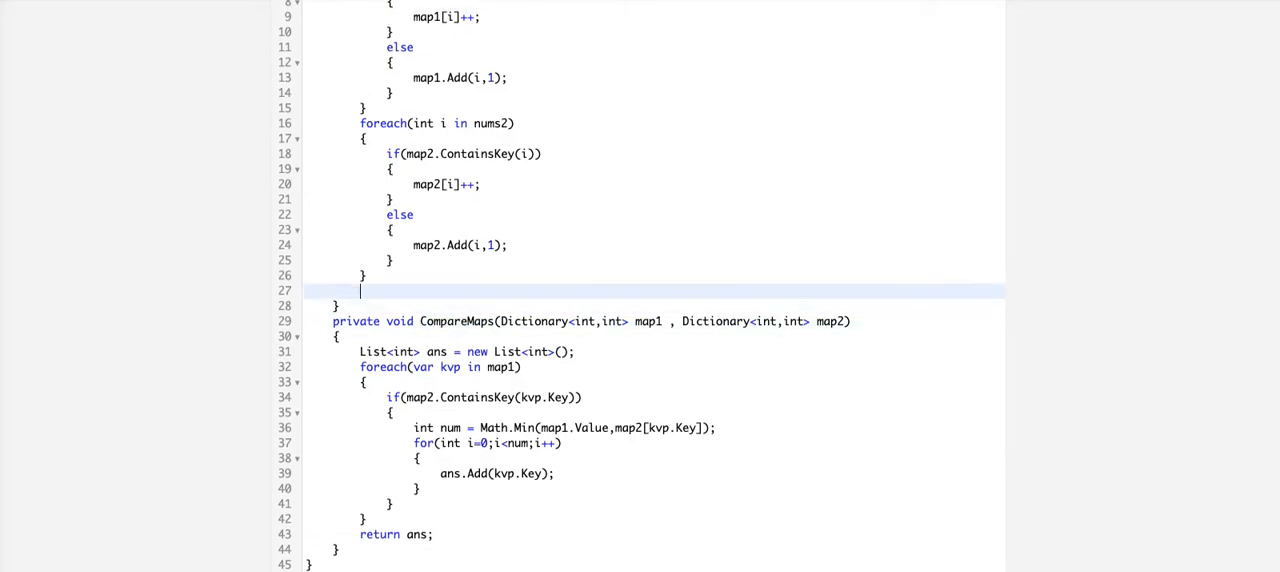
In Intersect, assign List<int> ans = CompareMaps(map1,map2) and return ans.ToArray()
text(CompareMaps()
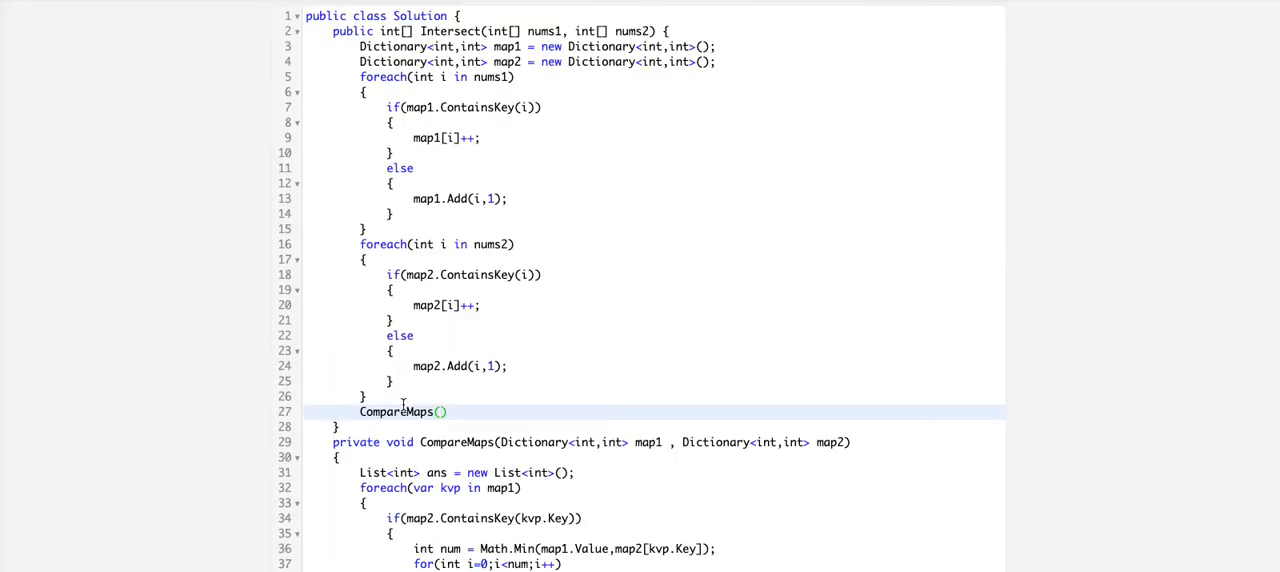
scroll(down, 3)
text(ma)
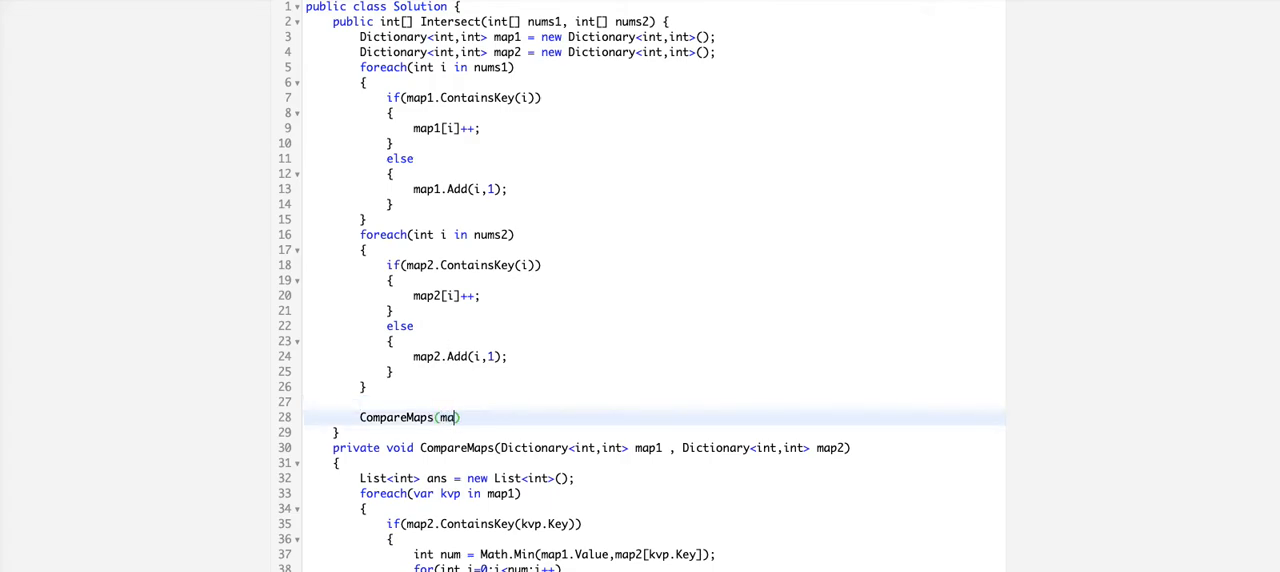
text(p1,map2)
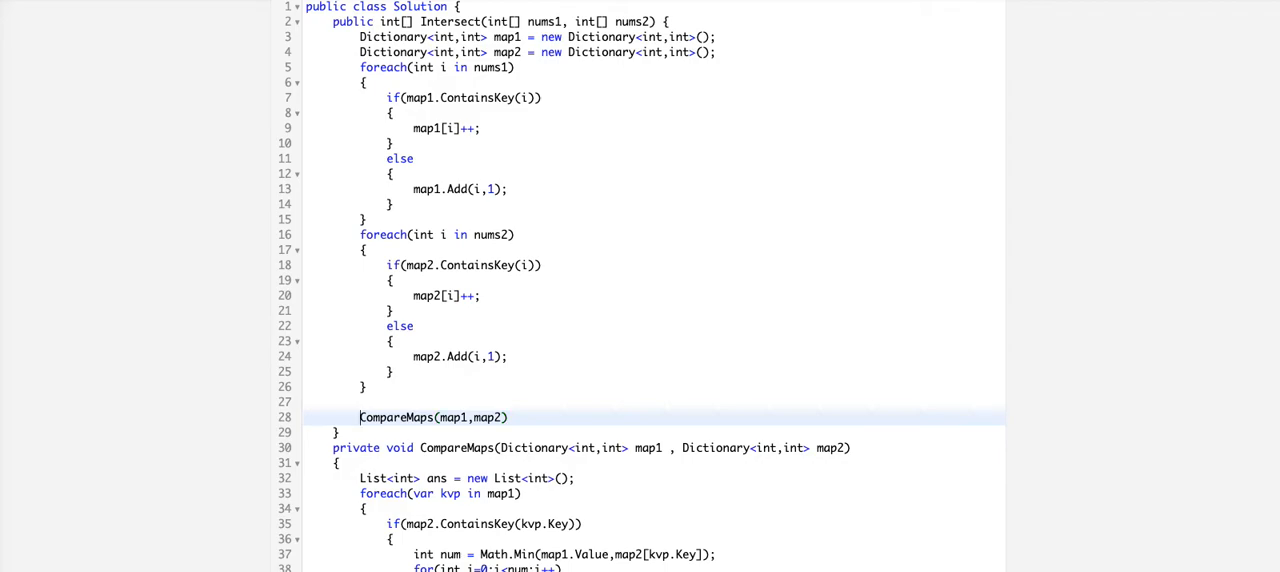
text(List<int> ans  =)
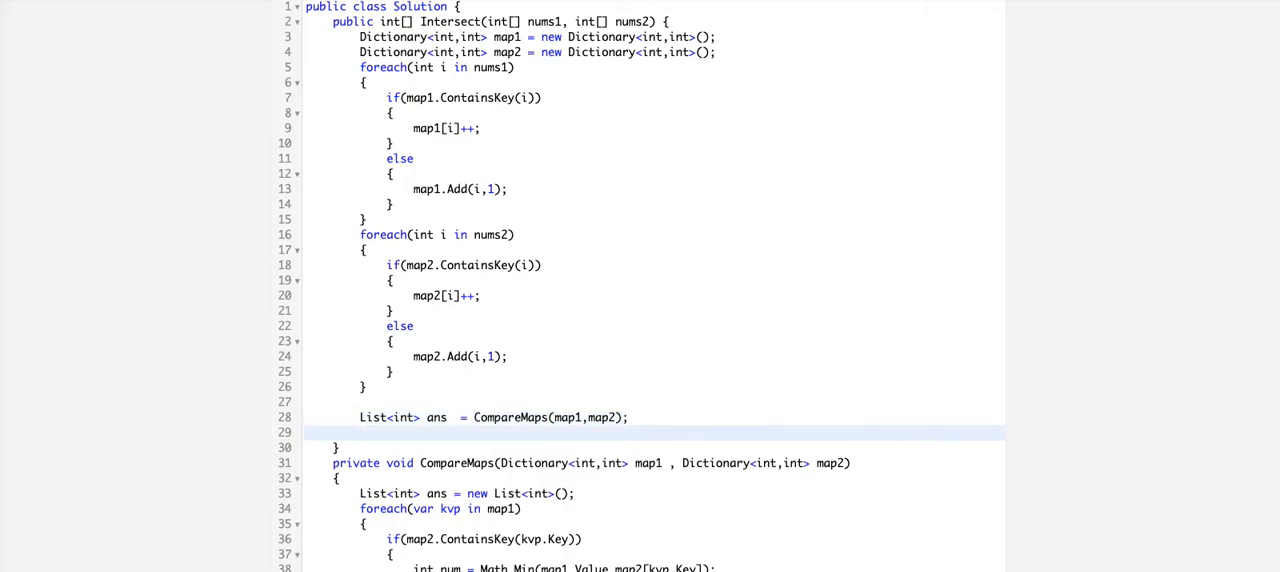
text(return ans.)
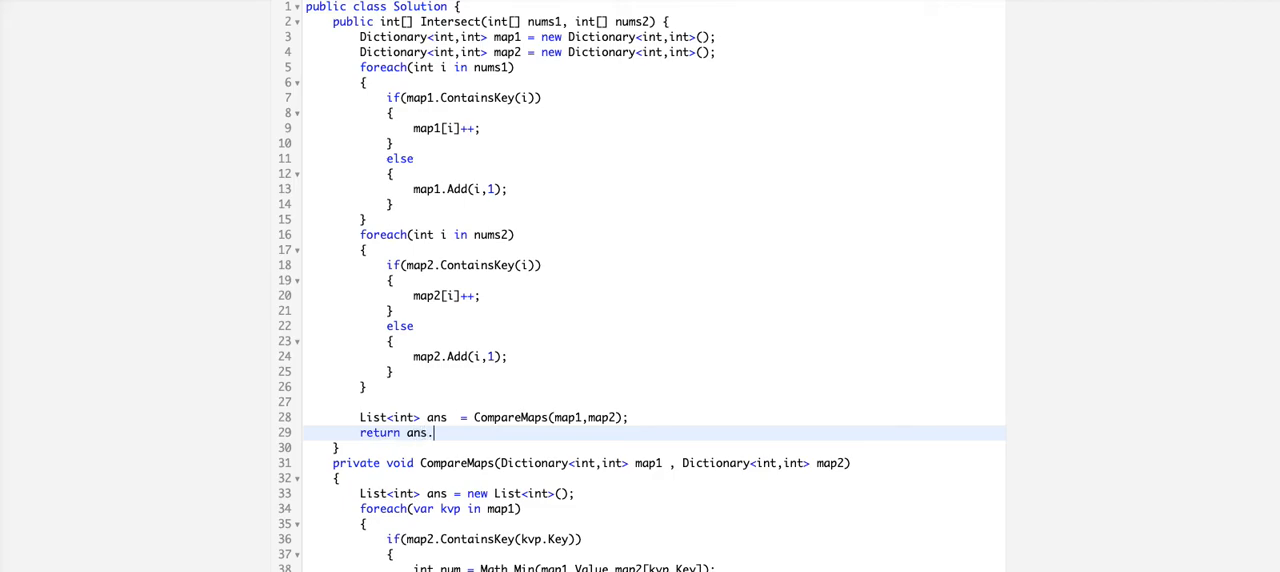
text(ToArray();)
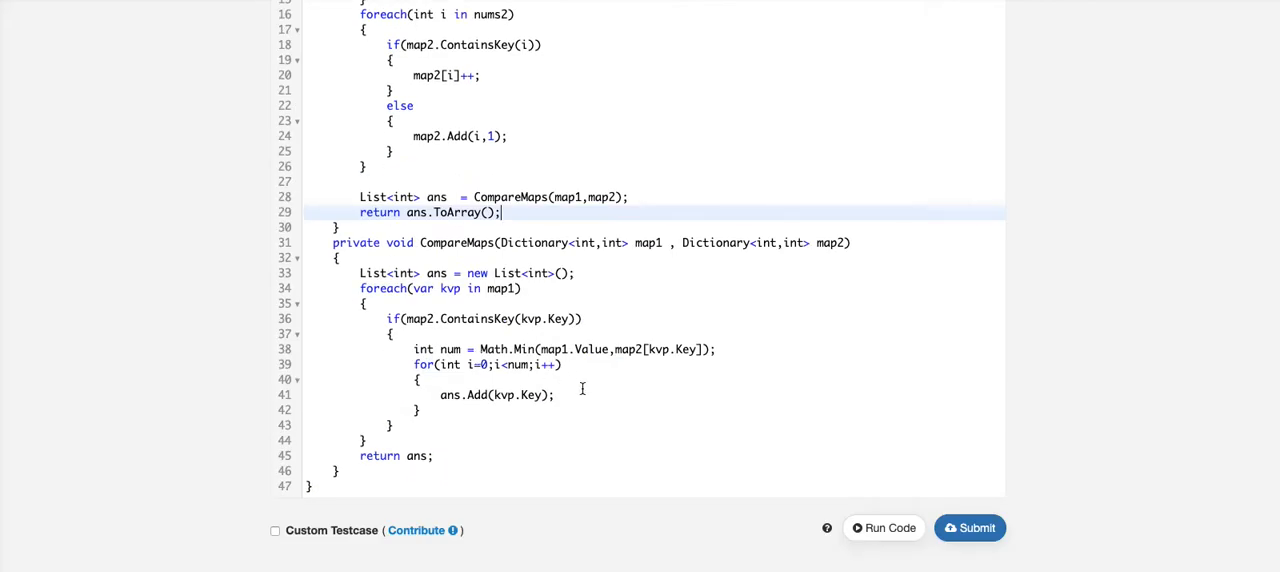
Add Example 2's arrays [4,9,5] and [9,4,9,8,4] to the custom testcase and run, getting [2,2] and [4,9]
click(884, 528)
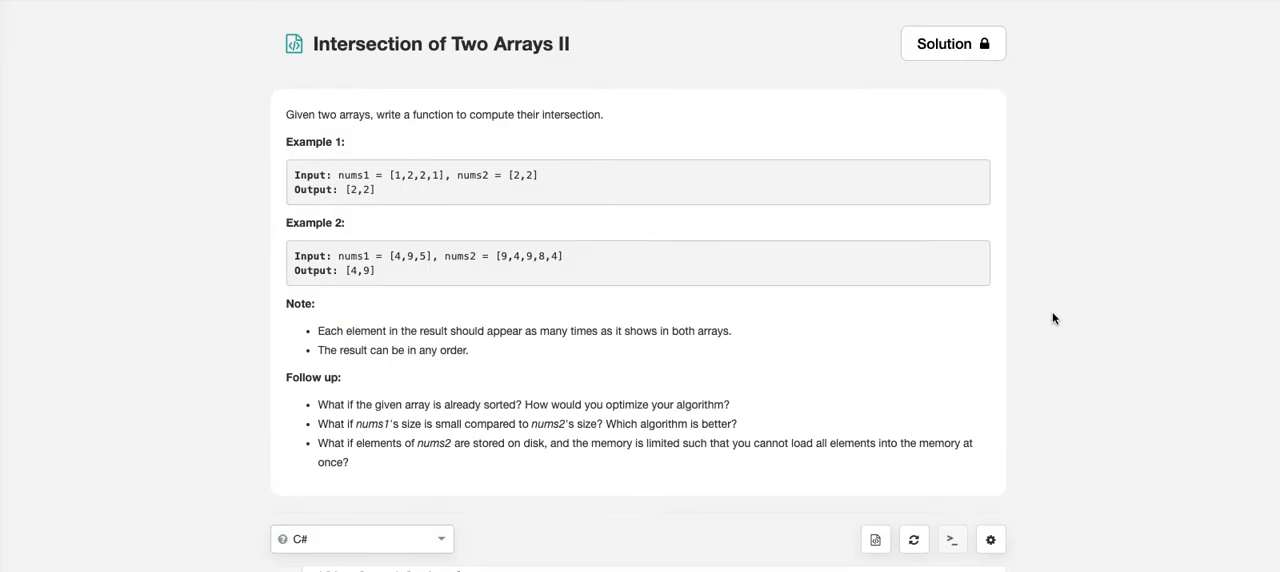
drag(388, 256, 570, 256)
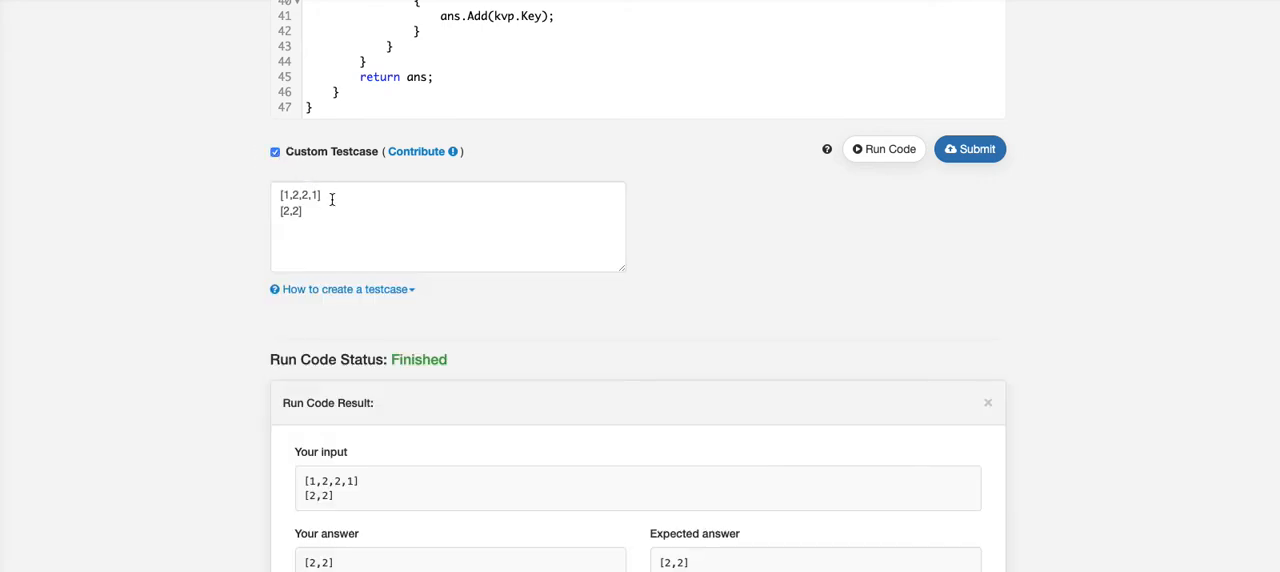
text([4,9,5], nums2 = [9,4,9,8,4])
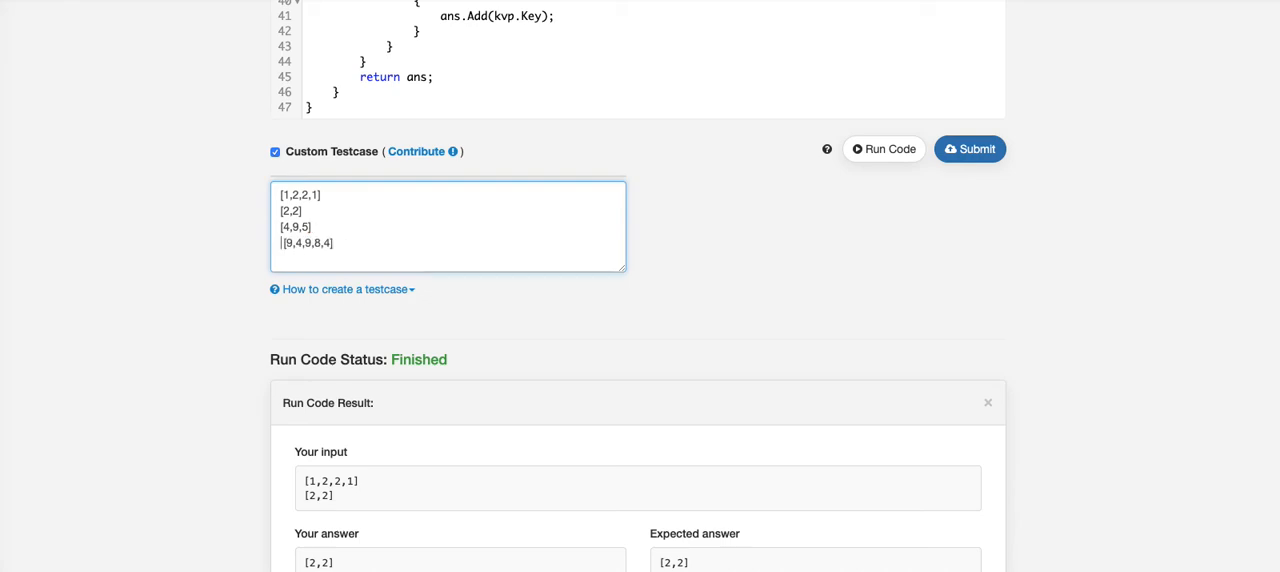
click(884, 148)
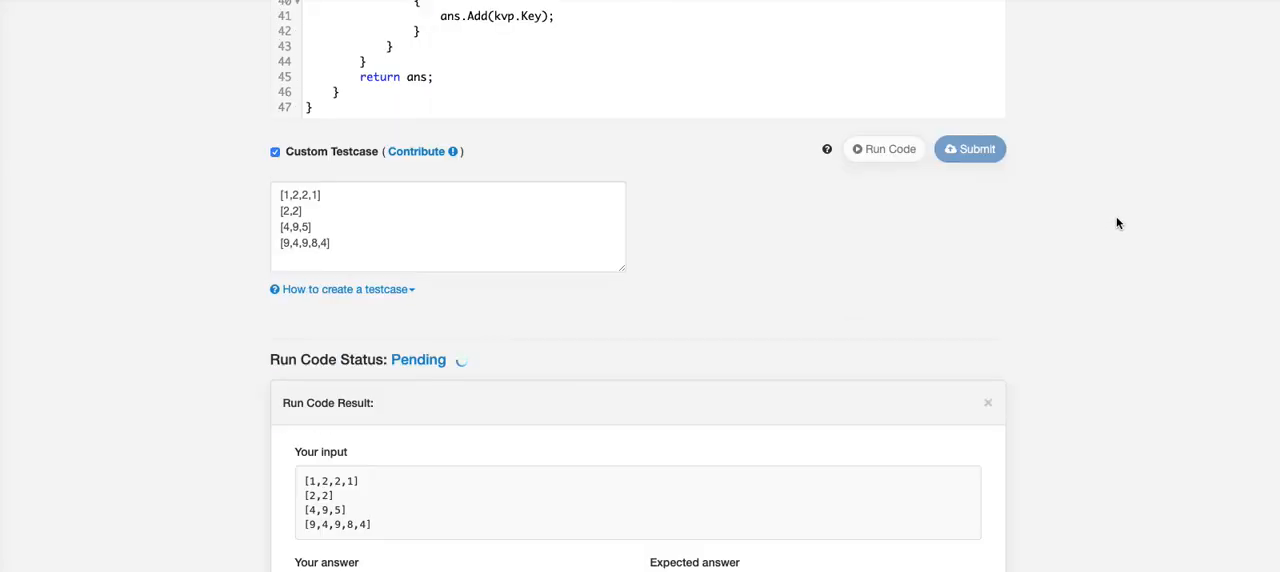
scroll(down, 3)
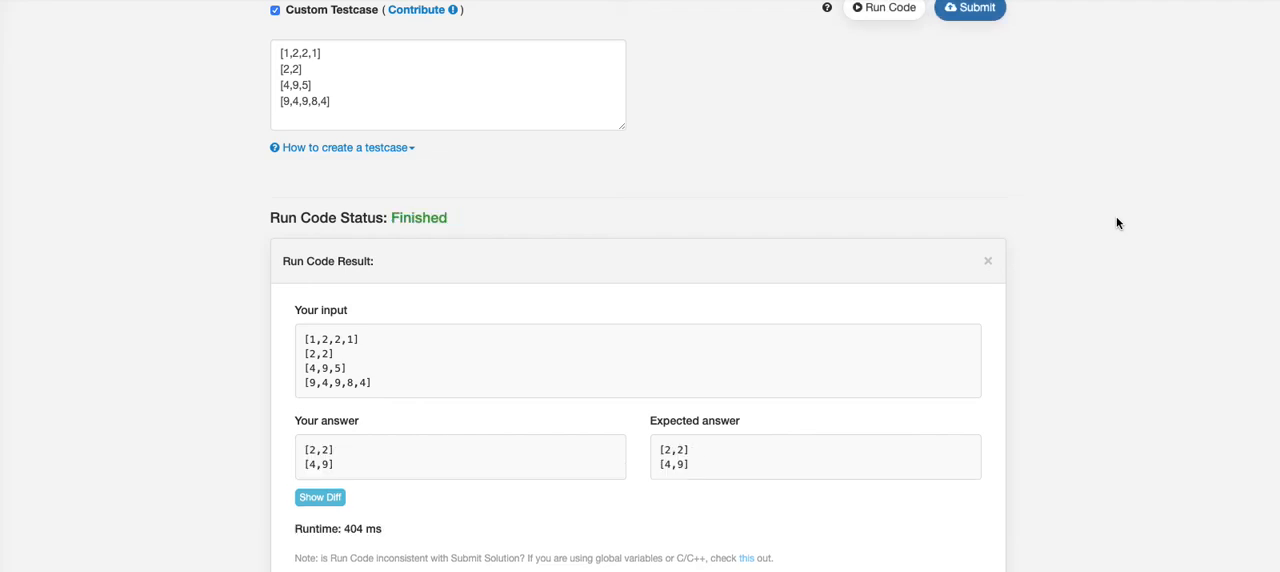
click(322, 496)
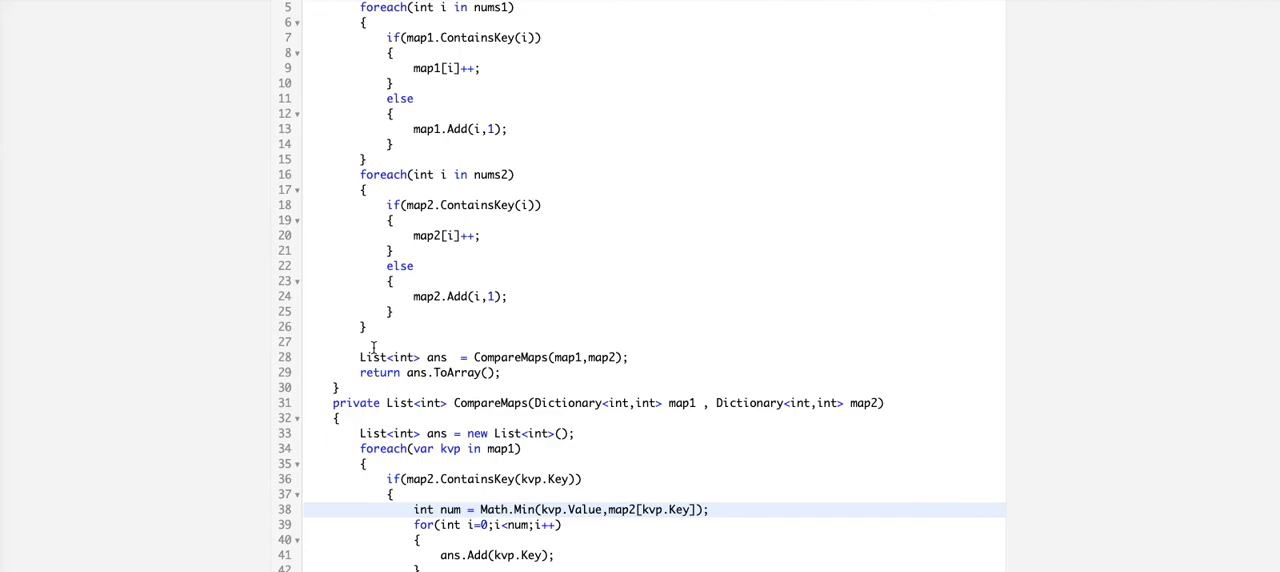
Rewrite line 28 as map1.Count>map2.Count ? CompareMaps(map2,map1) : CompareMaps(map1,map2)
scroll(up, 3)
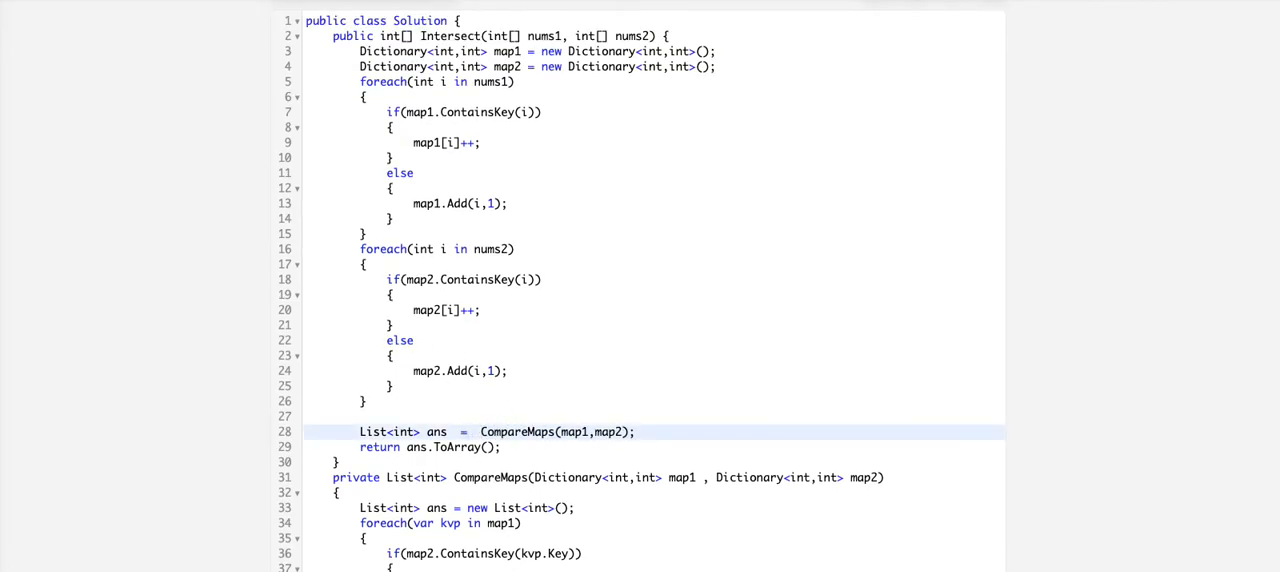
click(476, 432)
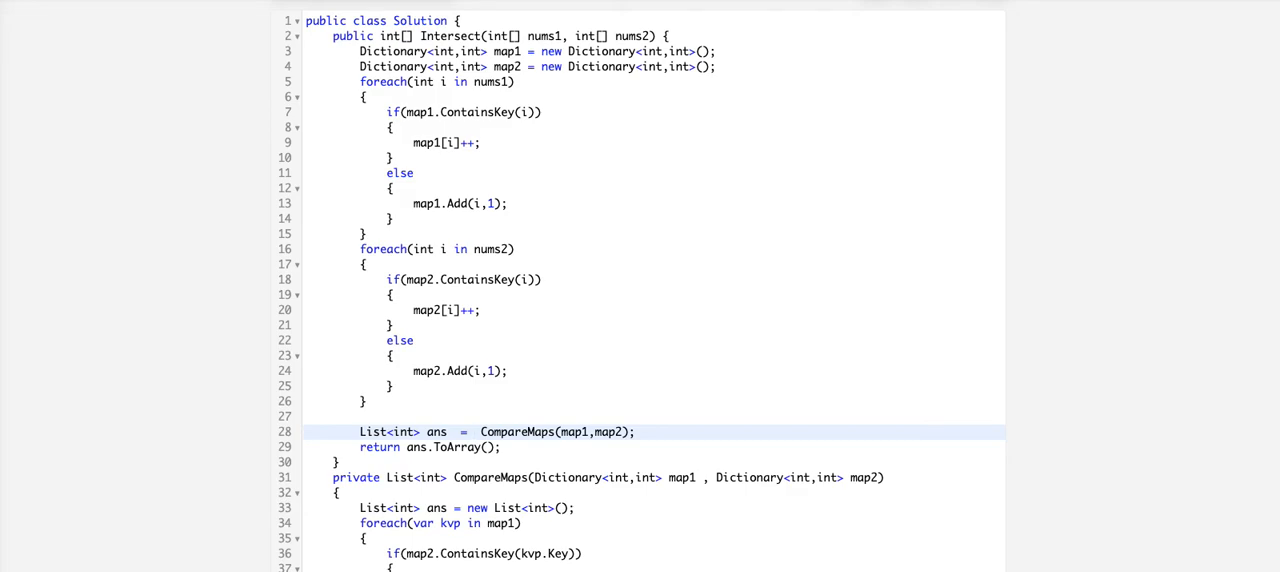
scroll(down, 3)
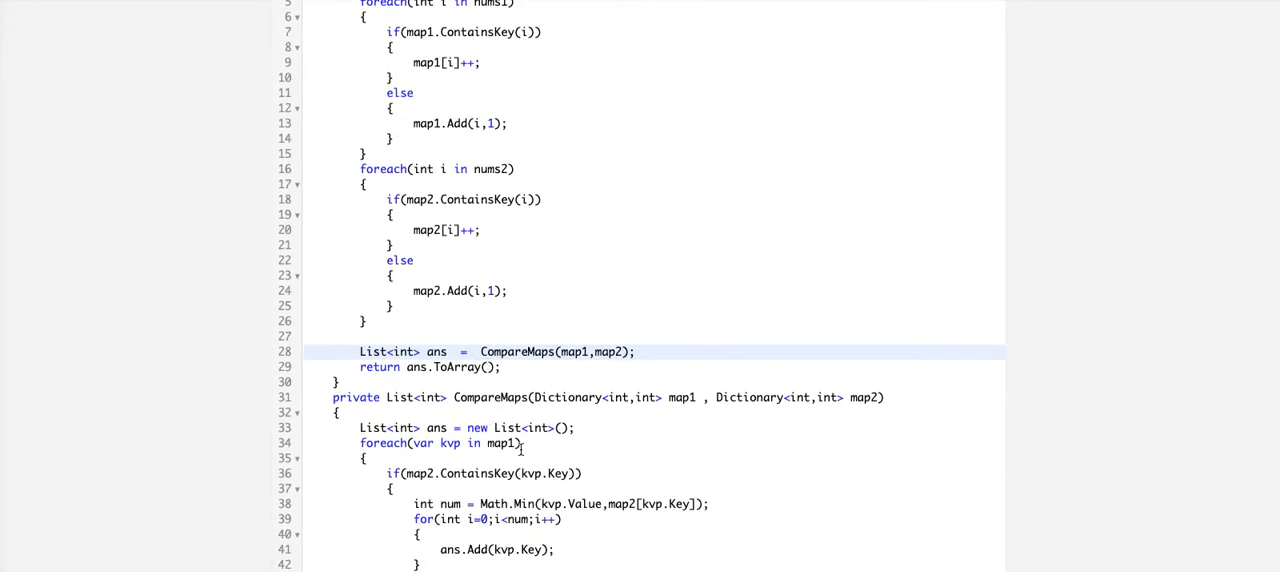
scroll(up, 3)
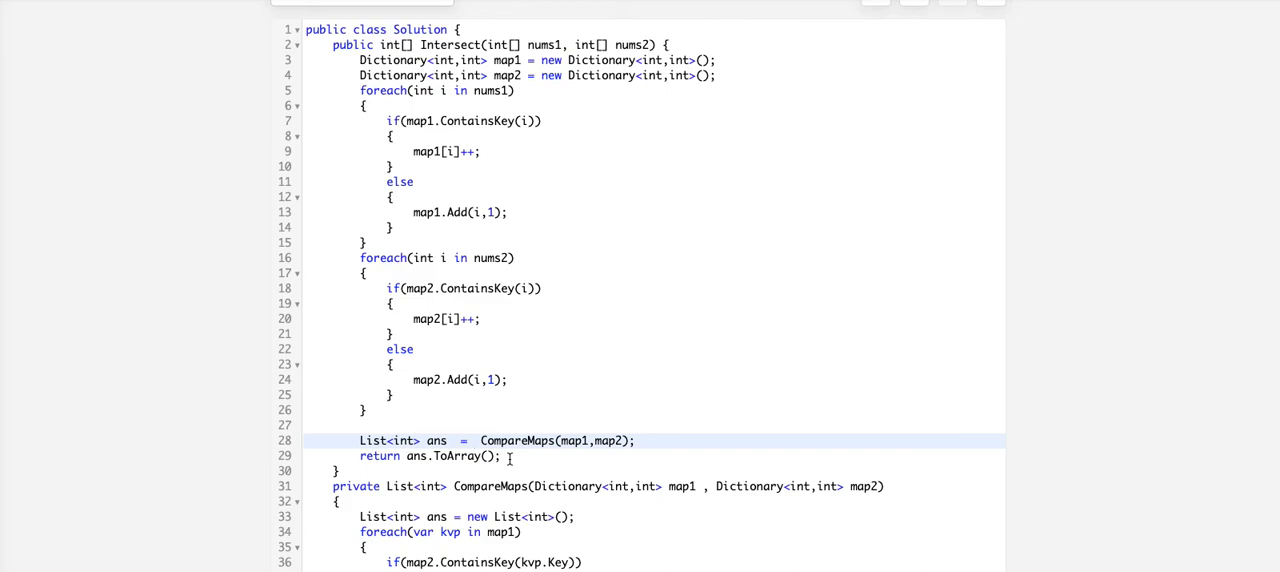
click(472, 440)
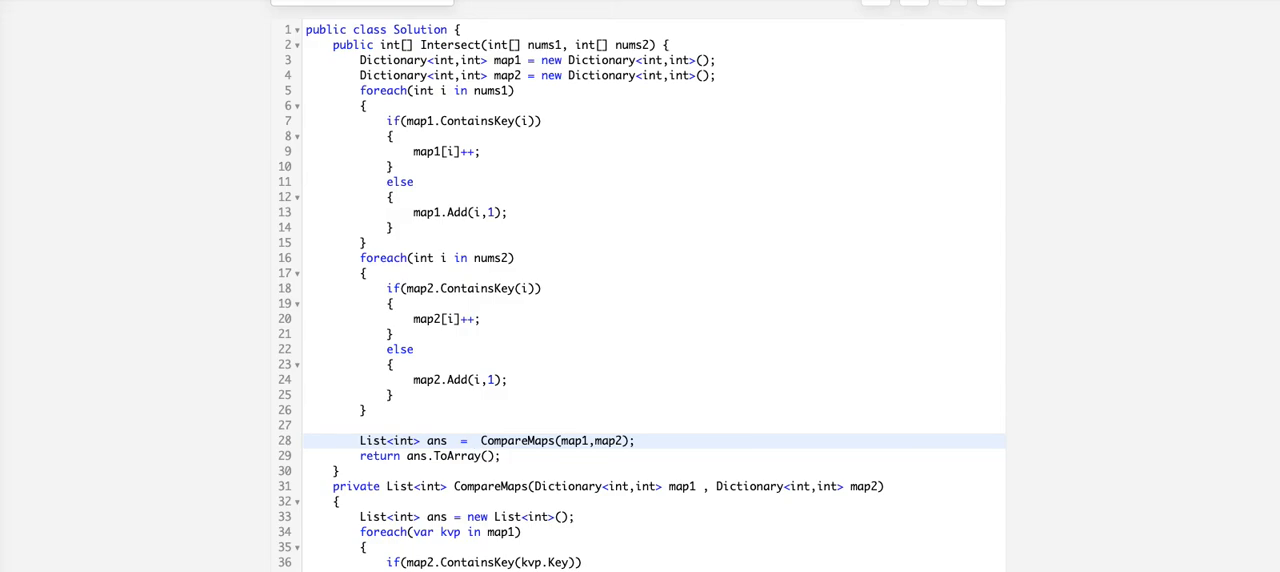
click(472, 440)
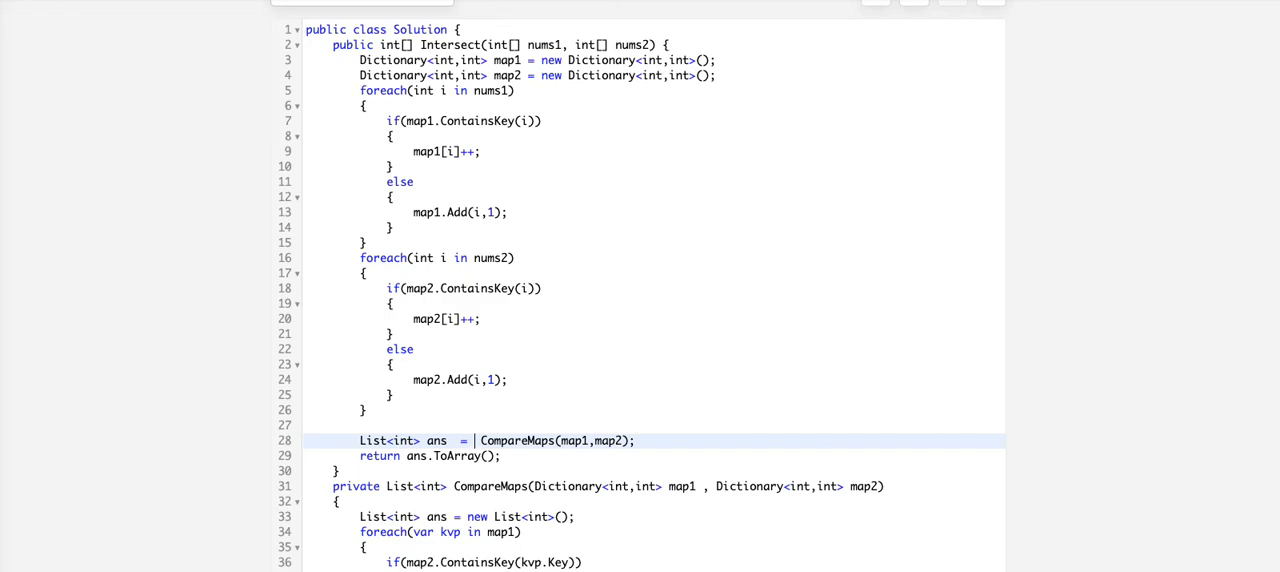
text(map1.)
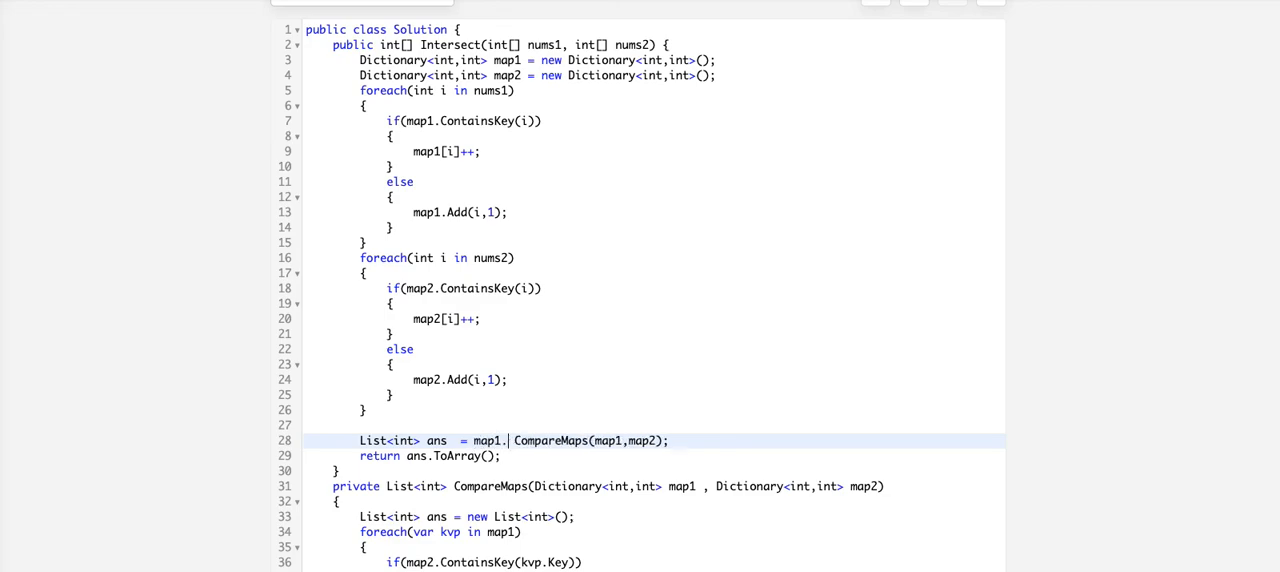
text(Count>)
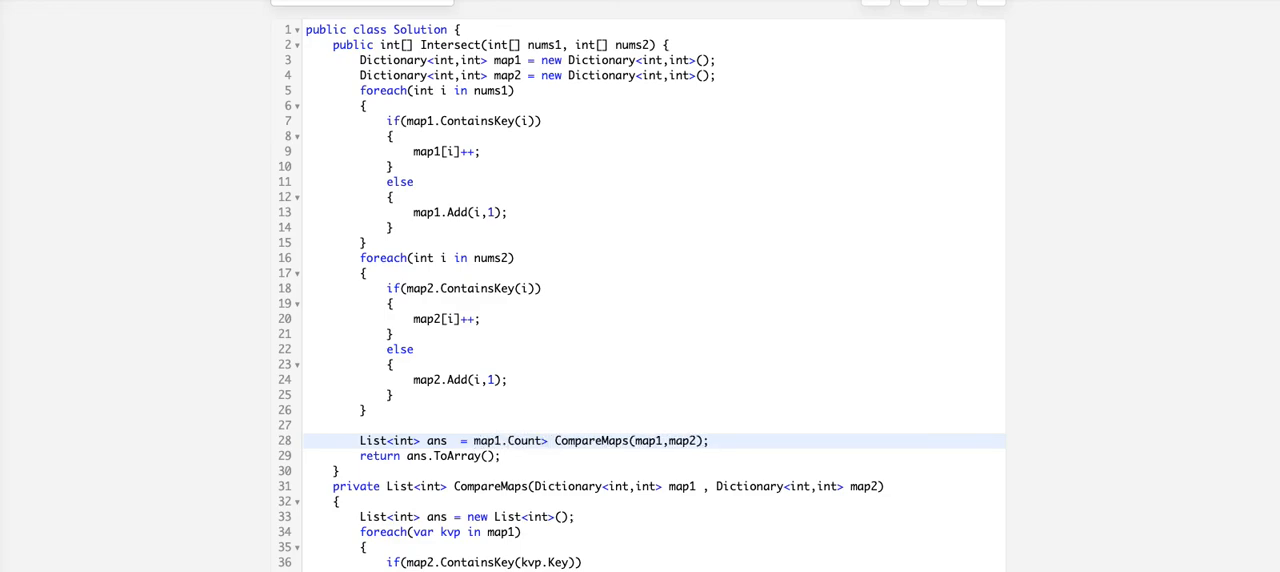
text(ma)
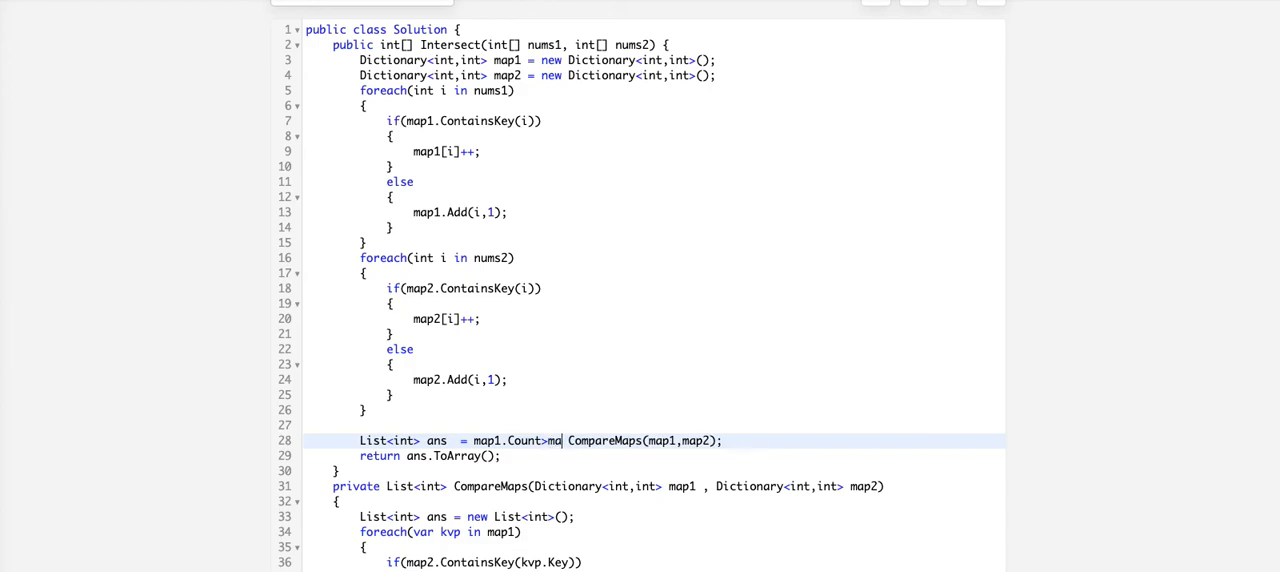
text(p2.Count)
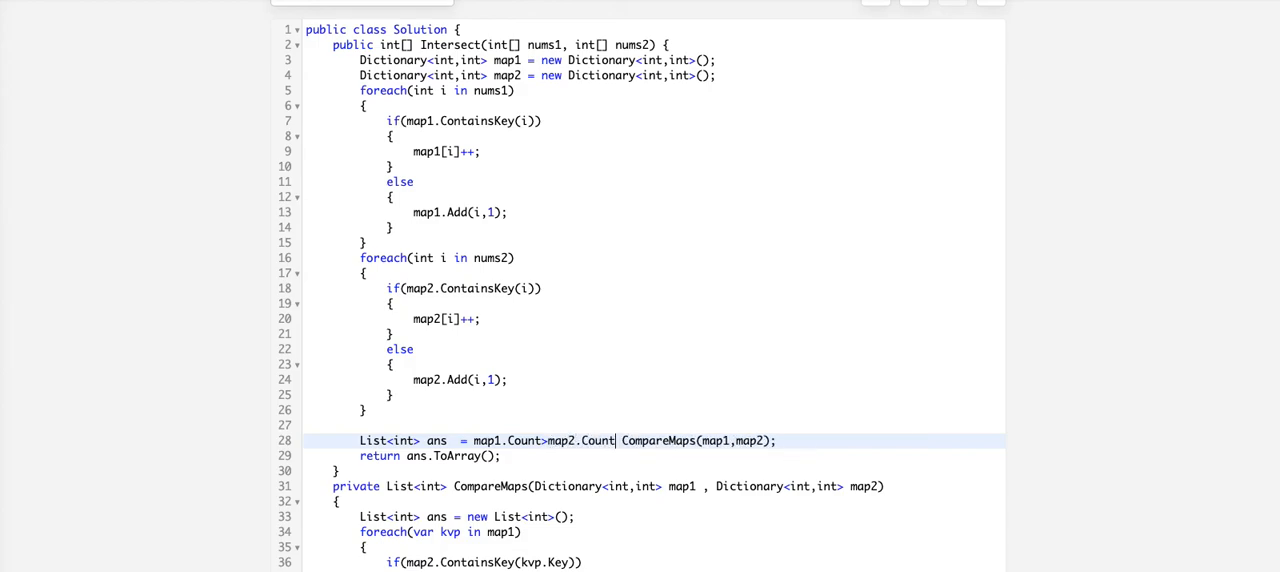
text(?CompareMaps(map2,map1):)
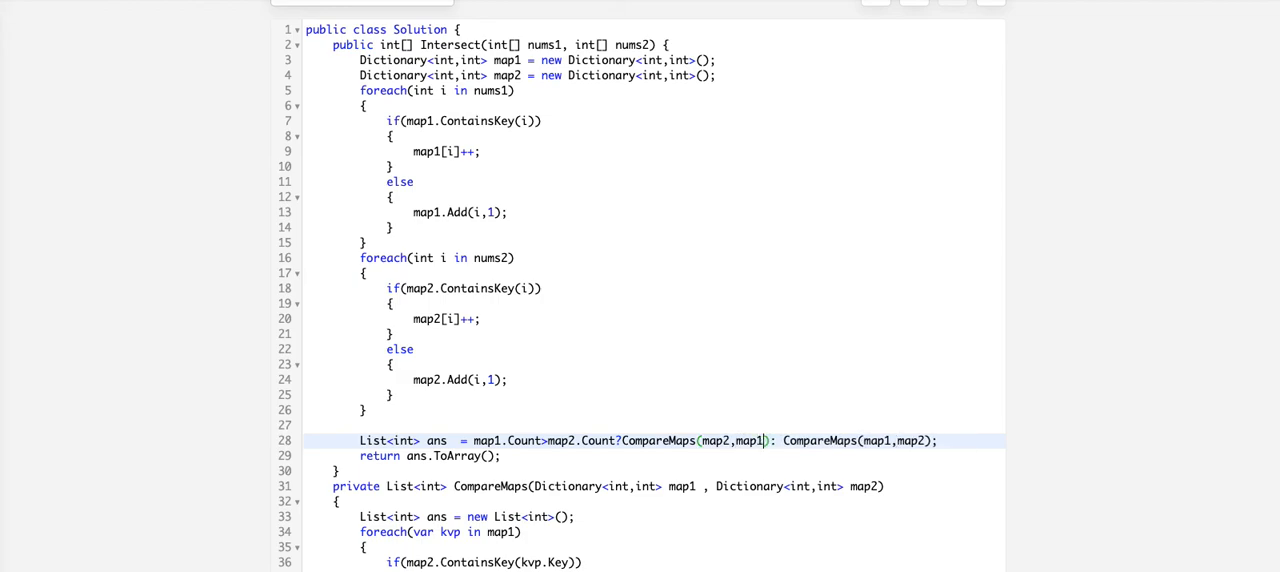
scroll(down, 3)
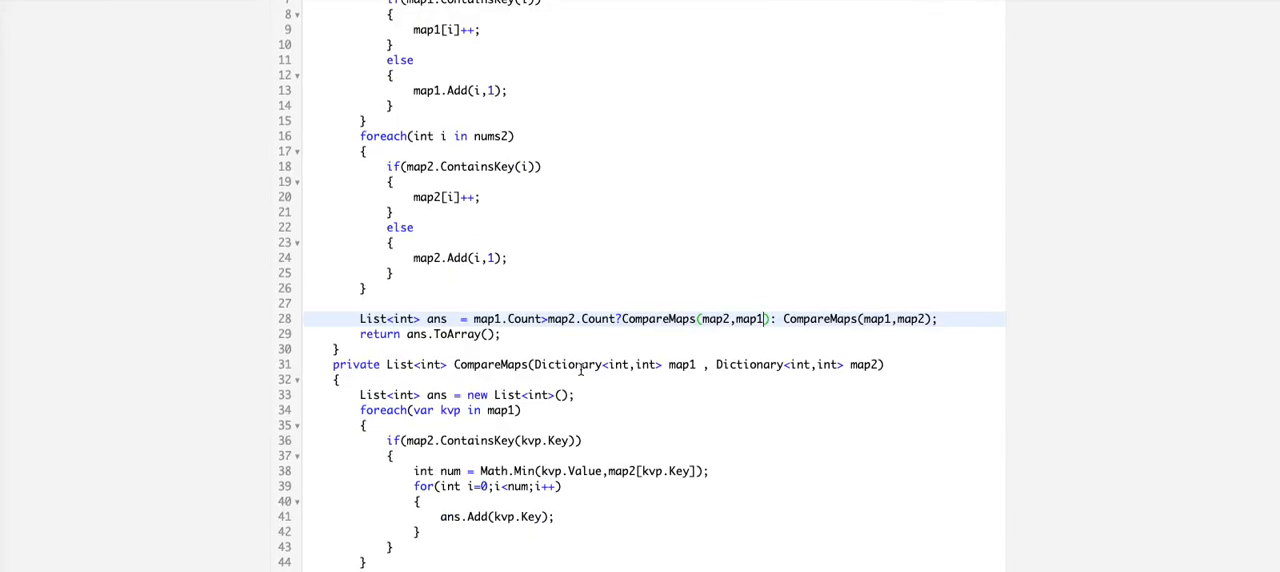
scroll(down, 3)
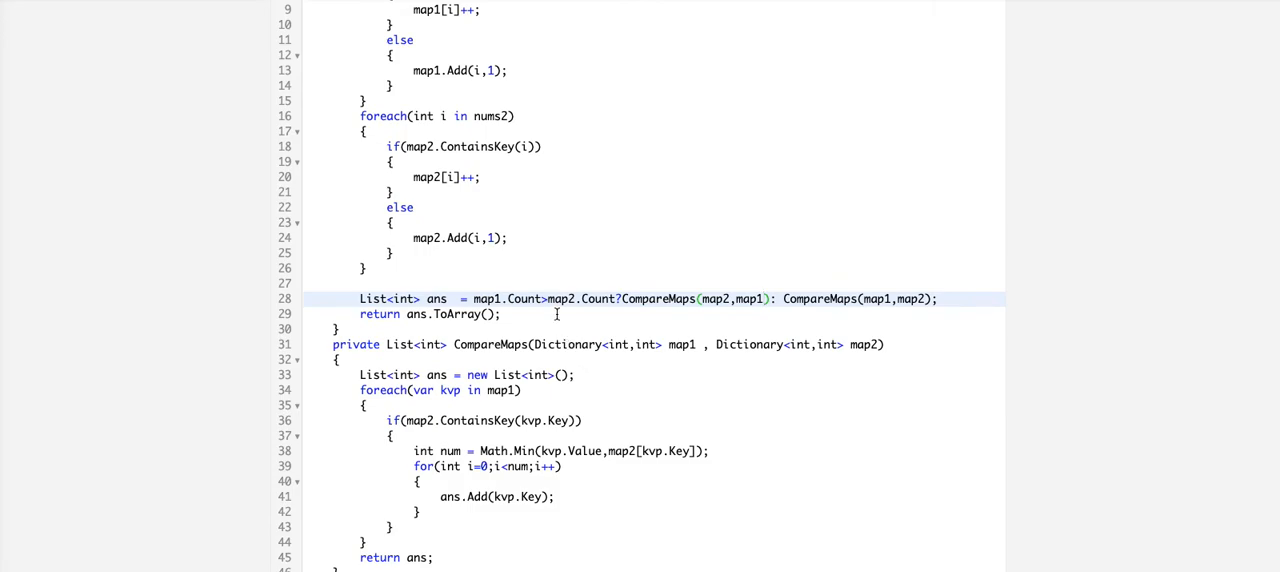
scroll(down, 3)
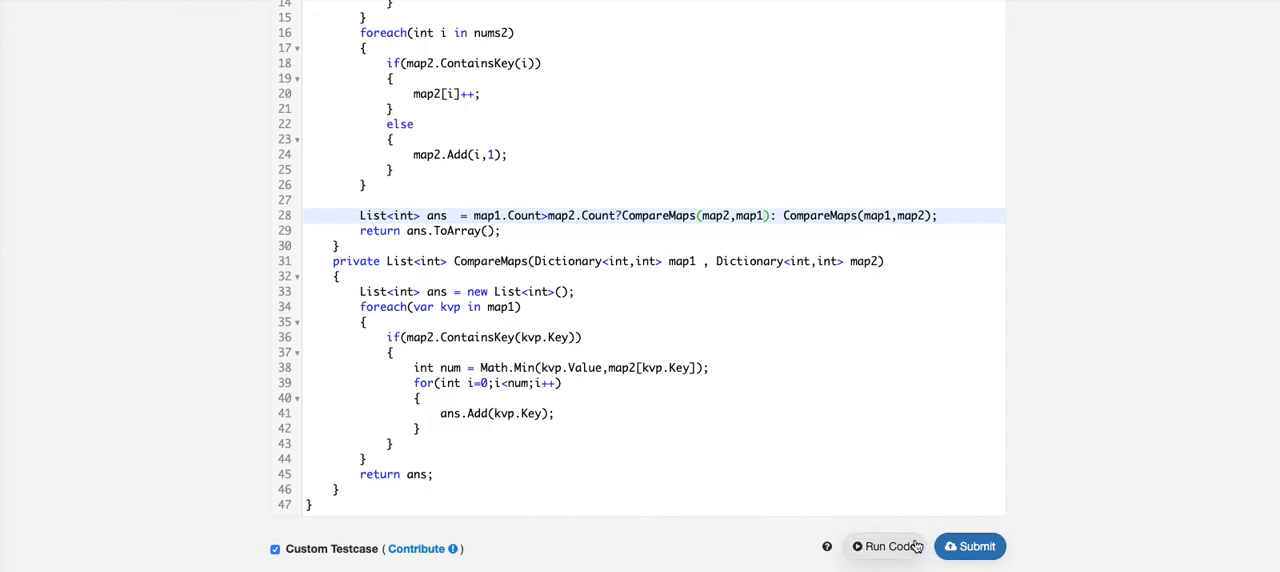
mouse_move(904, 546)
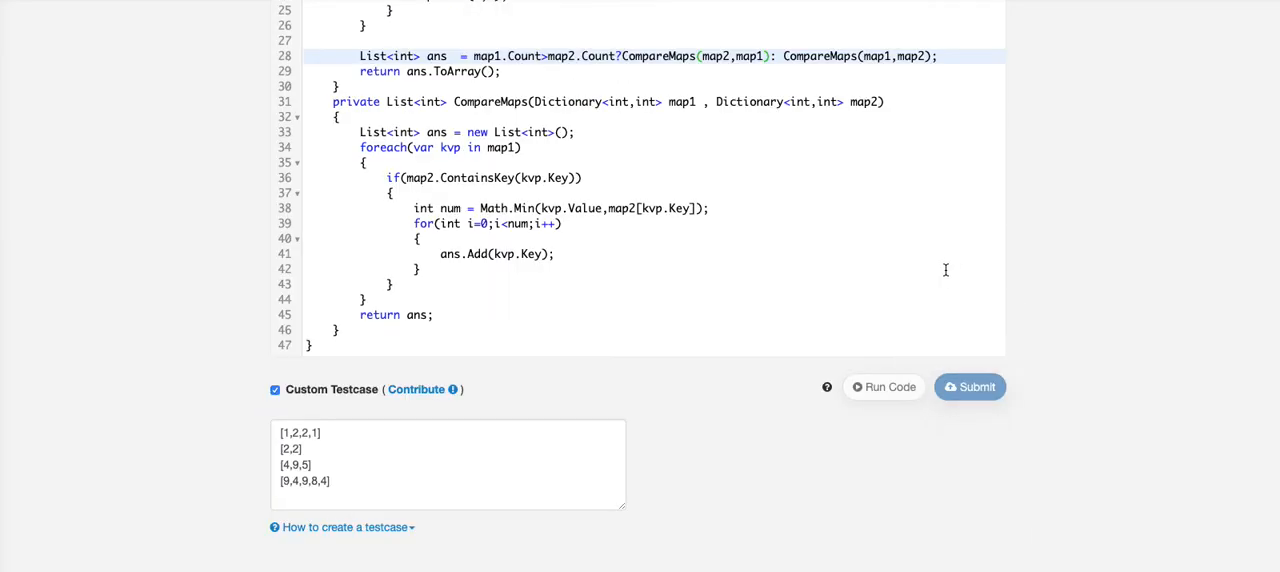
Run the ternary version against both example testcases and revisit the follow-up questions
click(970, 388)
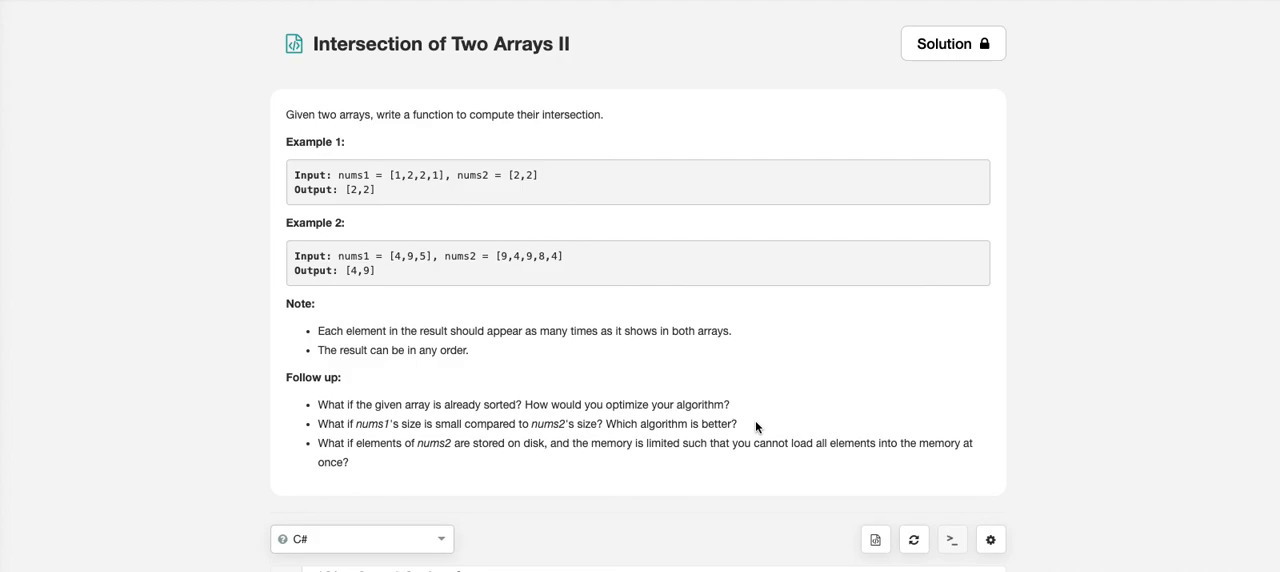
scroll(down, 3)
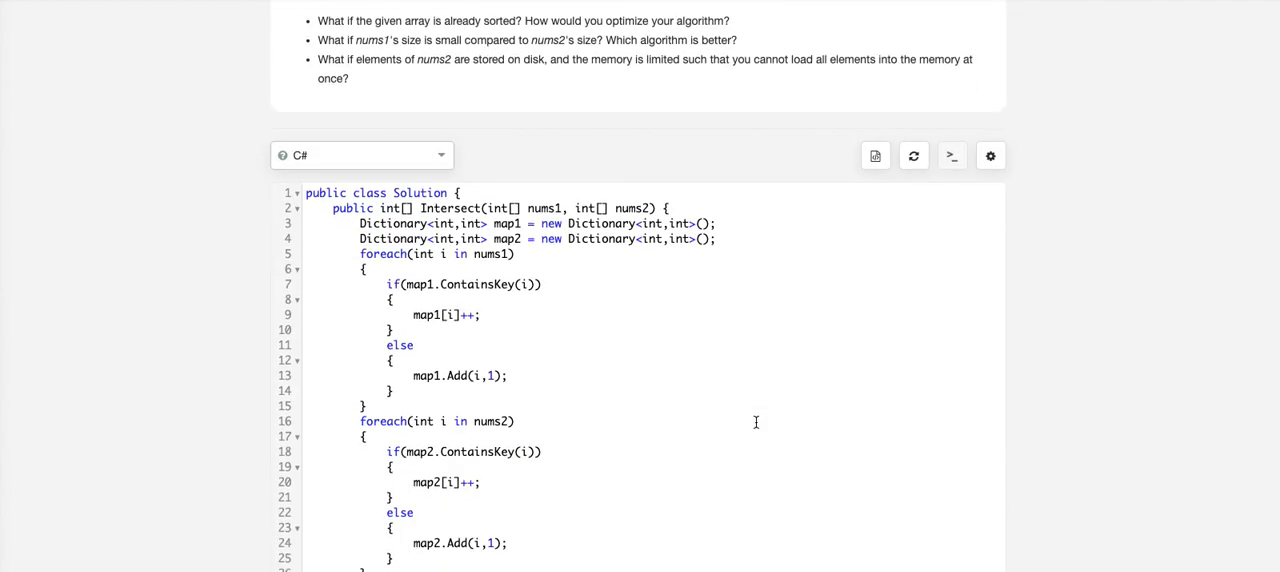
scroll(down, 3)
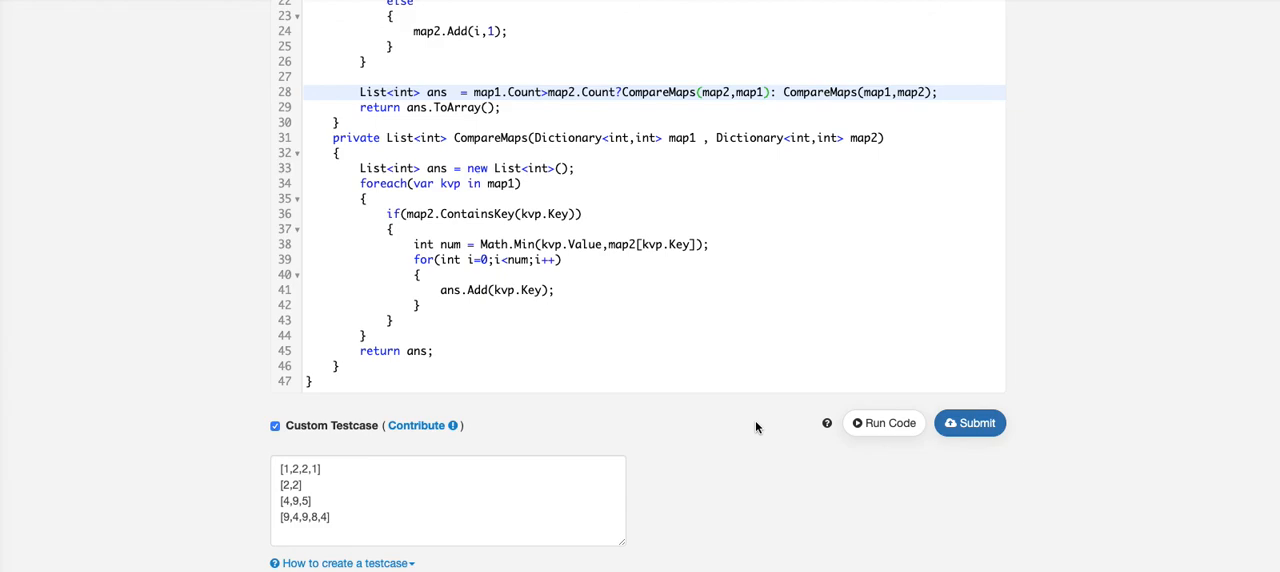